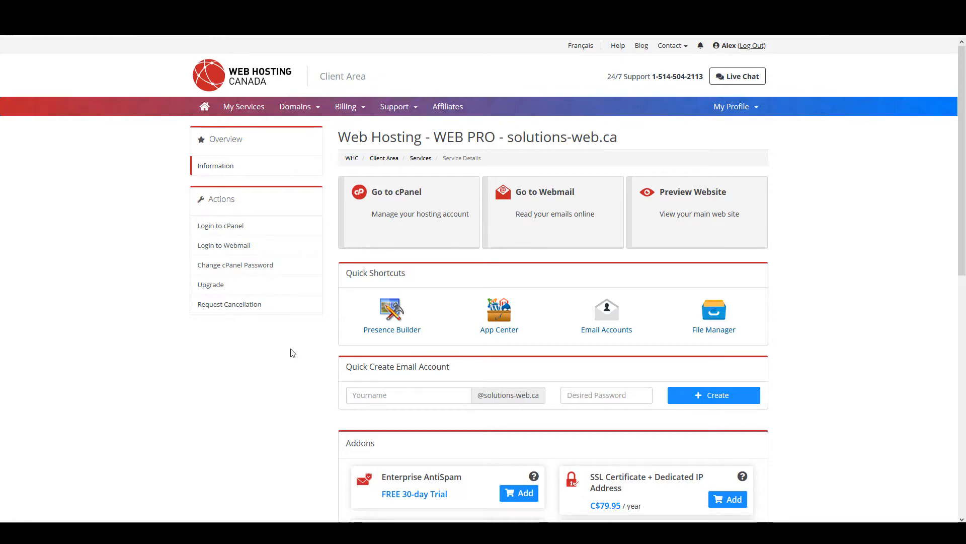
mouse_move(311, 93)
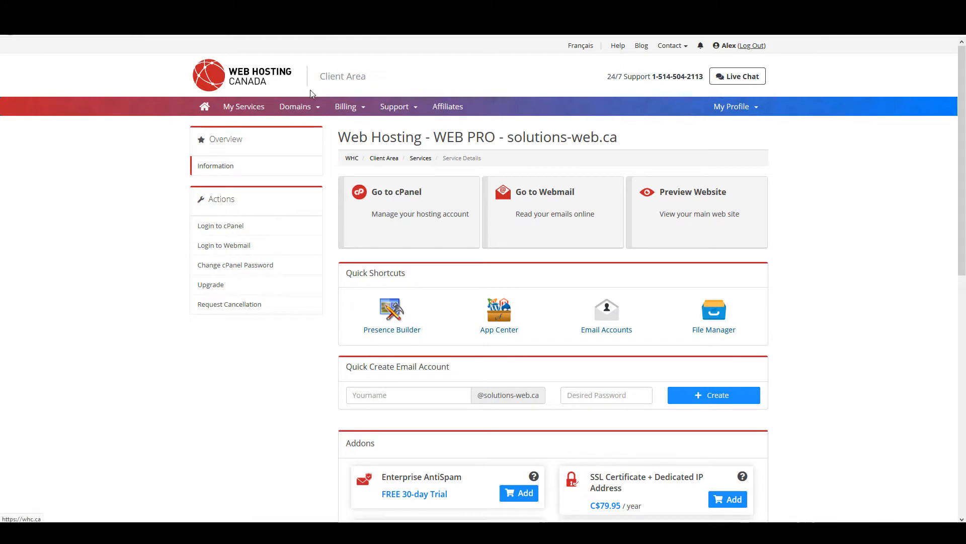
mouse_move(394, 242)
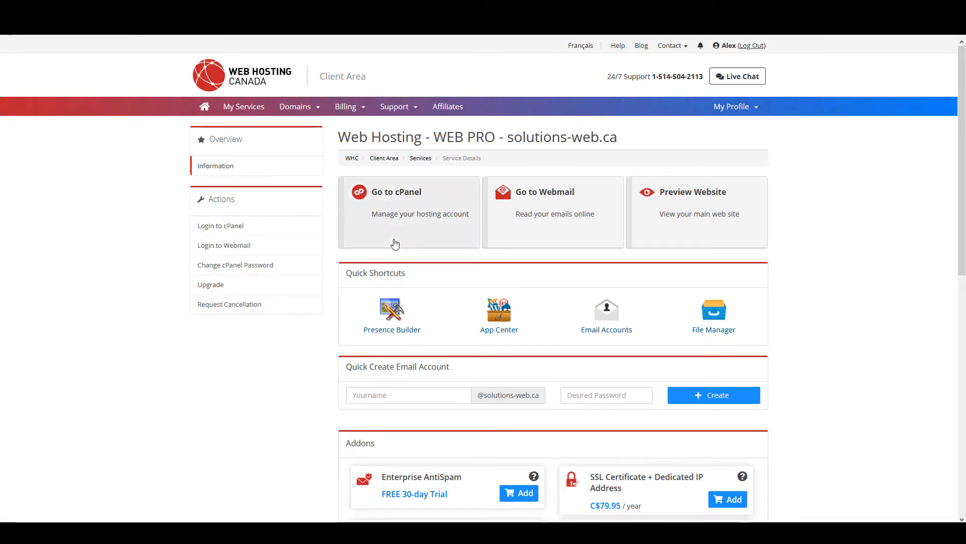
mouse_move(392, 205)
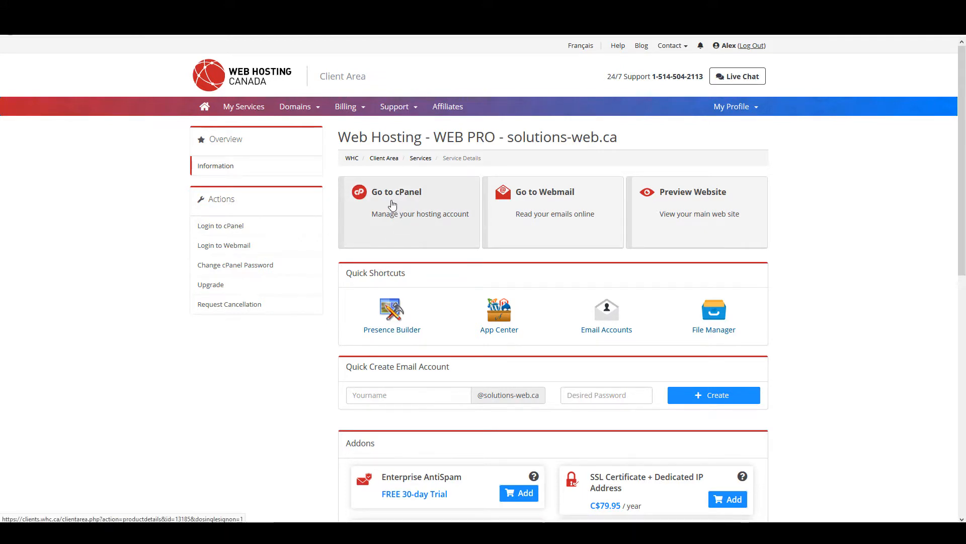
Go to cPanel from the solutions-web.ca service details page
left_click(396, 192)
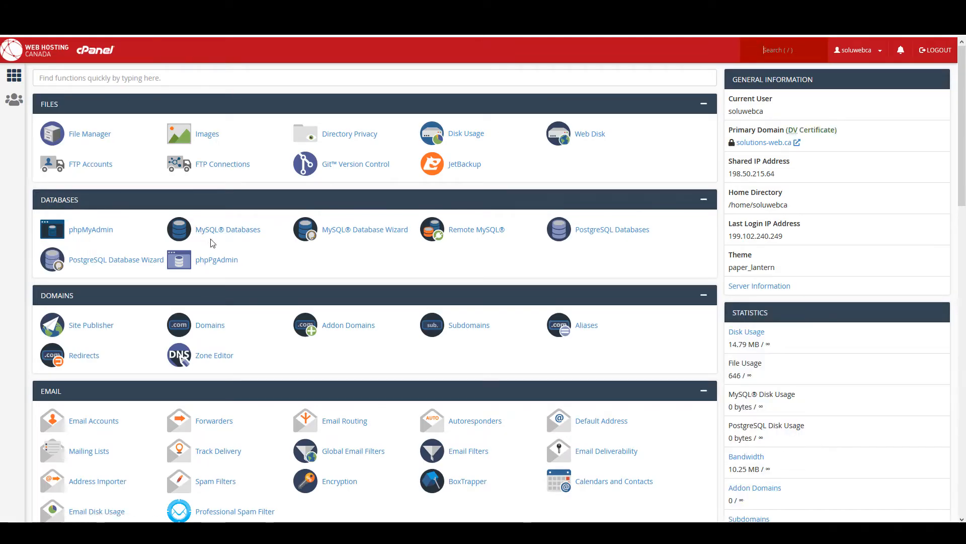
mouse_move(27, 221)
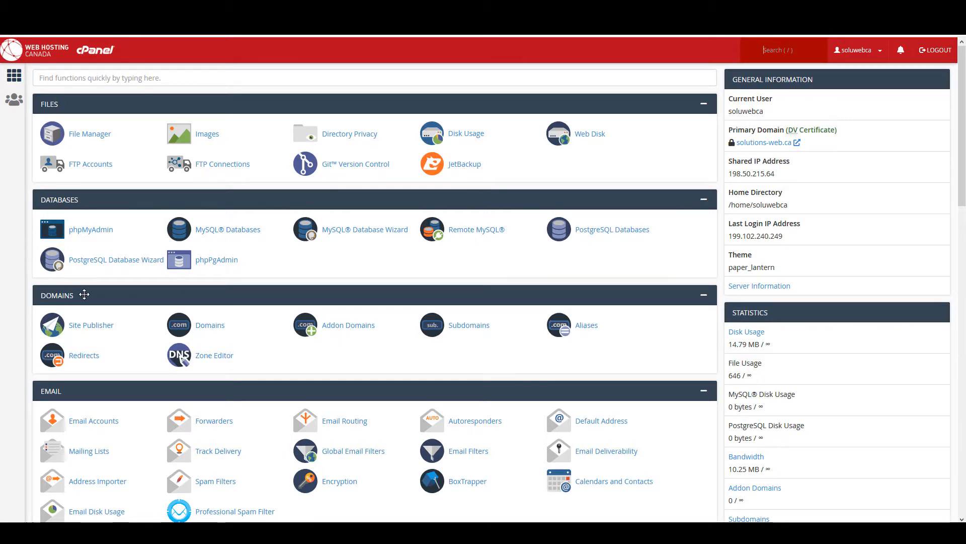
mouse_move(214, 355)
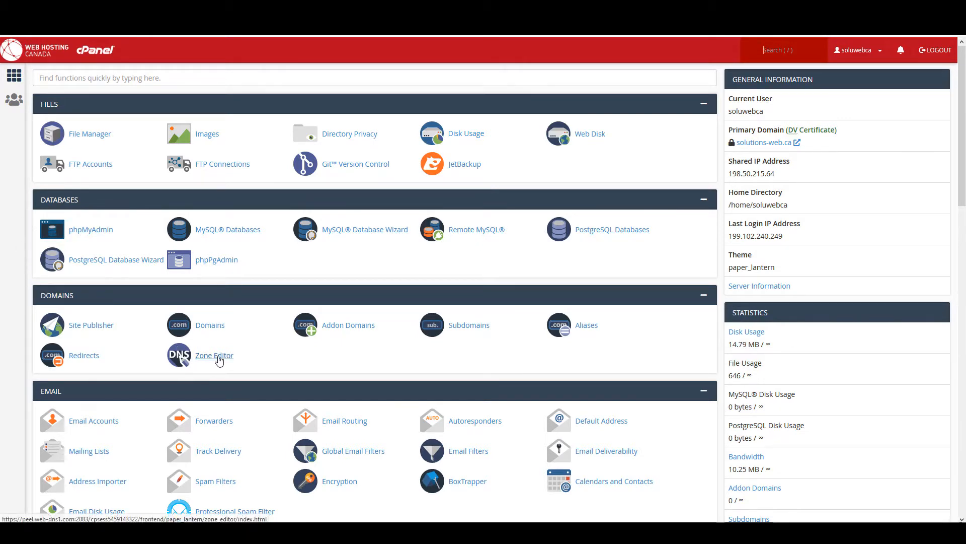
Launch Zone Editor from the Domains section of cPanel
left_click(214, 355)
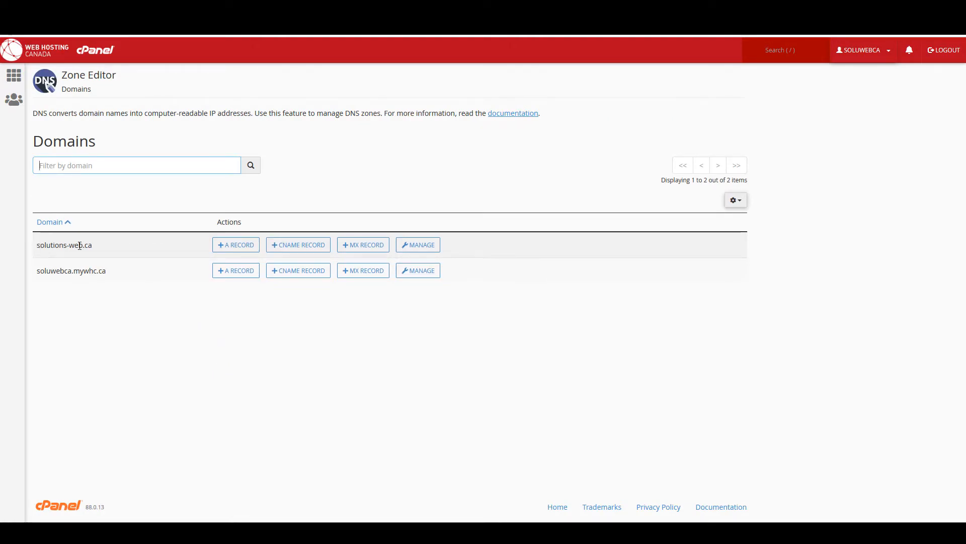
mouse_move(109, 250)
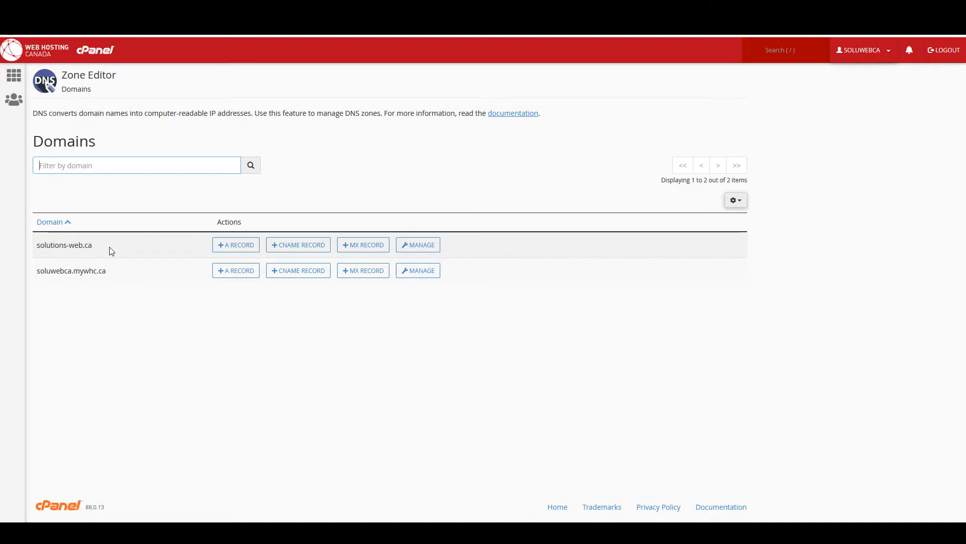
mouse_move(177, 258)
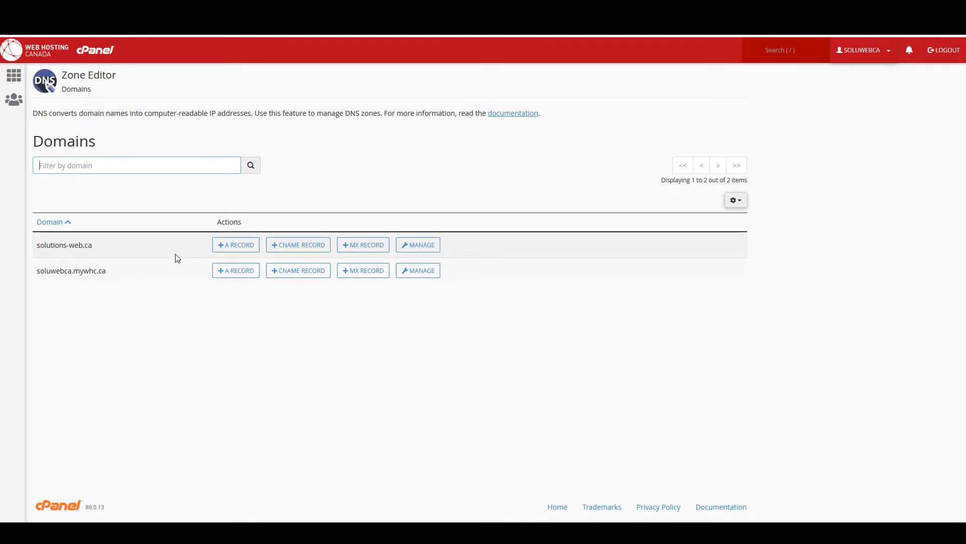
mouse_move(297, 245)
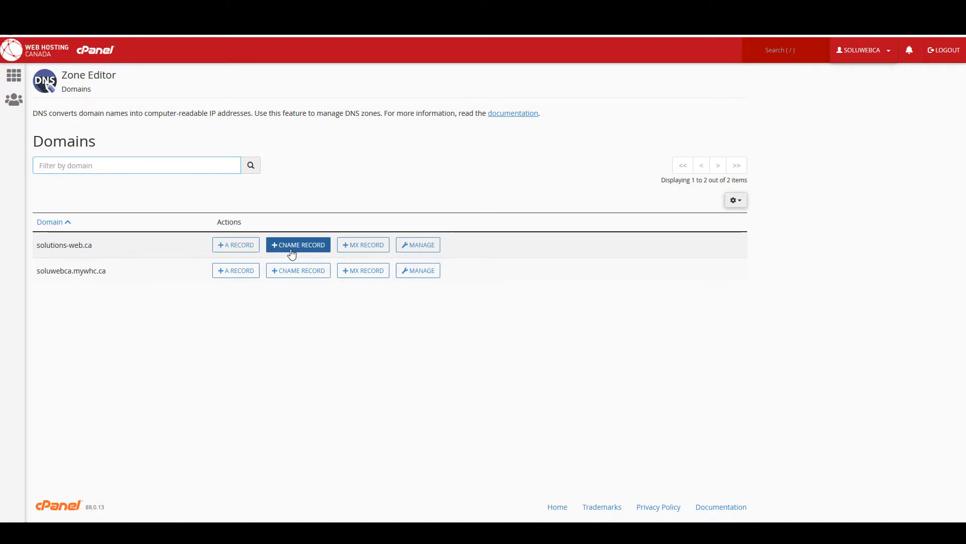
mouse_move(363, 245)
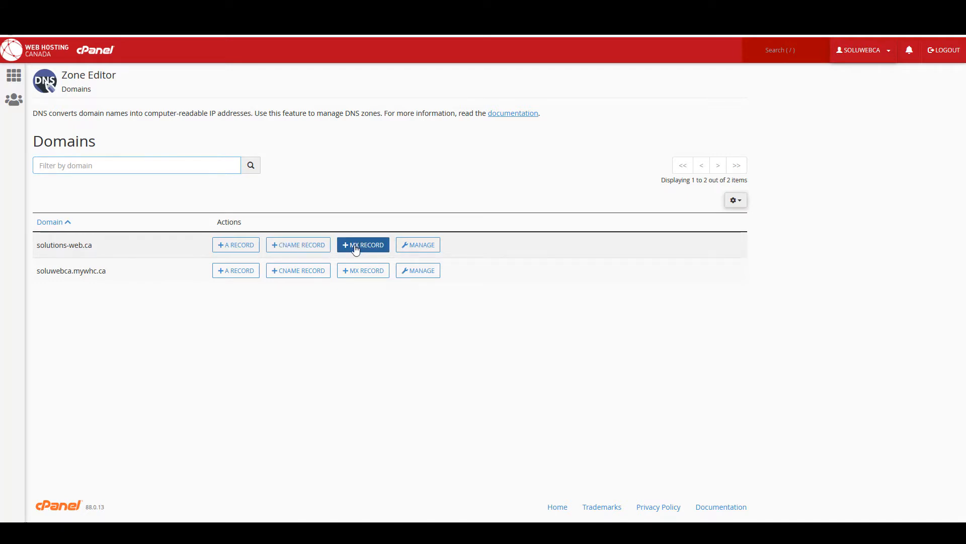
mouse_move(417, 245)
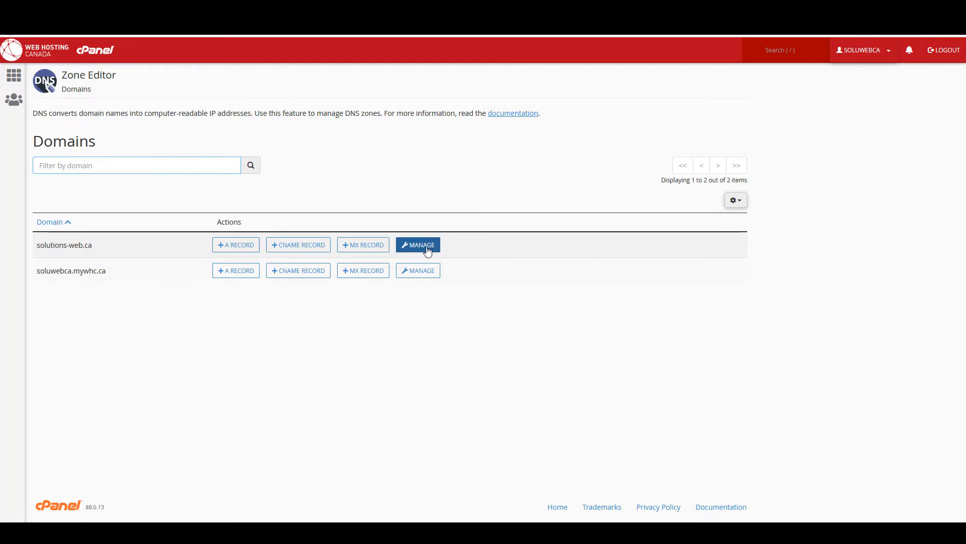
Manage the solutions-web.ca zone to list its 50 DNS records
left_click(418, 245)
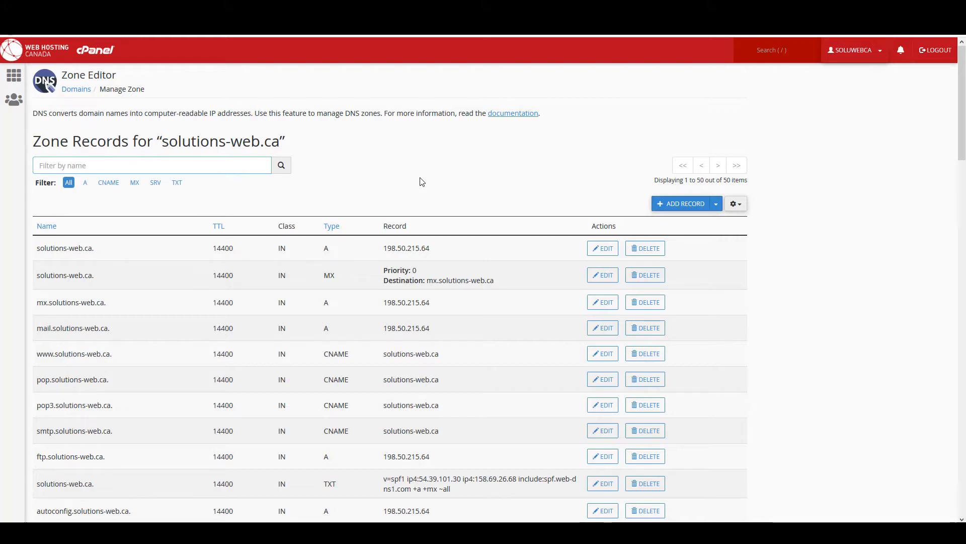
mouse_move(61, 395)
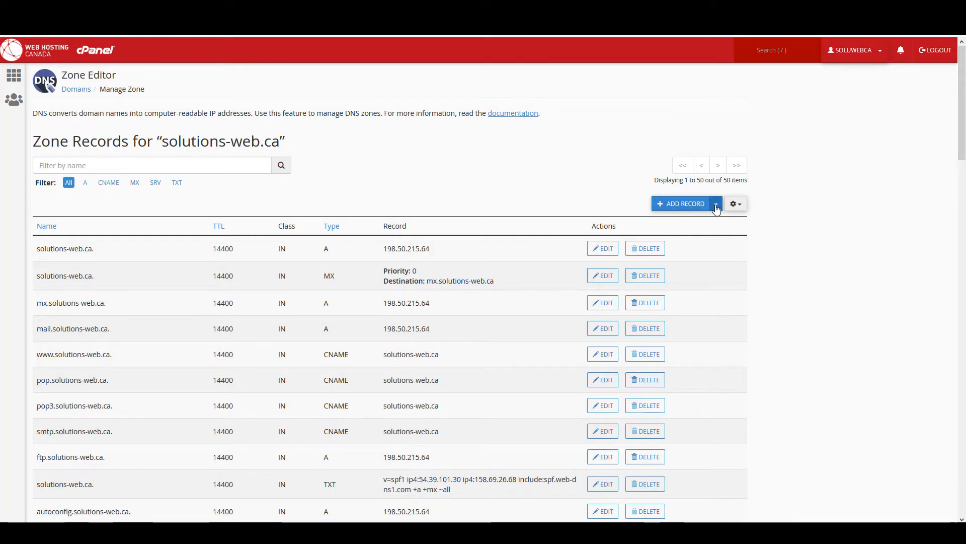
Expand the Add Record dropdown to show the available record types
left_click(716, 203)
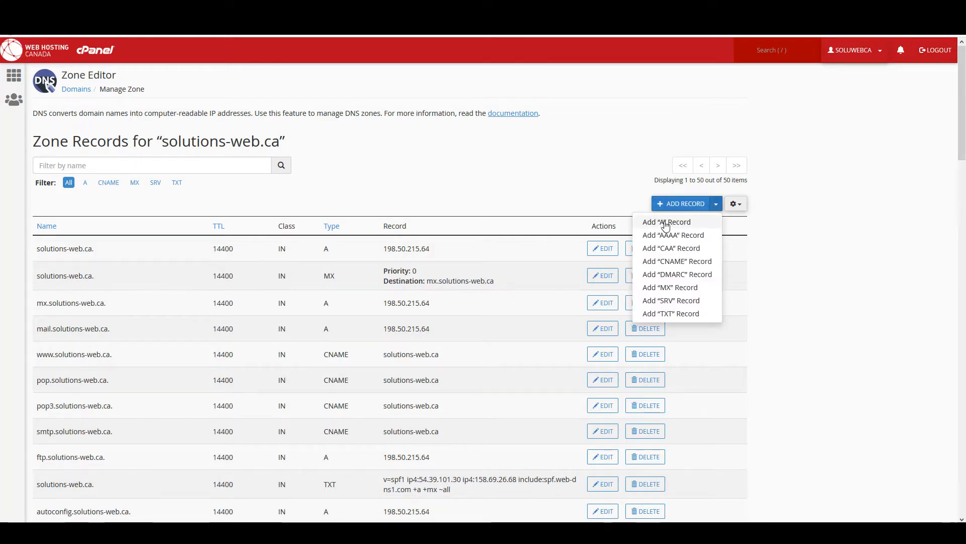
Fill in an A record: name cats.solutions-web.ca, TTL 600, address 123.123.123.123
left_click(667, 222)
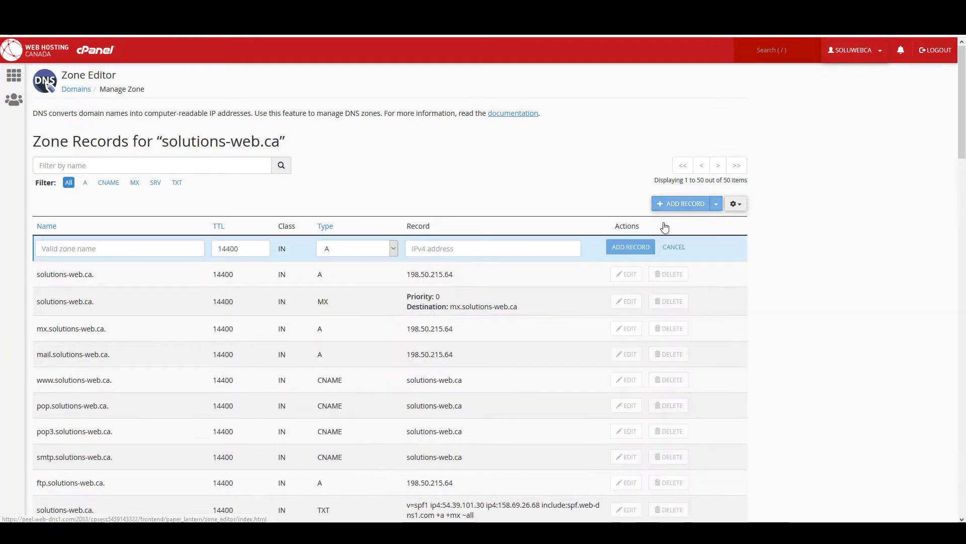
mouse_move(664, 230)
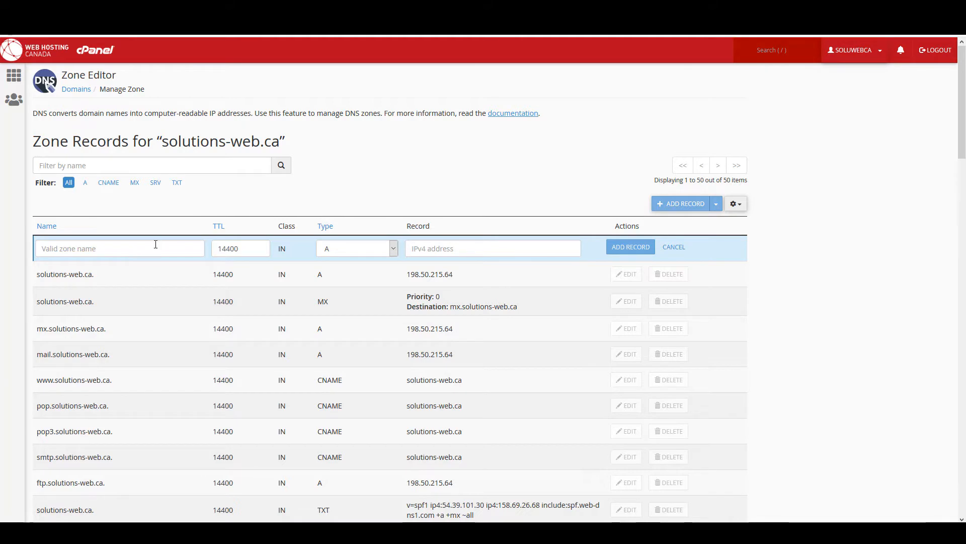
type("cat")
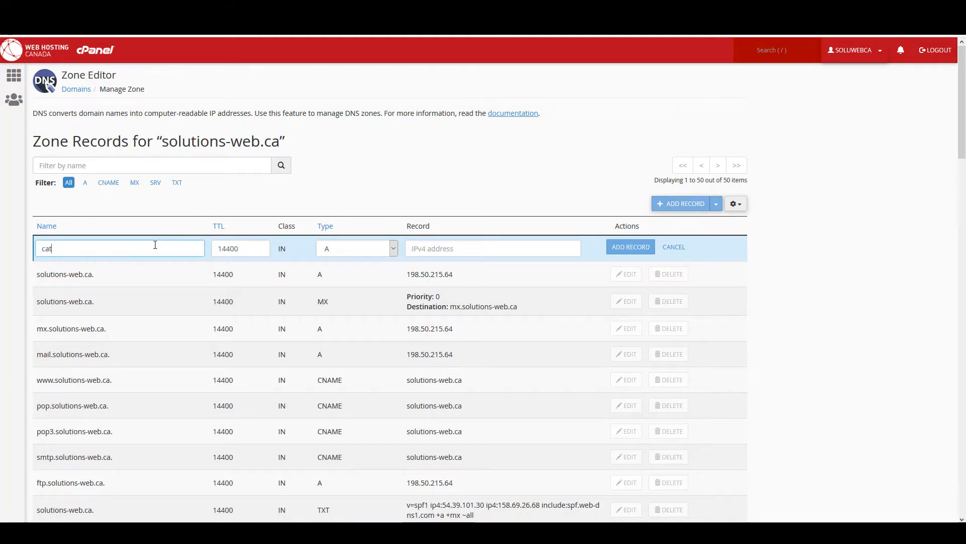
type("s.solu")
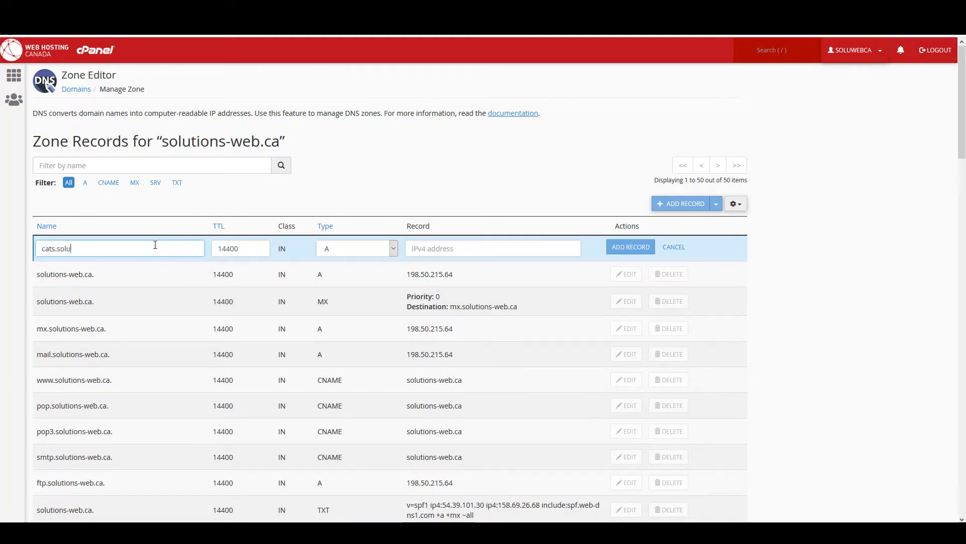
type("tions-web.")
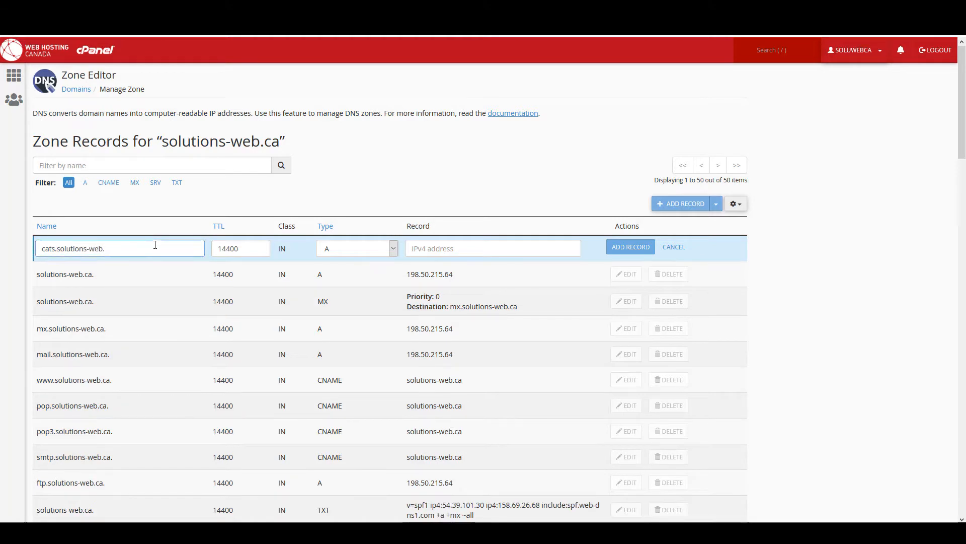
type("ca.")
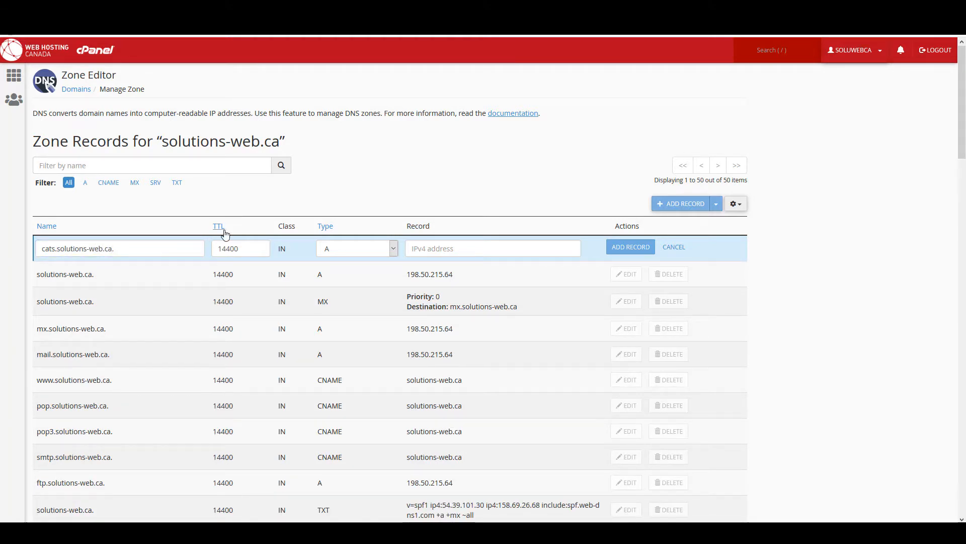
mouse_move(223, 236)
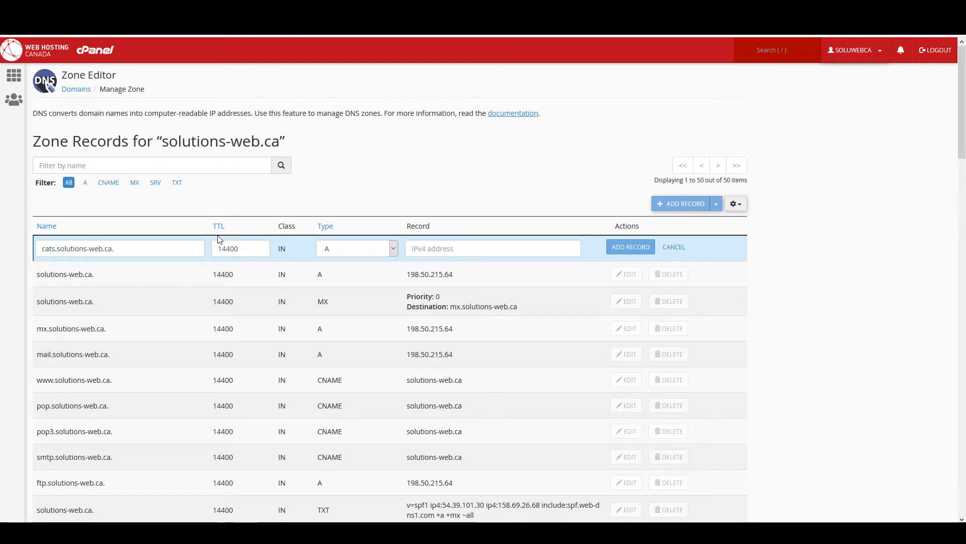
mouse_move(206, 236)
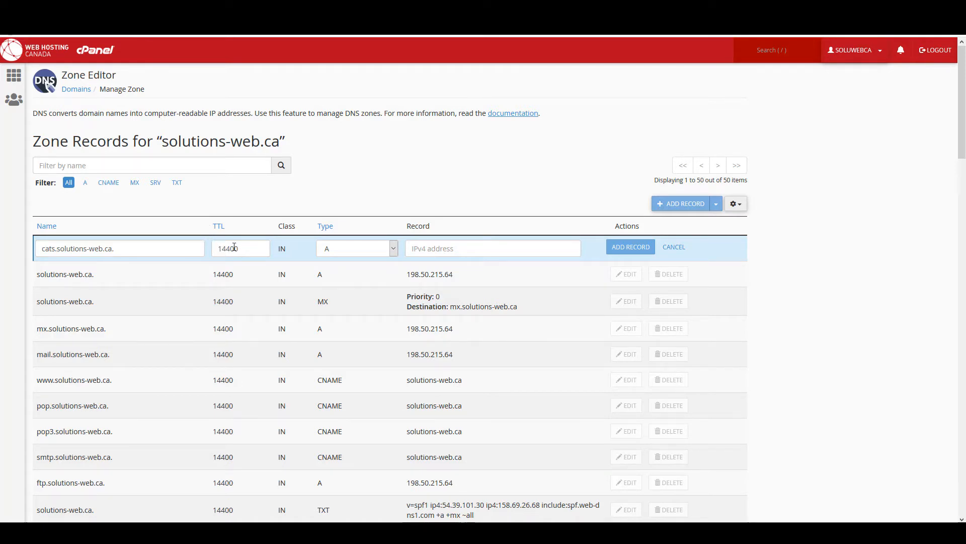
triple_click(240, 248)
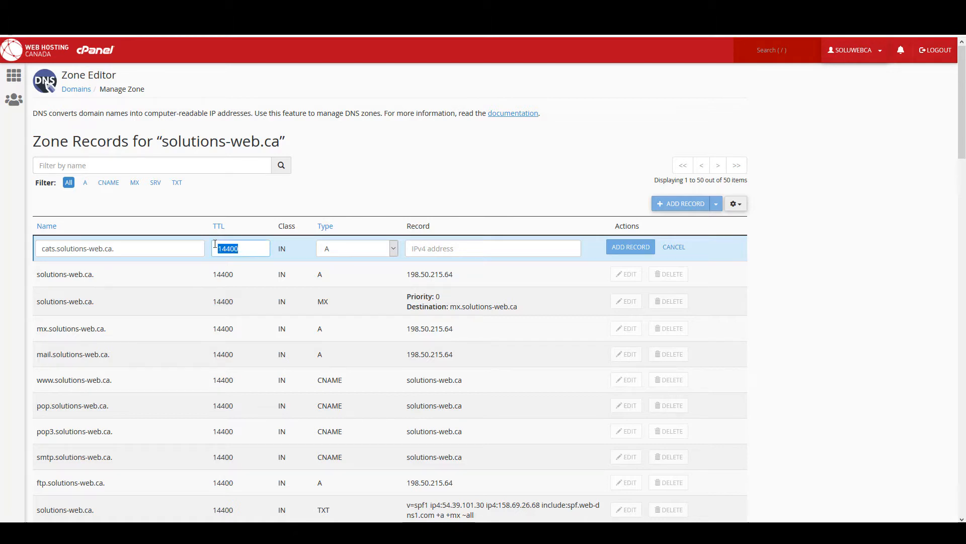
type("600")
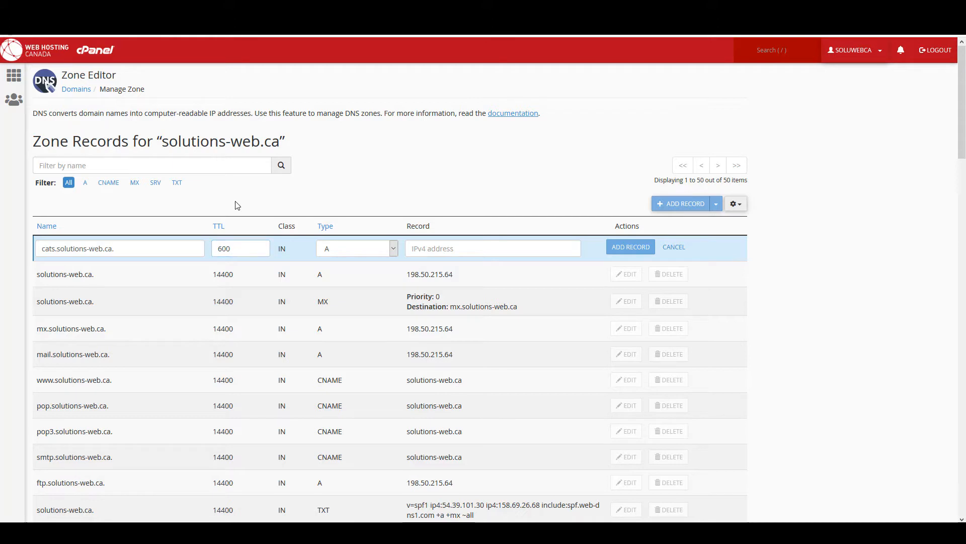
mouse_move(381, 251)
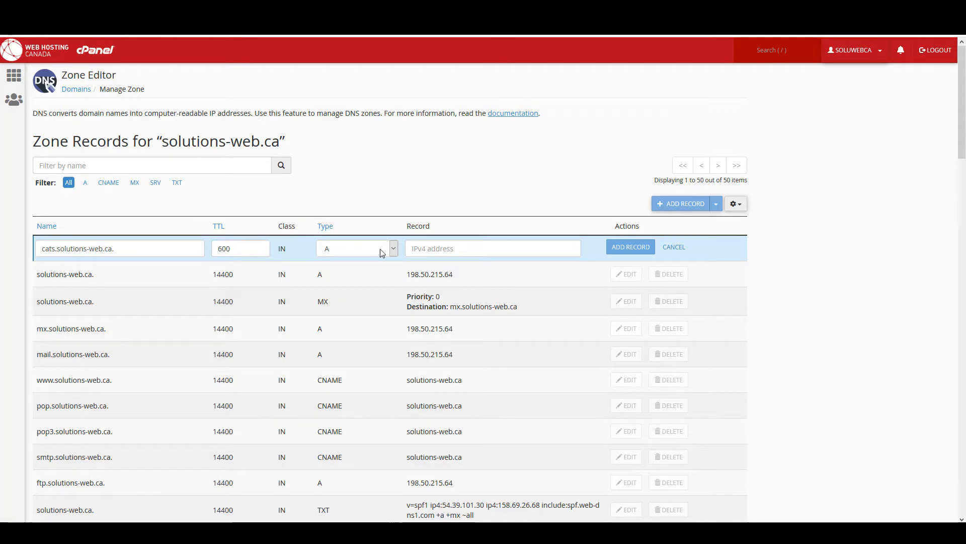
mouse_move(437, 248)
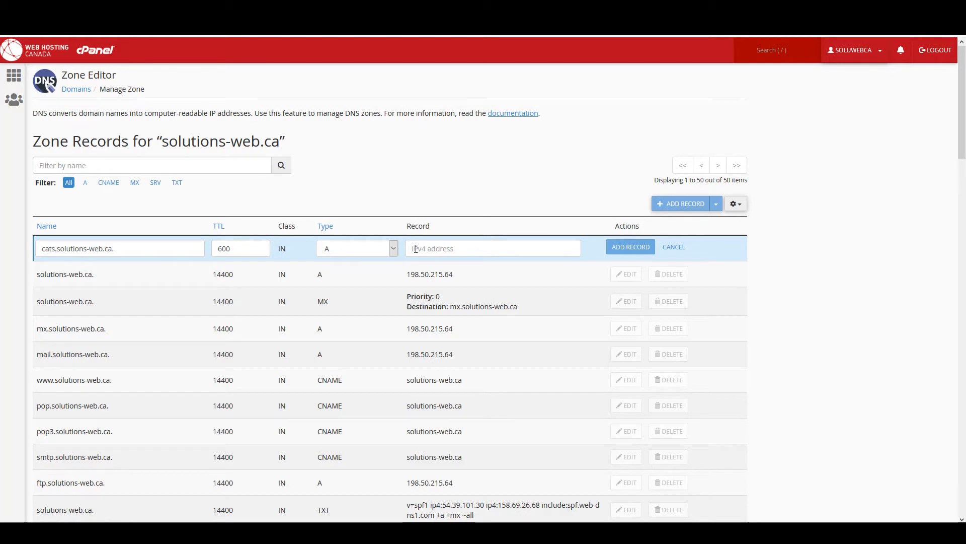
left_click(629, 246)
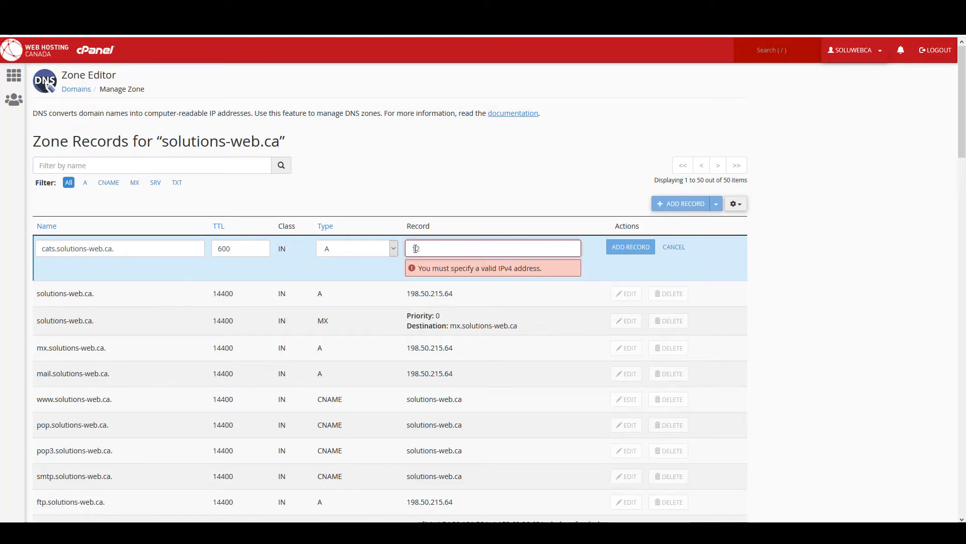
type("123.123")
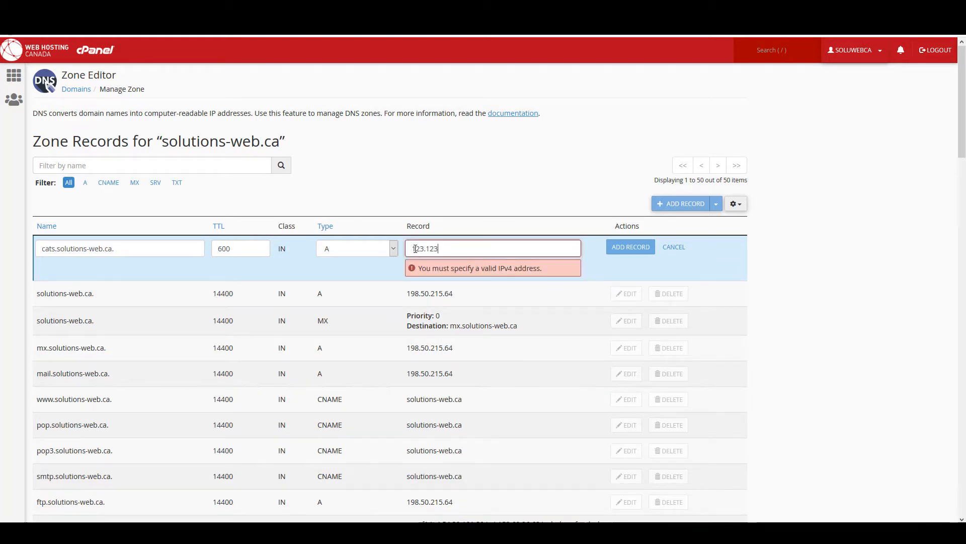
type(".123.123")
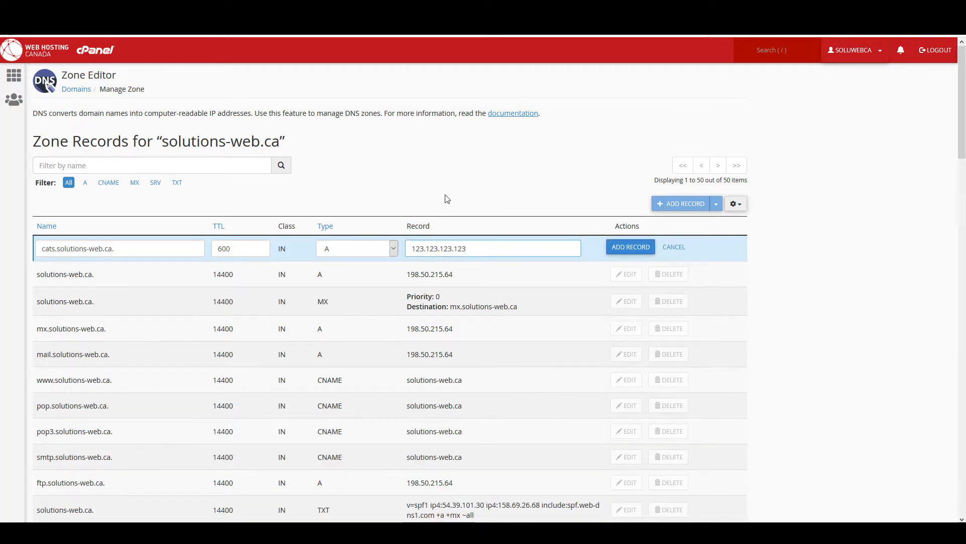
mouse_move(630, 246)
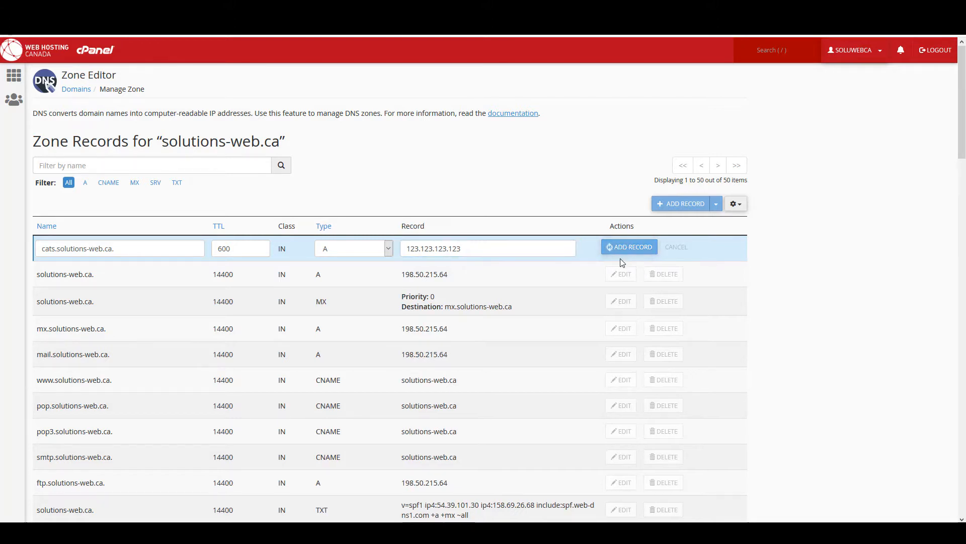
Save the cats record, close the notice, and filter the list to A records
left_click(629, 247)
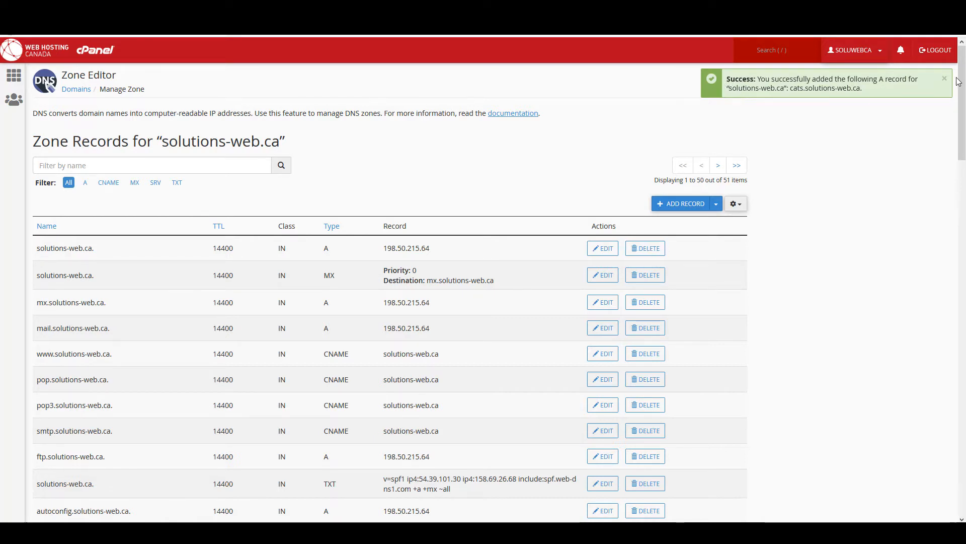
left_click(943, 80)
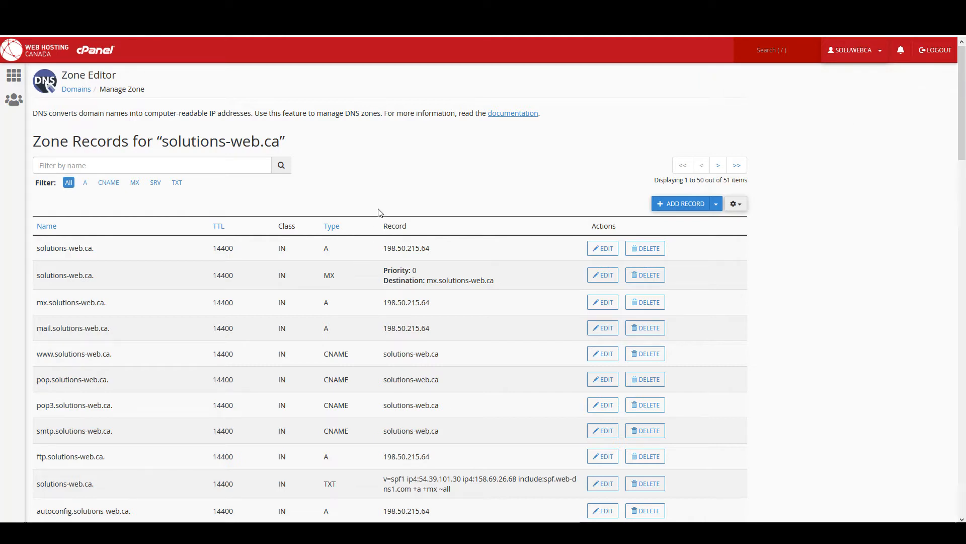
mouse_move(150, 223)
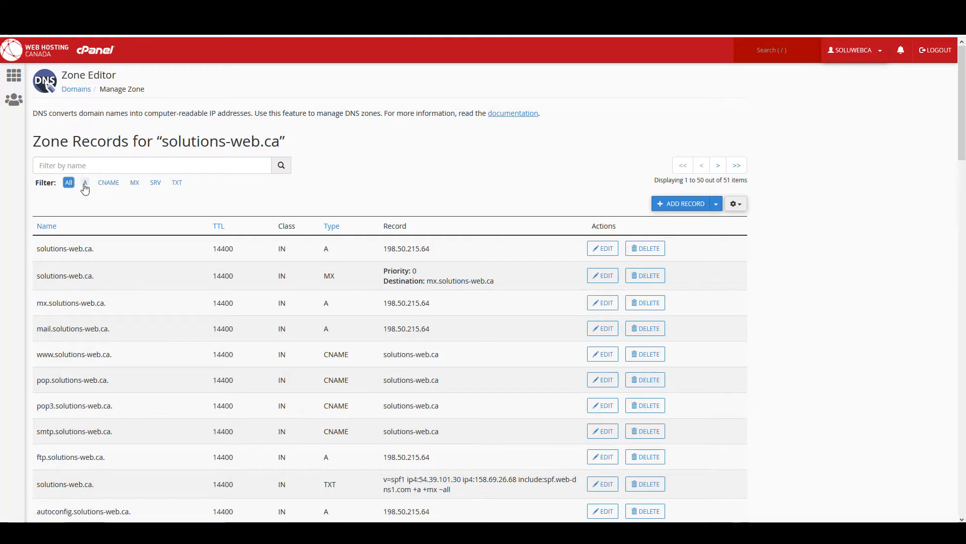
left_click(85, 182)
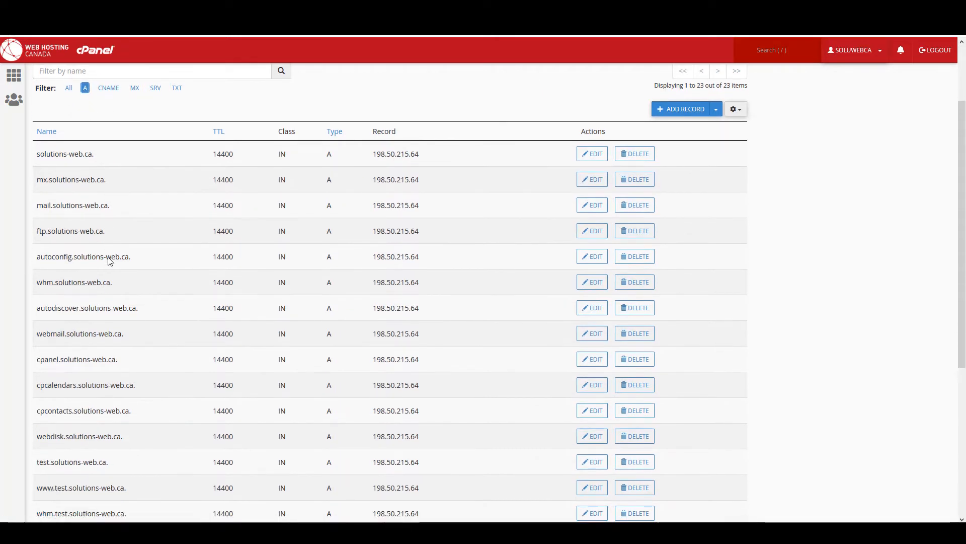
scroll("down", 3)
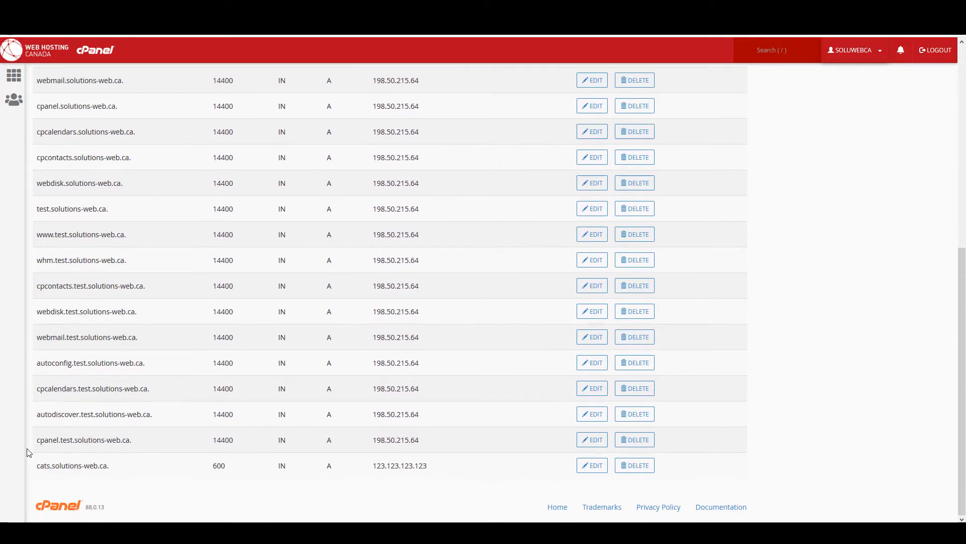
mouse_move(79, 463)
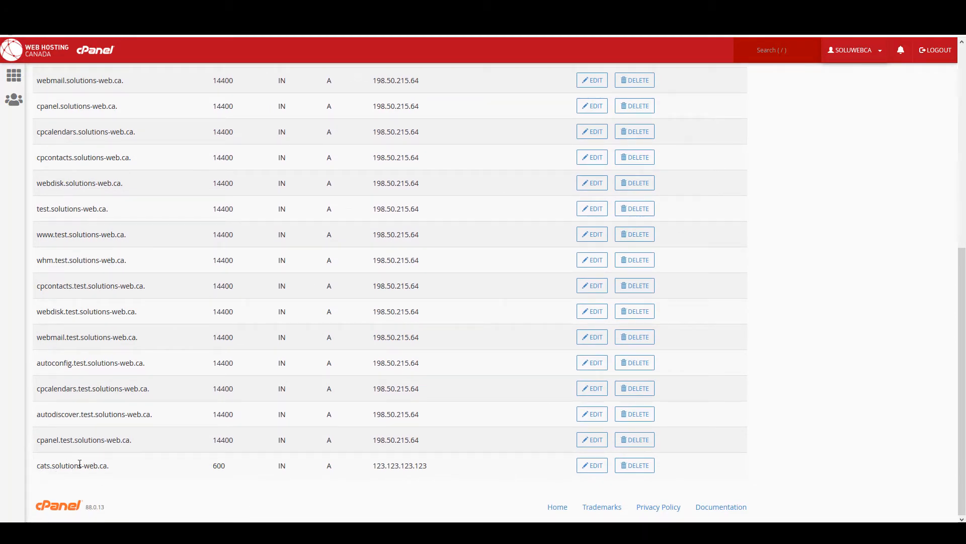
mouse_move(103, 465)
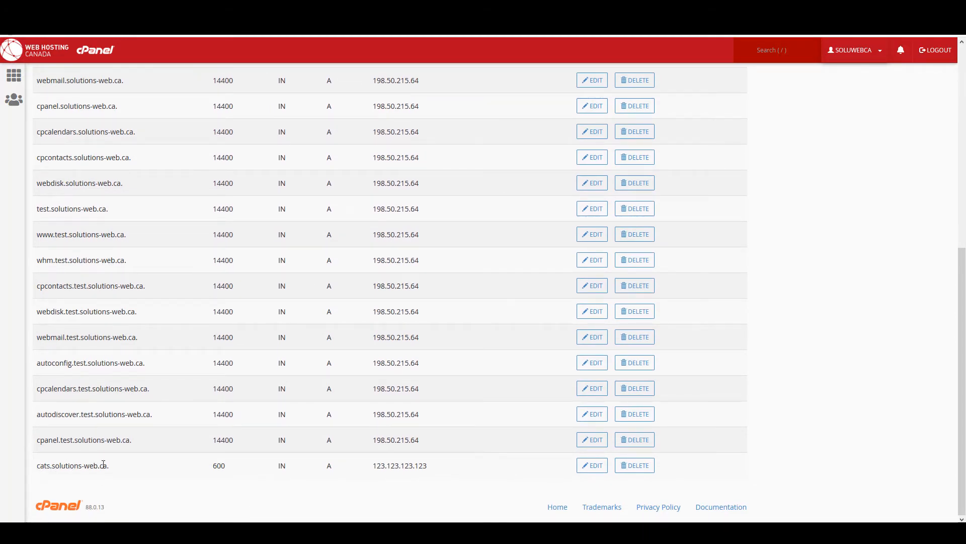
mouse_move(242, 459)
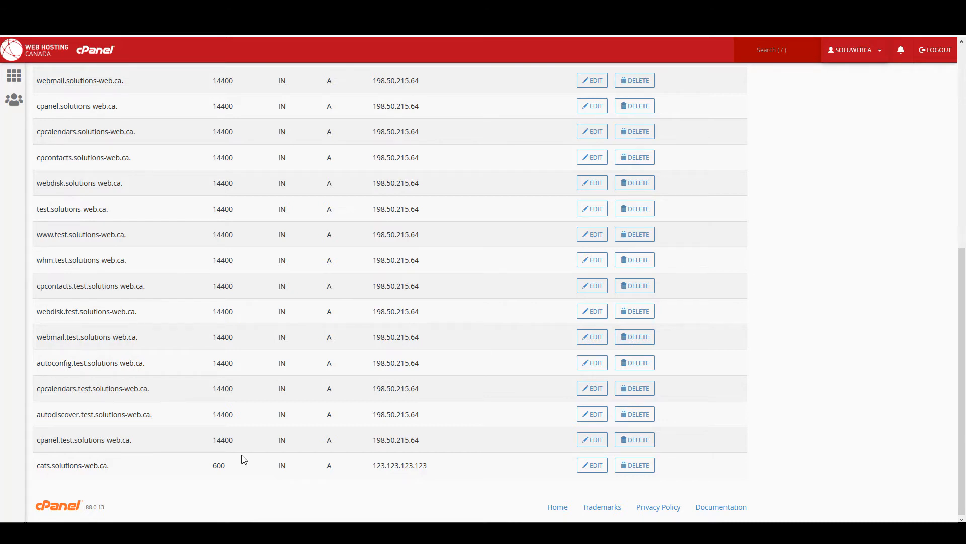
mouse_move(115, 467)
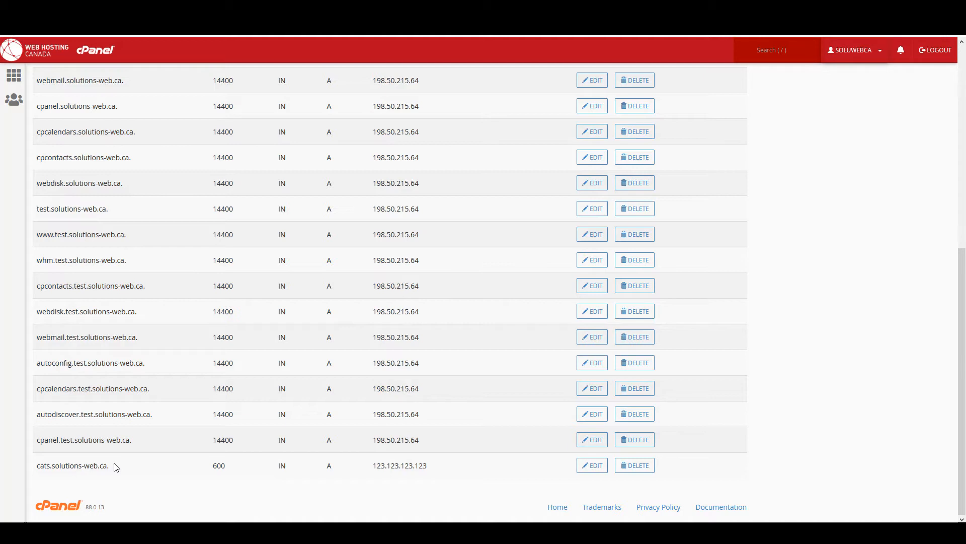
mouse_move(591, 464)
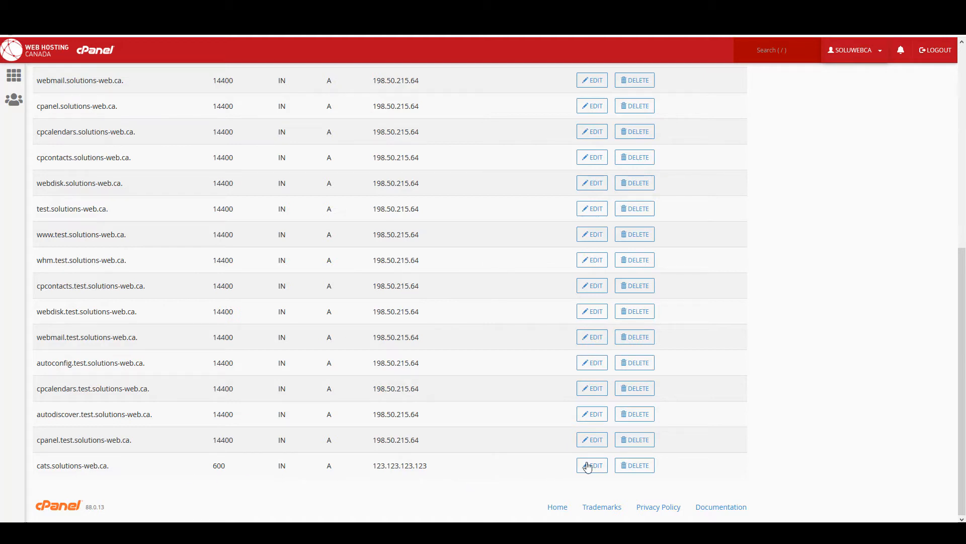
Edit the cats record to name dogs and address 123.21.67.182, then save
left_click(591, 465)
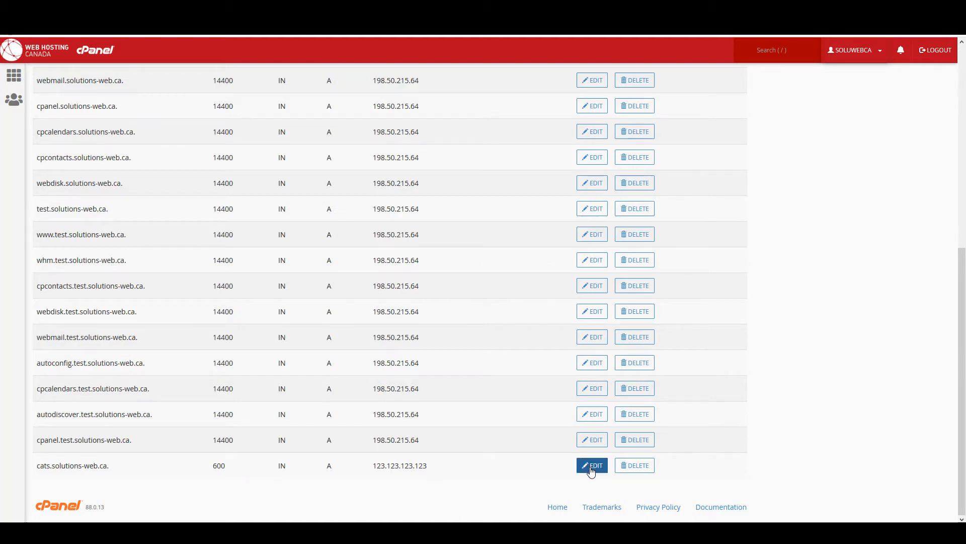
left_click(591, 464)
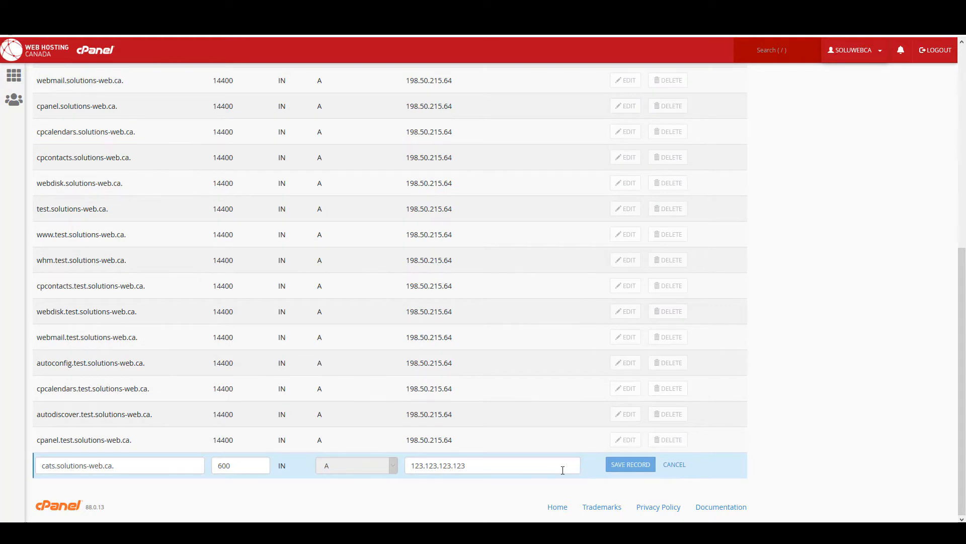
mouse_move(347, 516)
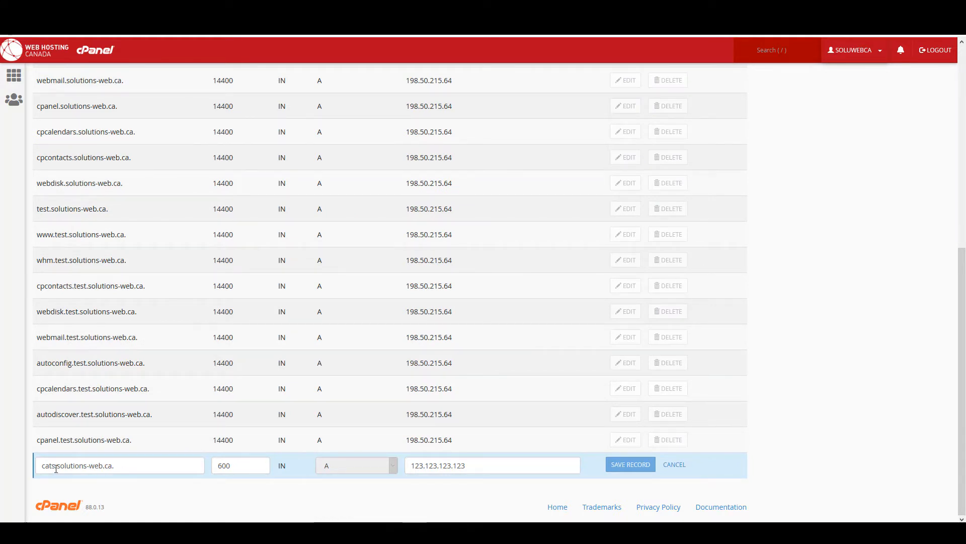
double_click(48, 465)
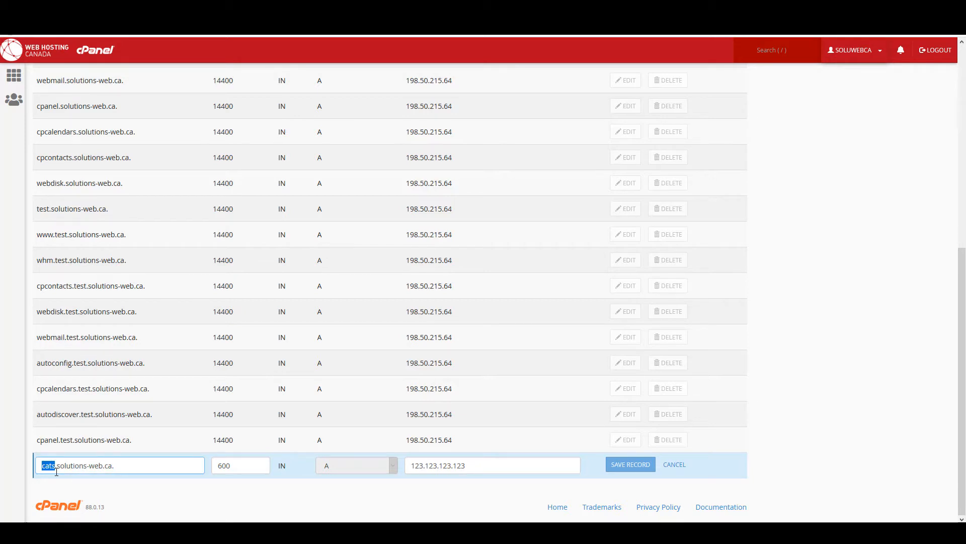
type("dogs")
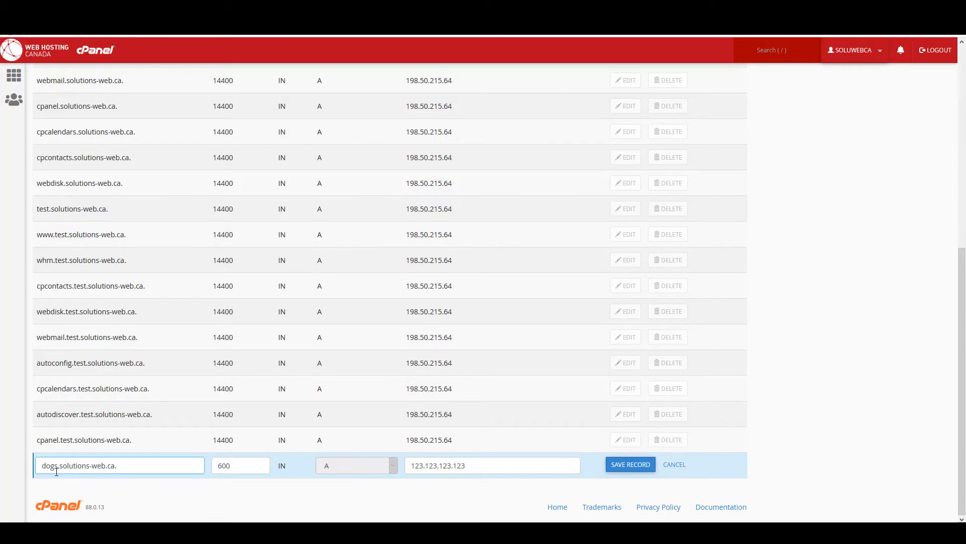
mouse_move(146, 490)
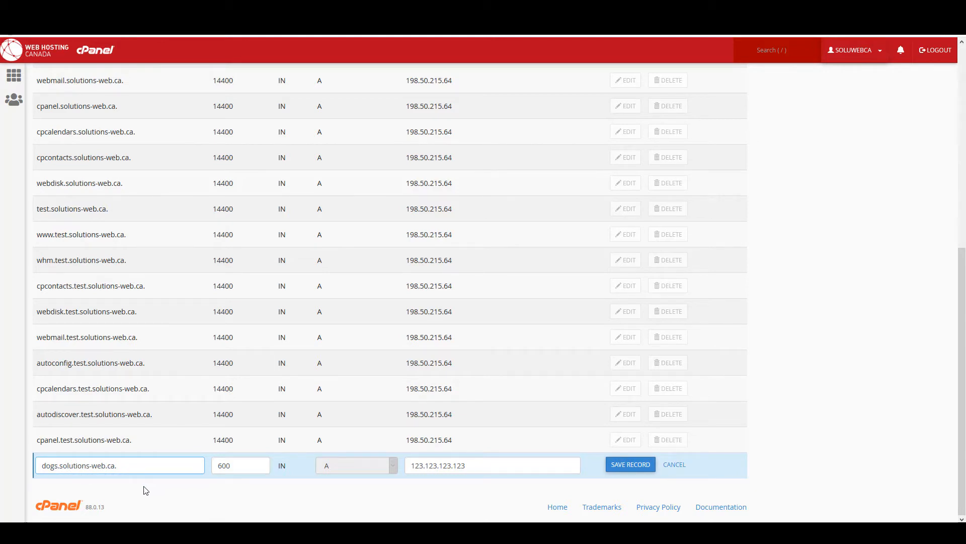
left_click(459, 464)
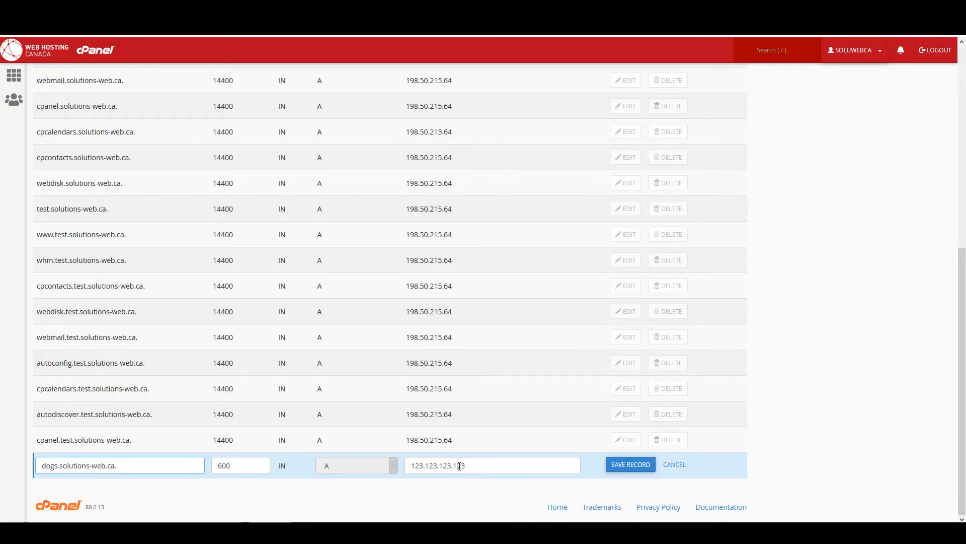
triple_click(492, 465)
type("123")
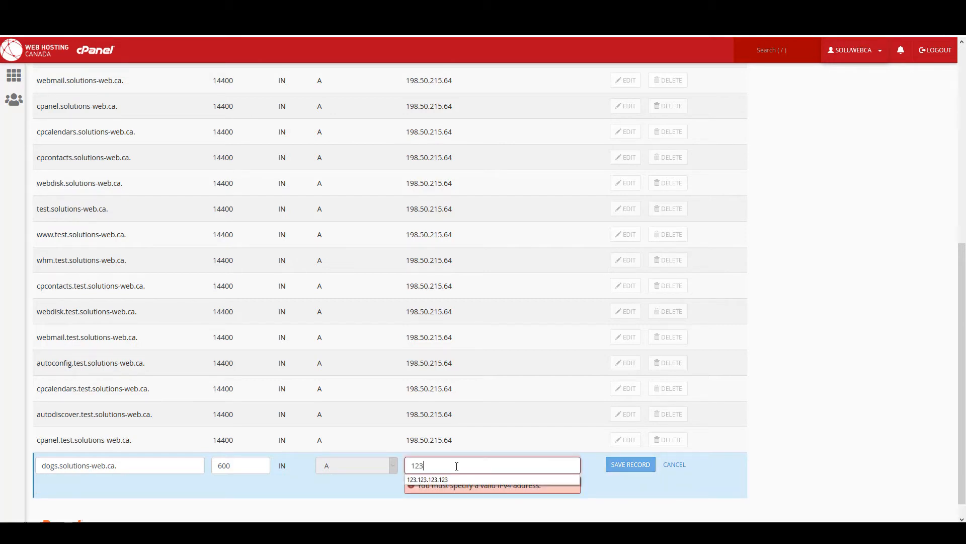
type(".")
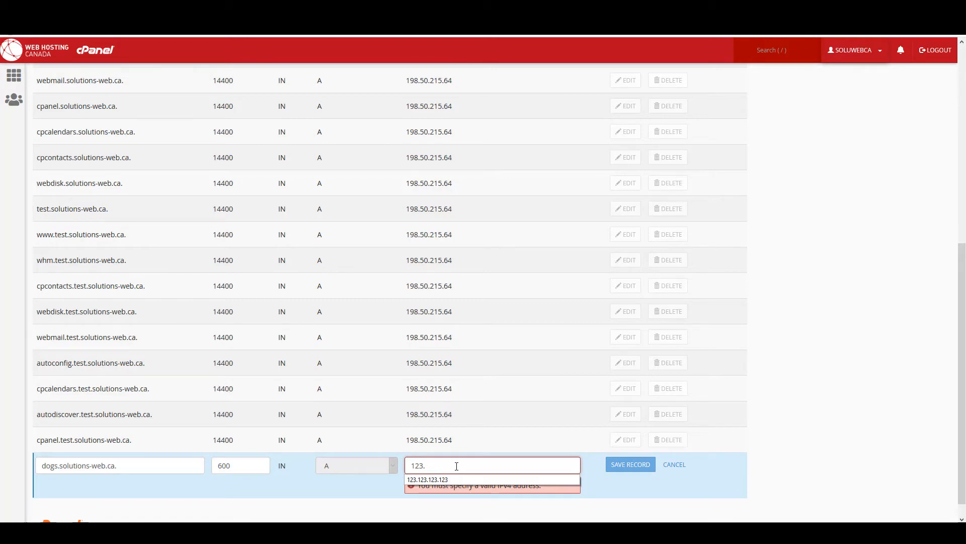
type("21")
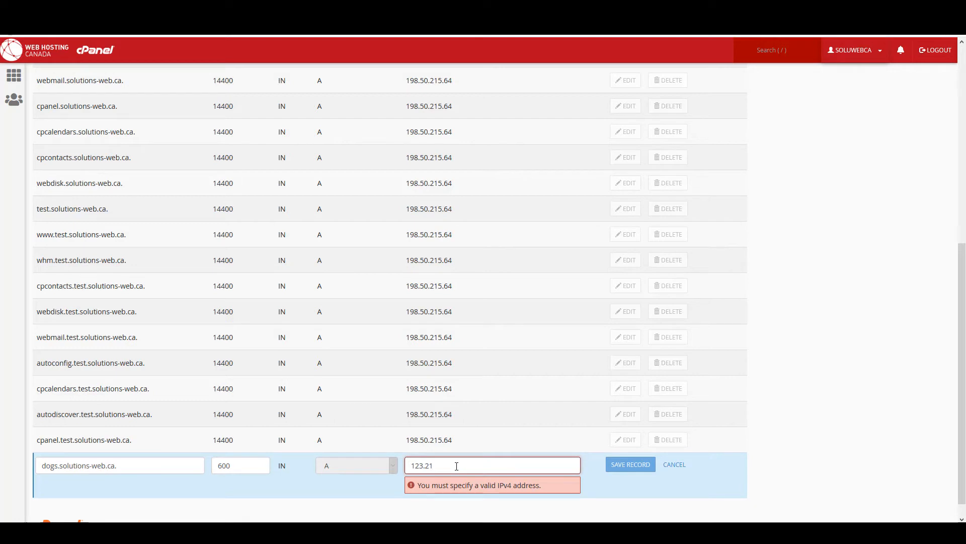
type("67.1")
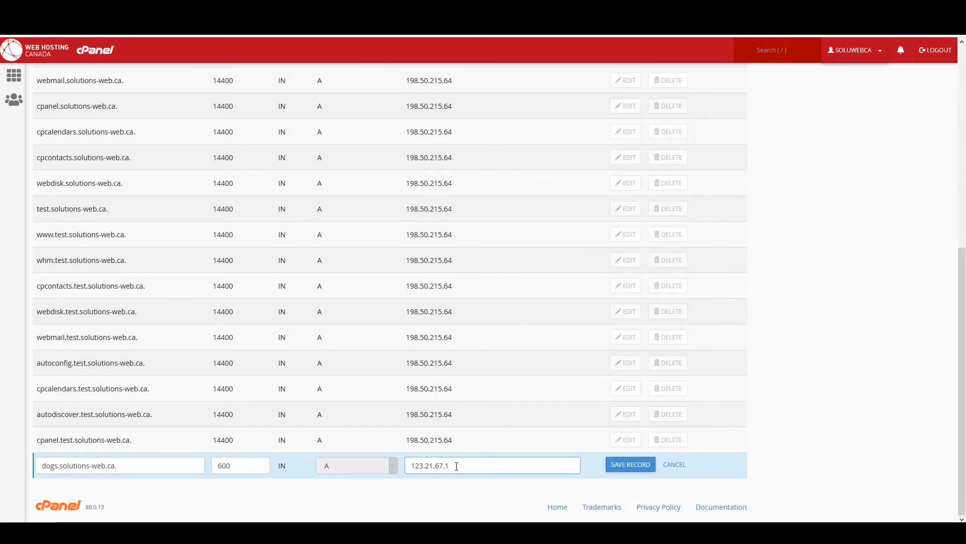
type("82")
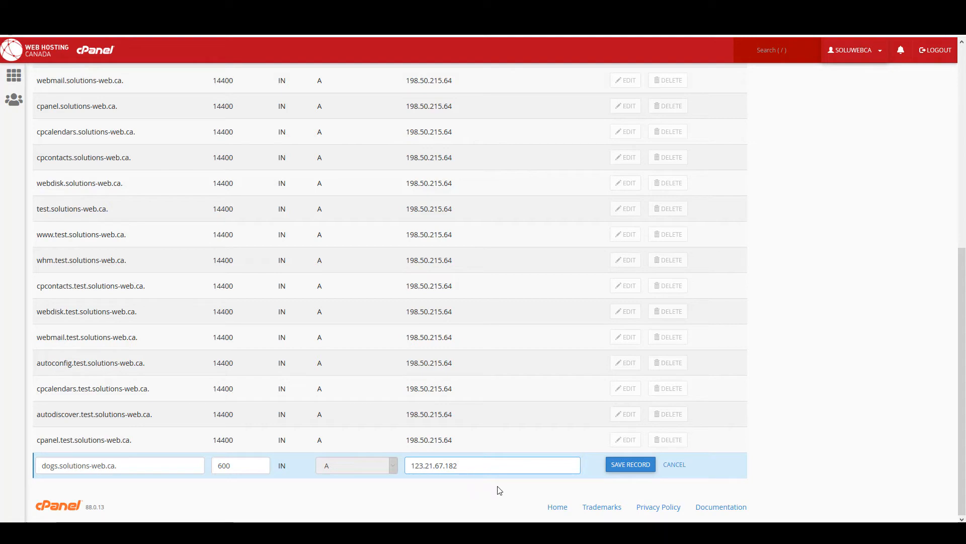
left_click(629, 464)
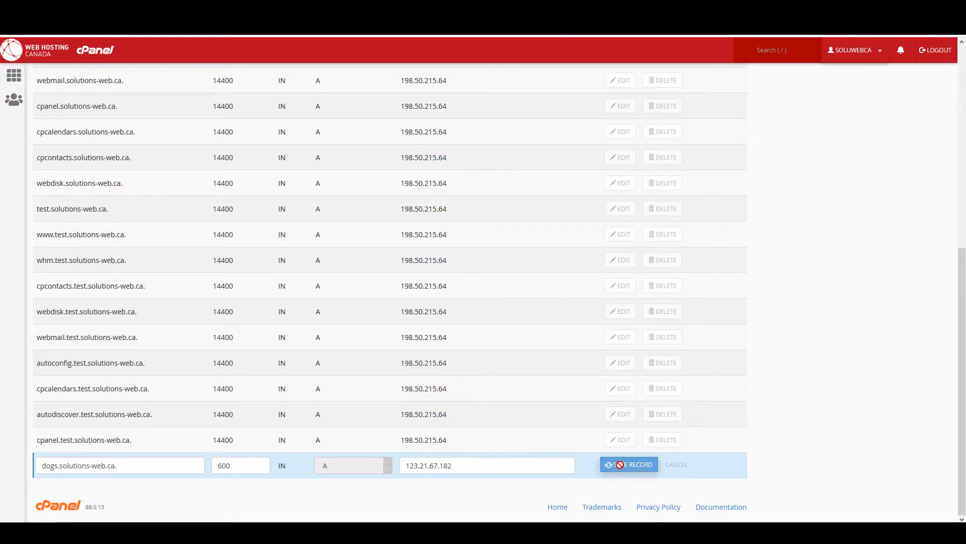
Close the update notice and scroll to the dogs.solutions-web.ca row
left_click(628, 464)
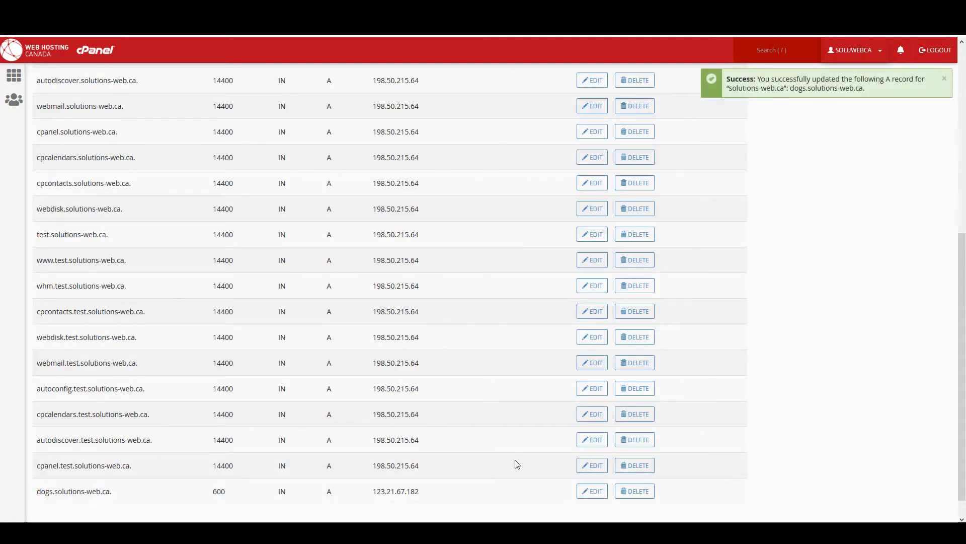
mouse_move(760, 77)
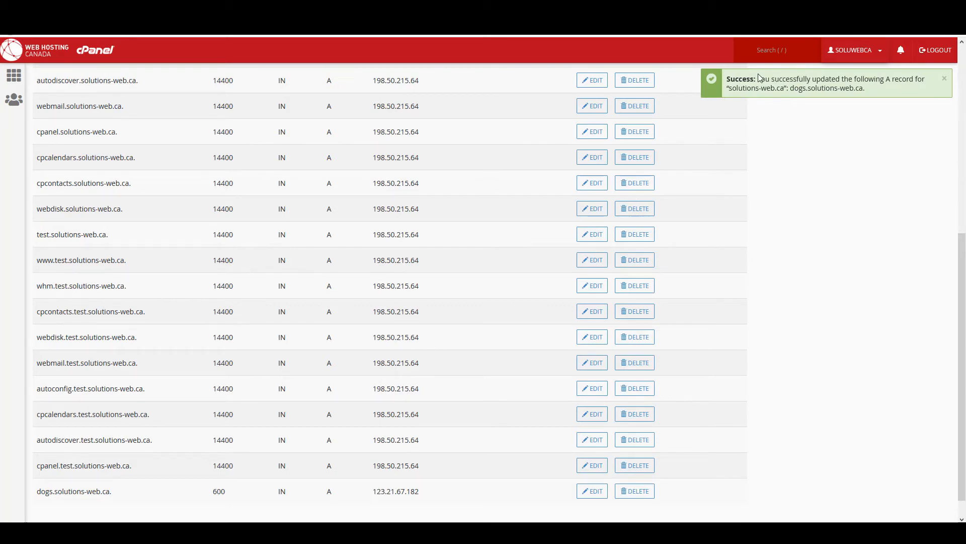
mouse_move(763, 87)
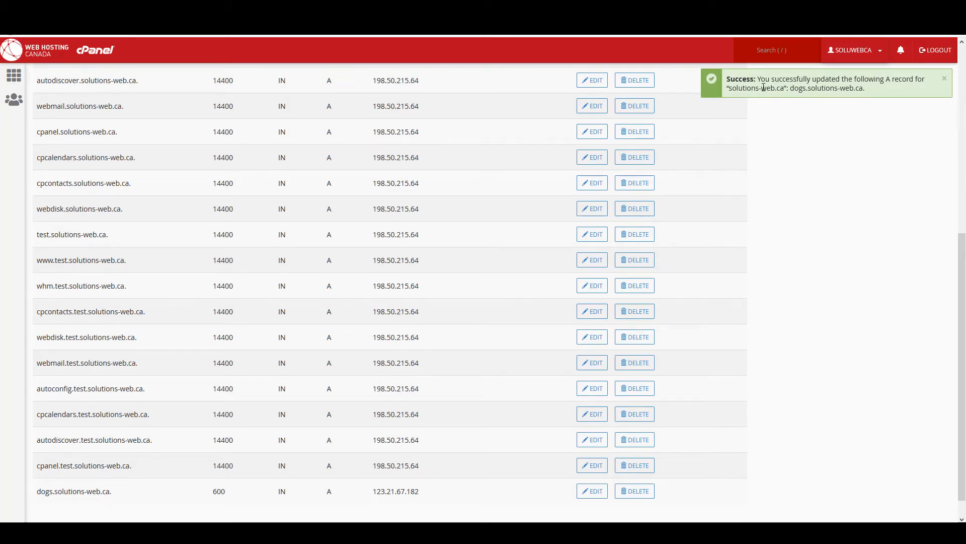
left_click(944, 78)
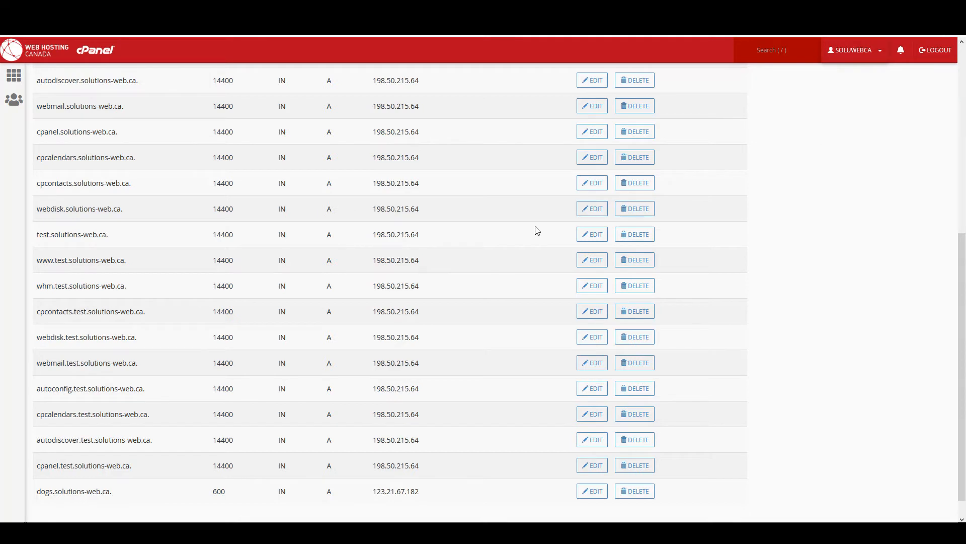
scroll("down", 3)
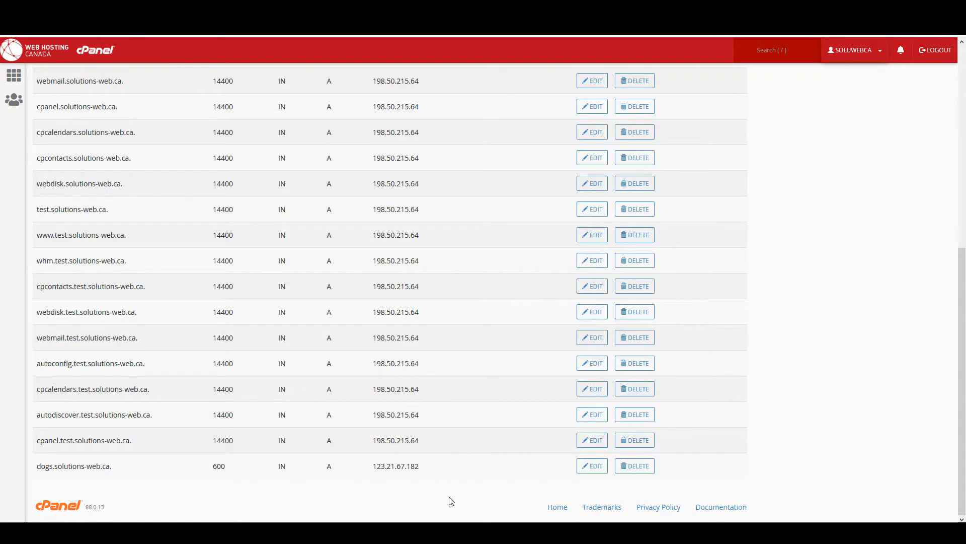
mouse_move(635, 475)
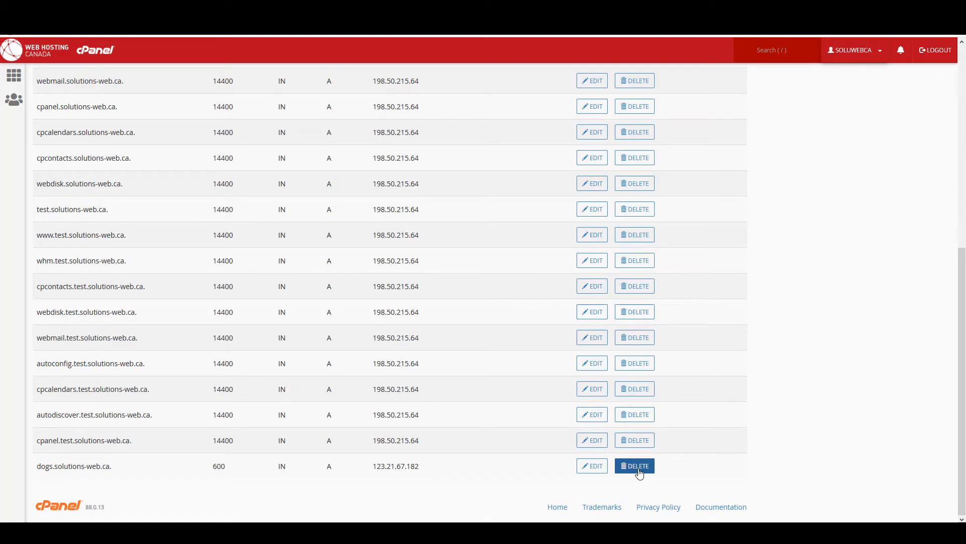
Delete the dogs.solutions-web.ca row and confirm the deletion
left_click(635, 465)
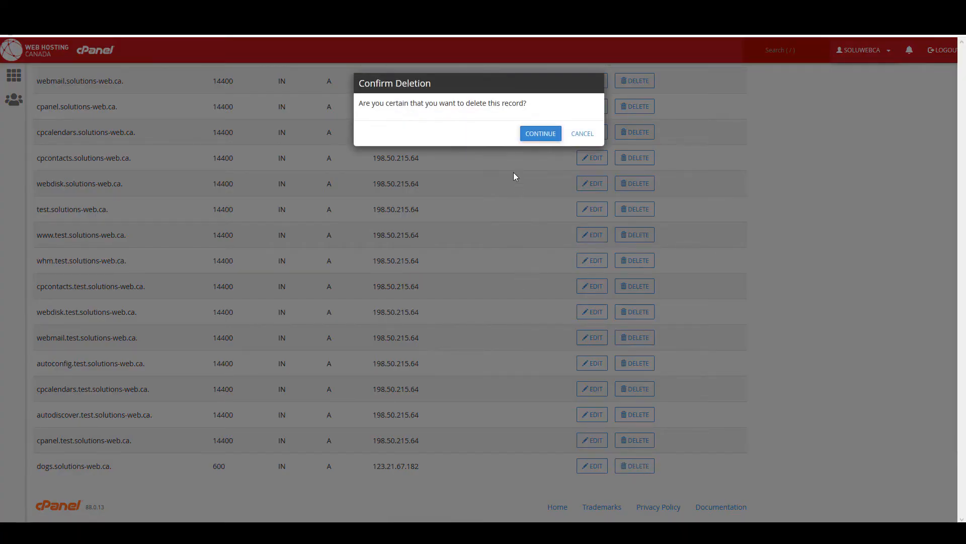
mouse_move(533, 106)
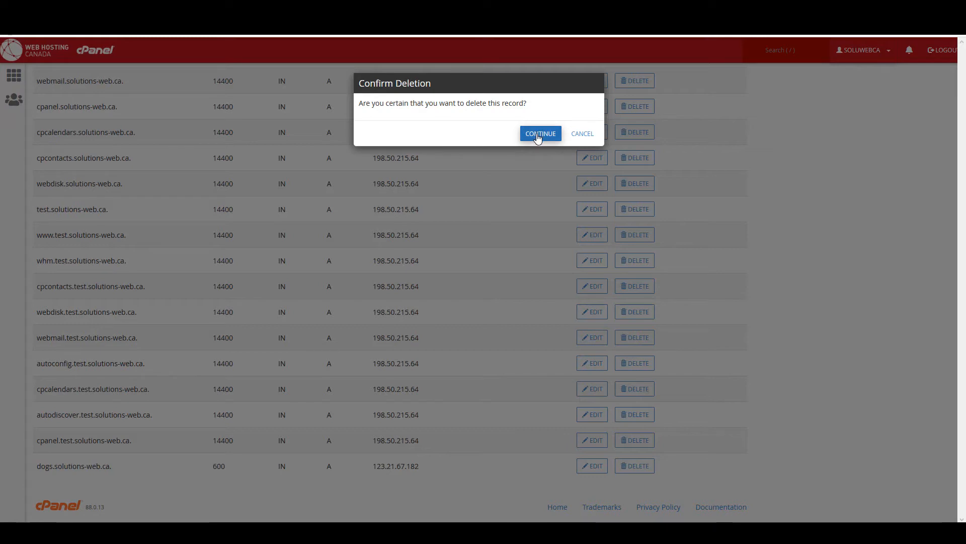
left_click(540, 133)
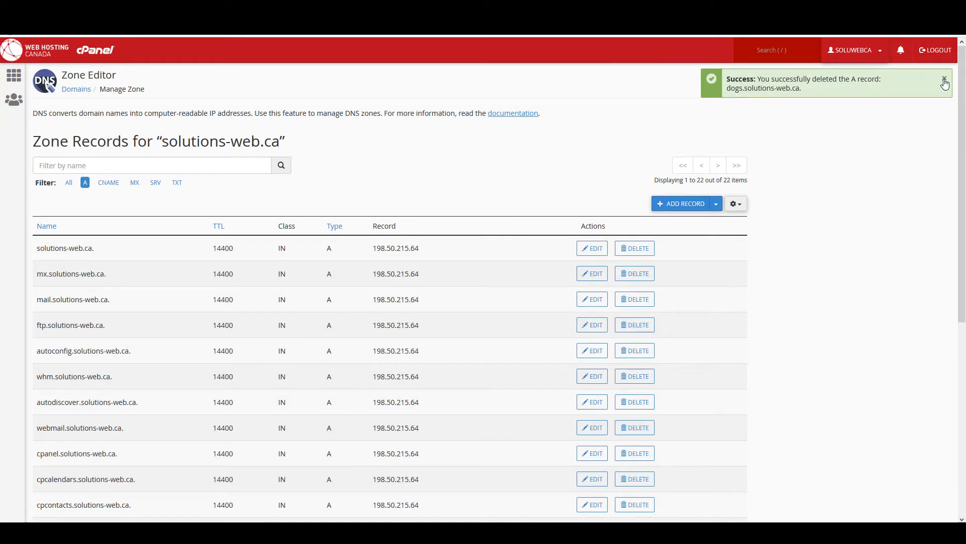
Close the deletion notice and switch the record filter to All
left_click(945, 81)
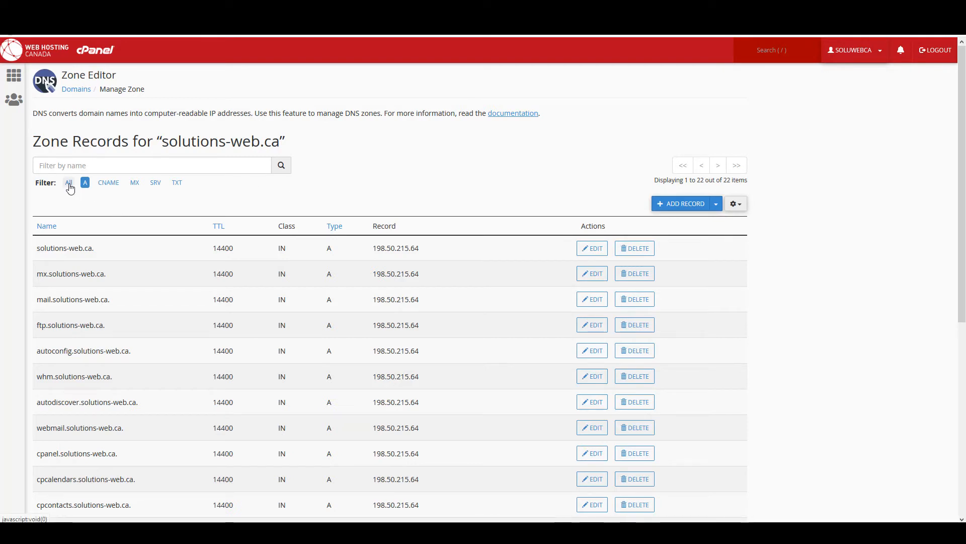
left_click(68, 181)
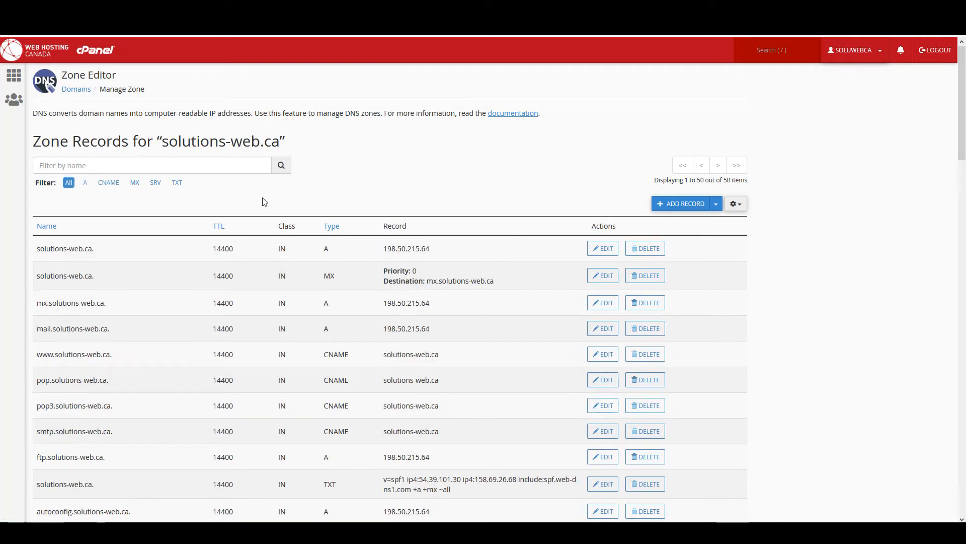
mouse_move(647, 193)
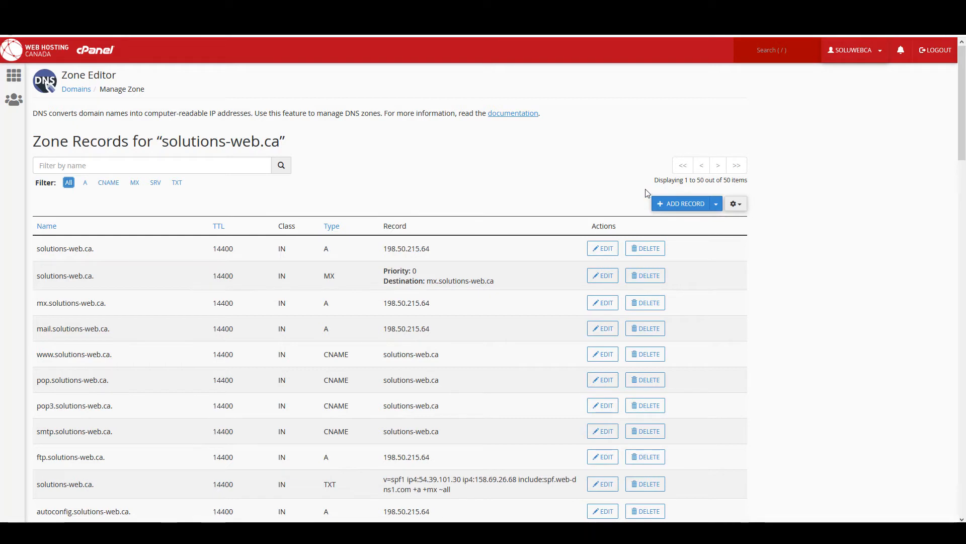
mouse_move(621, 188)
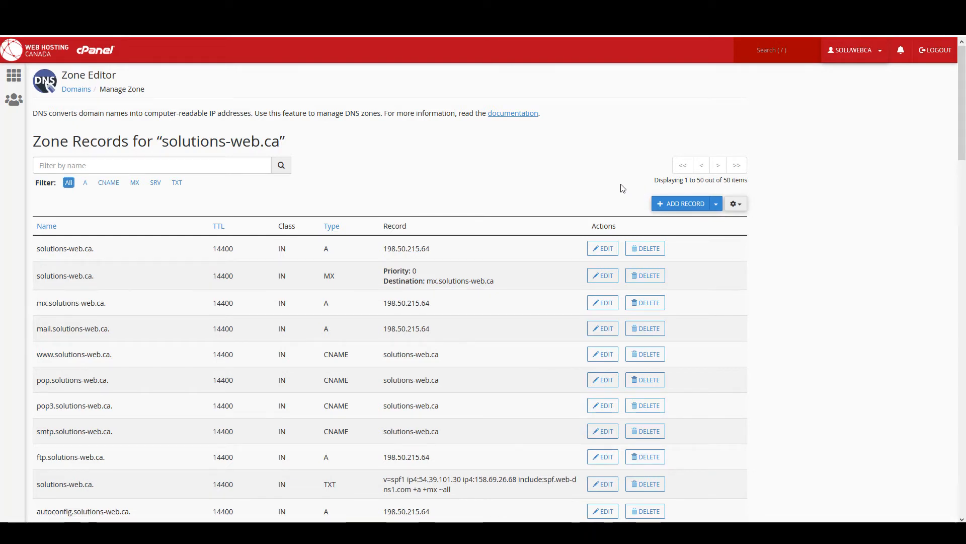
mouse_move(497, 180)
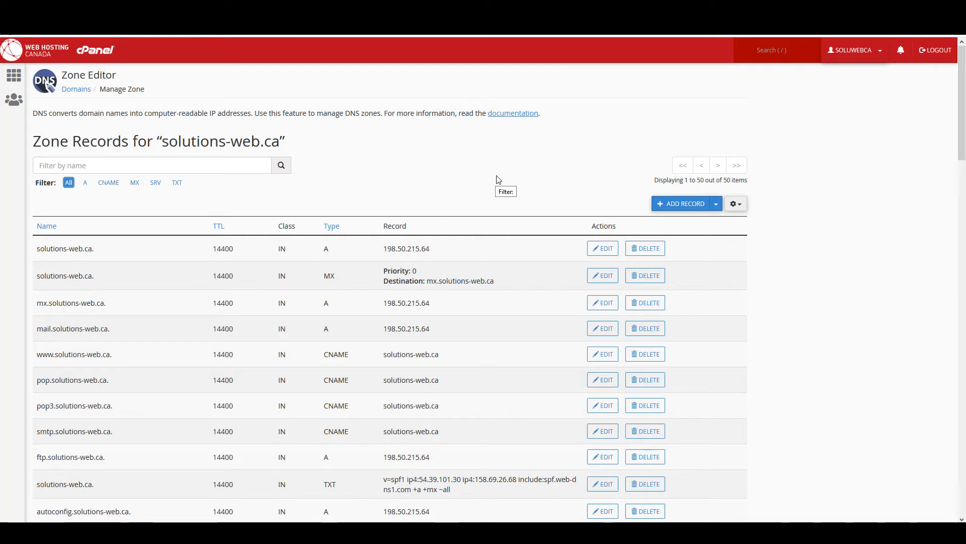
mouse_move(440, 172)
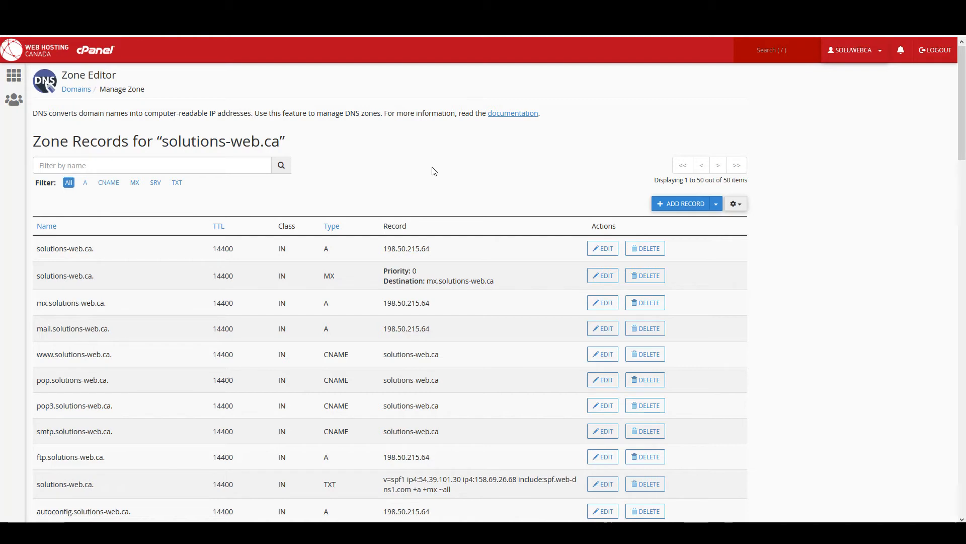
mouse_move(392, 171)
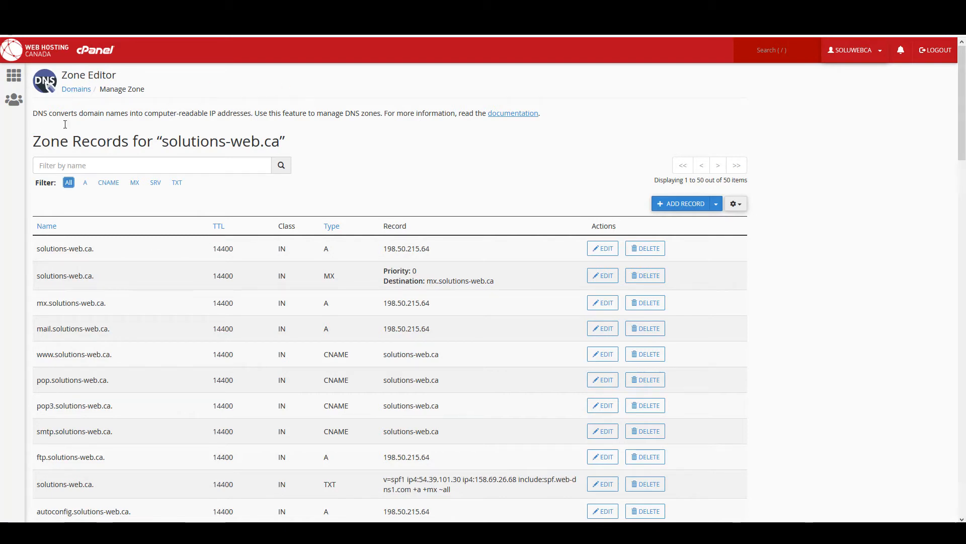
mouse_move(71, 222)
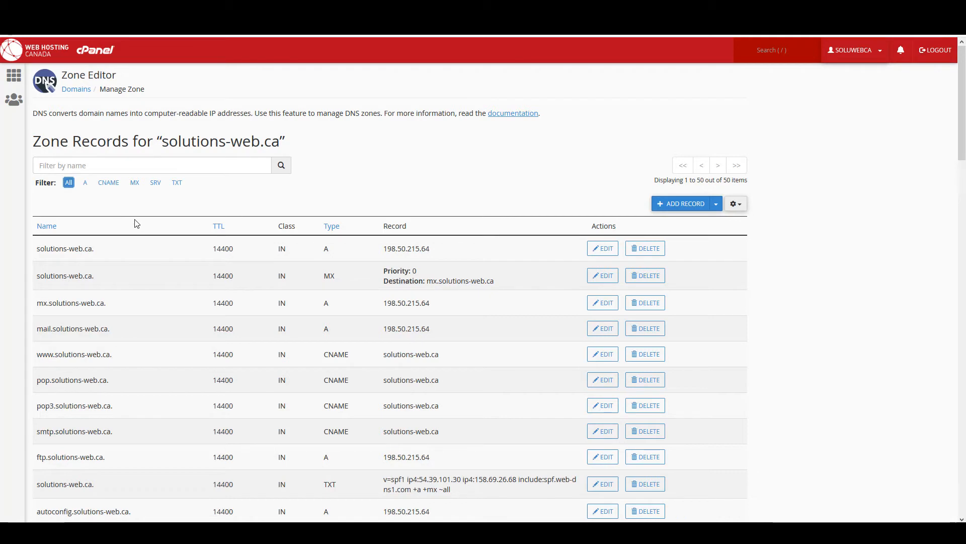
Filter the solutions-web.ca zone records to MX, showing the mx.solutions-web.ca entry
left_click(134, 182)
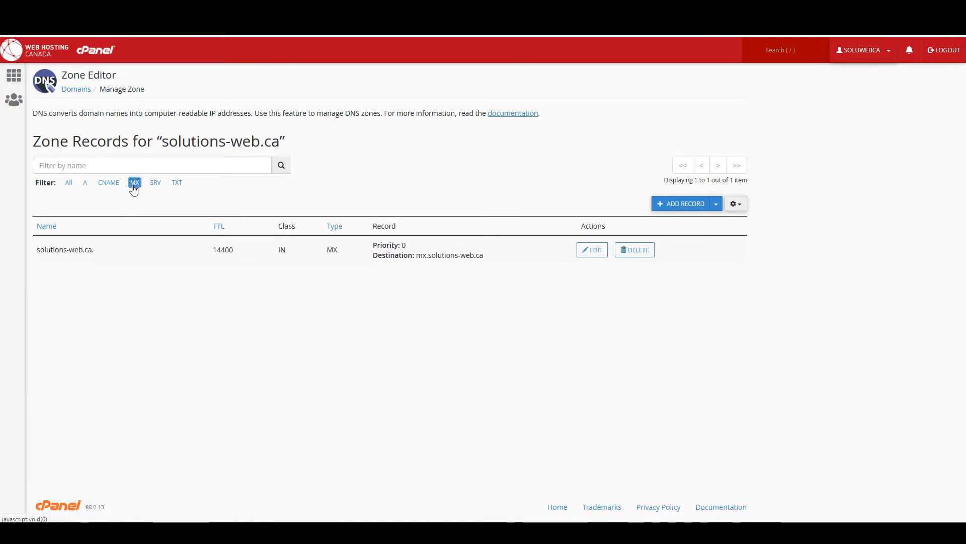
mouse_move(45, 224)
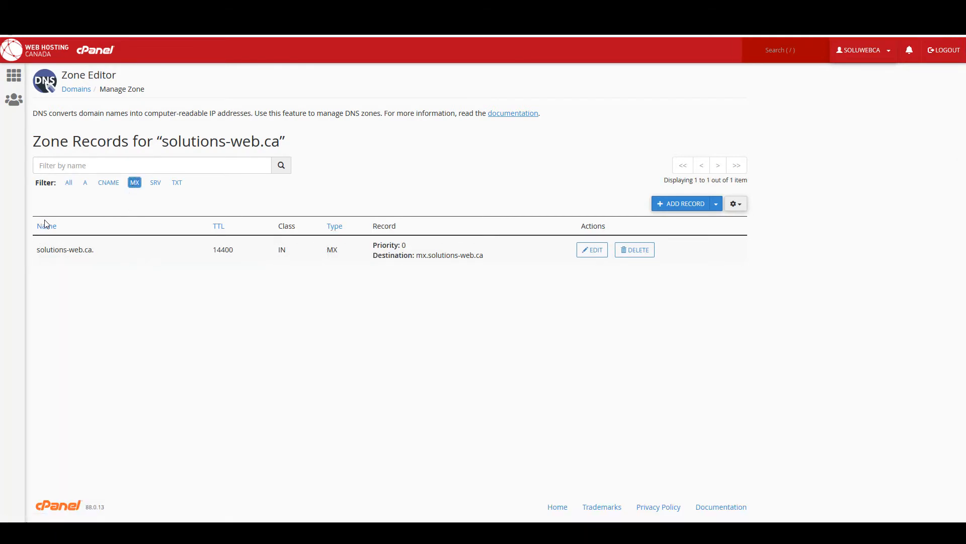
mouse_move(368, 253)
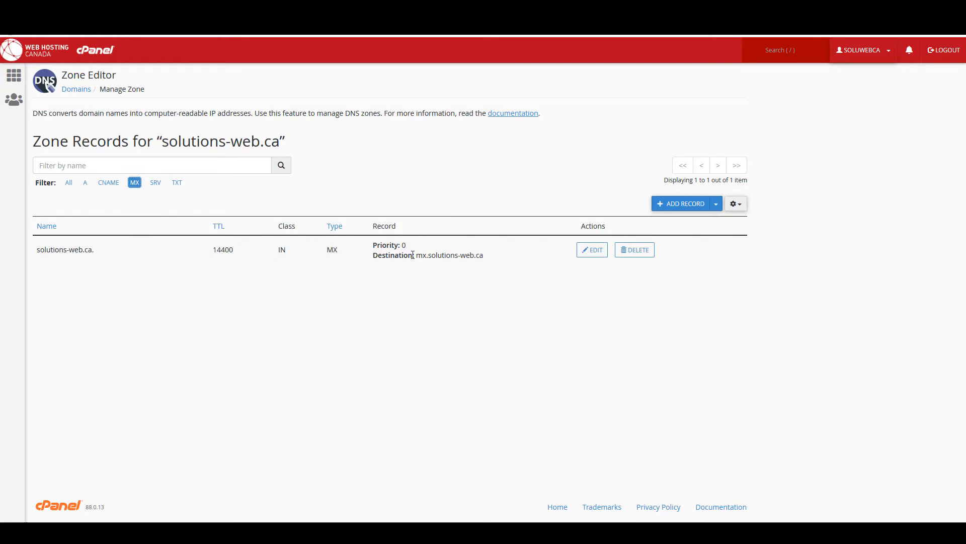
mouse_move(524, 258)
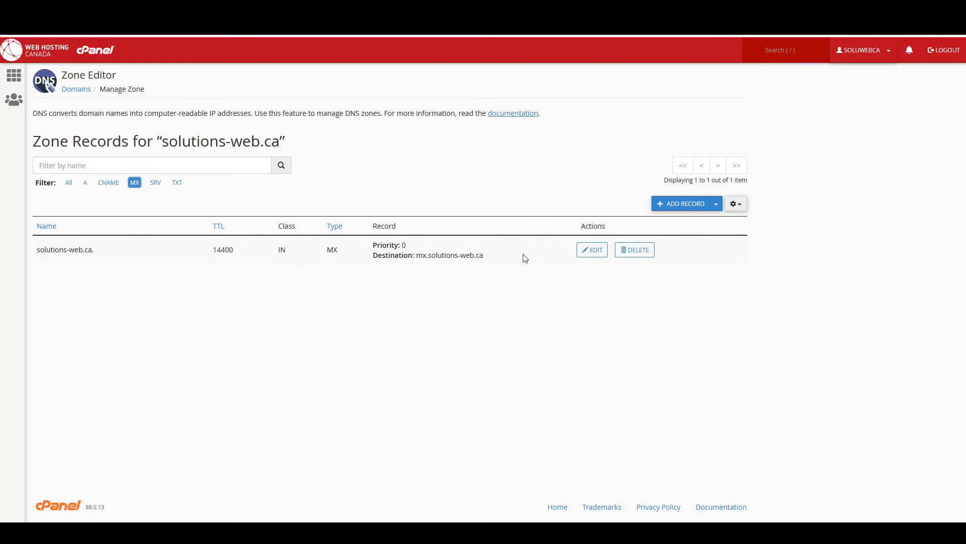
mouse_move(470, 245)
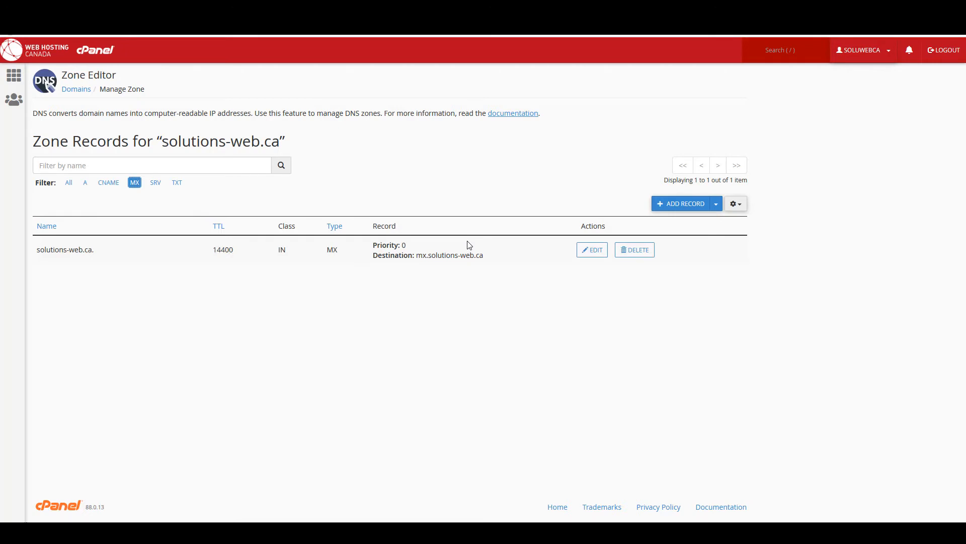
mouse_move(226, 322)
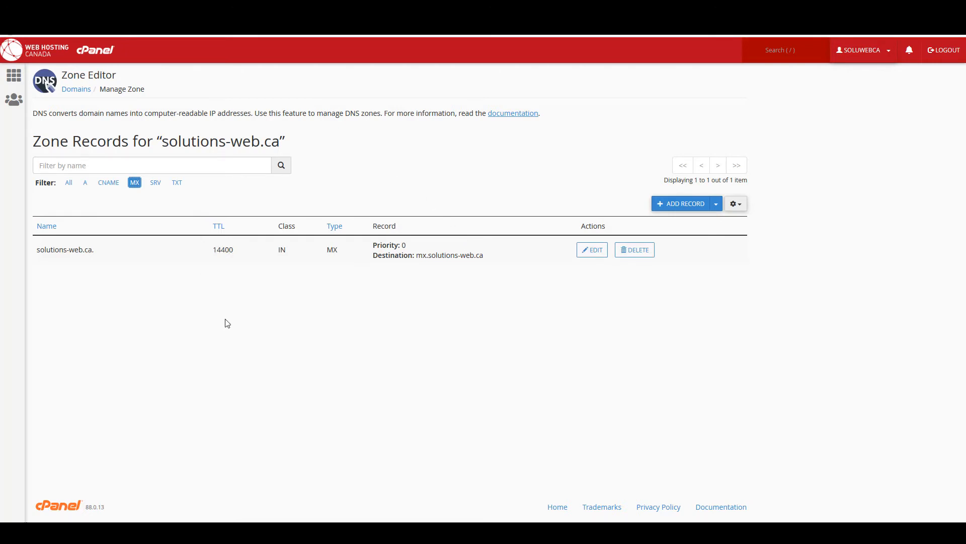
mouse_move(431, 244)
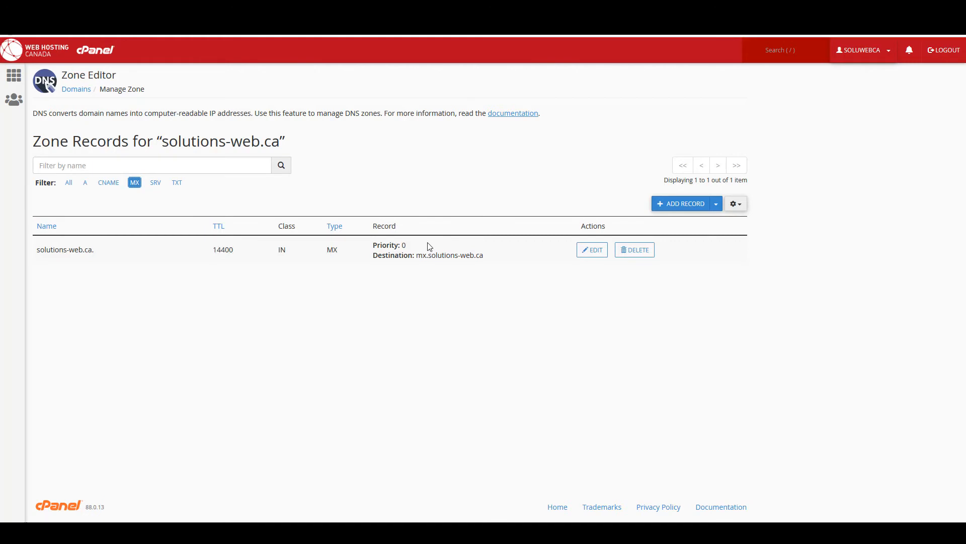
mouse_move(423, 247)
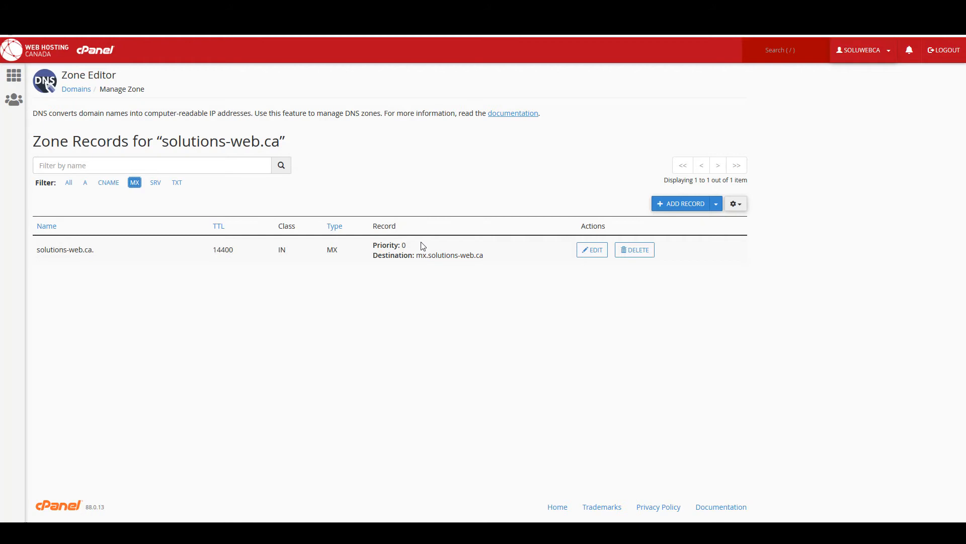
mouse_move(415, 241)
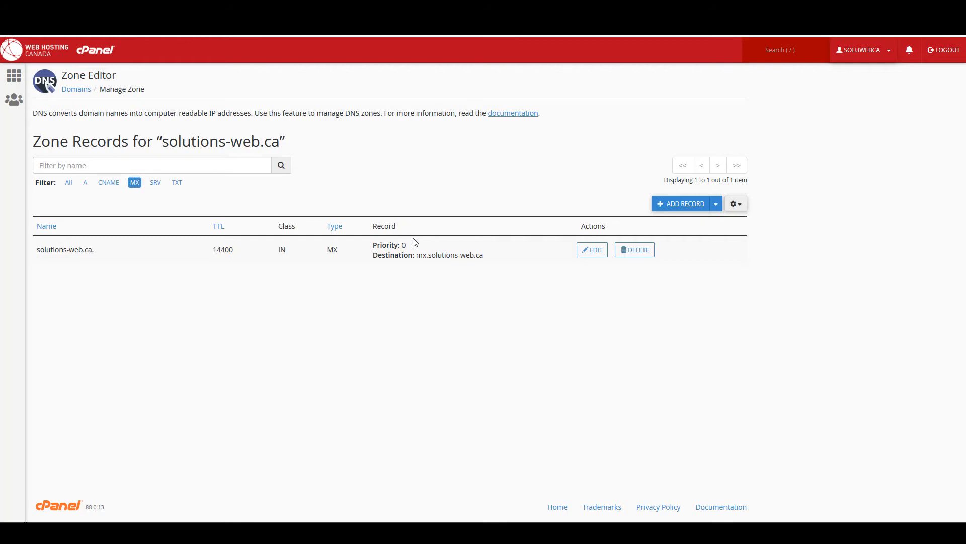
mouse_move(313, 38)
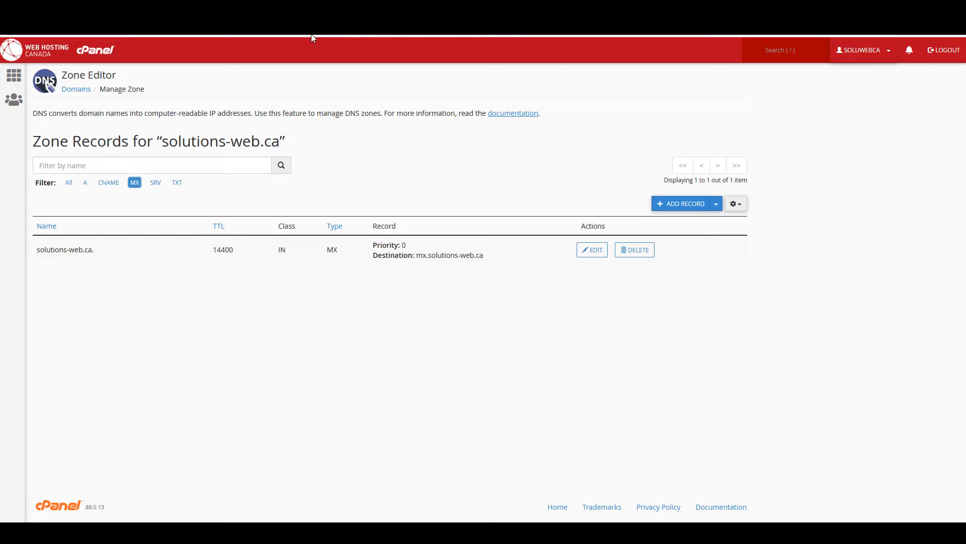
mouse_move(271, 49)
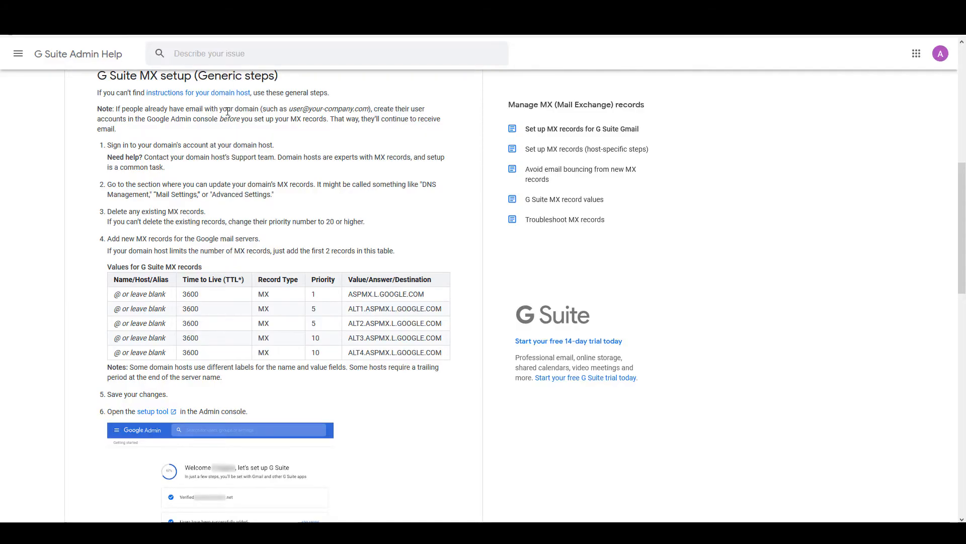
mouse_move(254, 109)
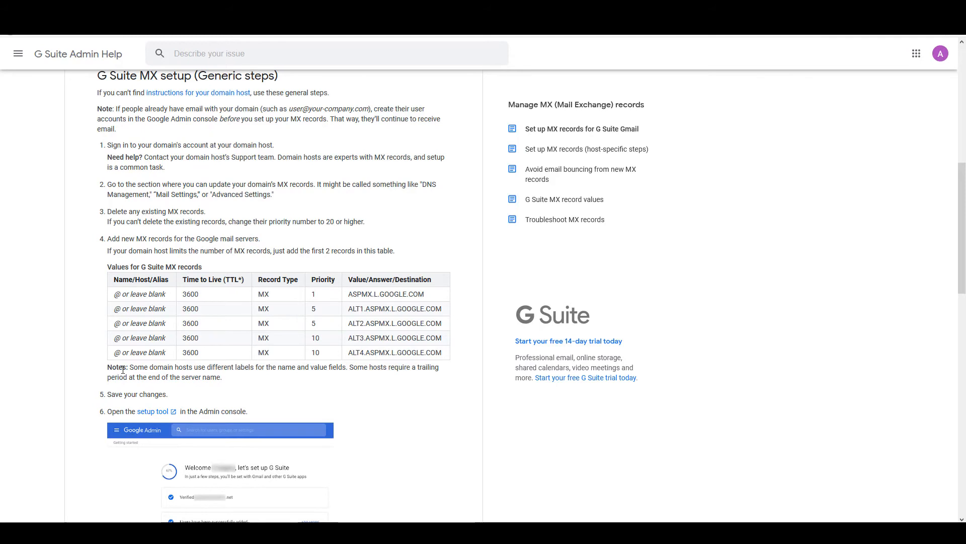
mouse_move(132, 316)
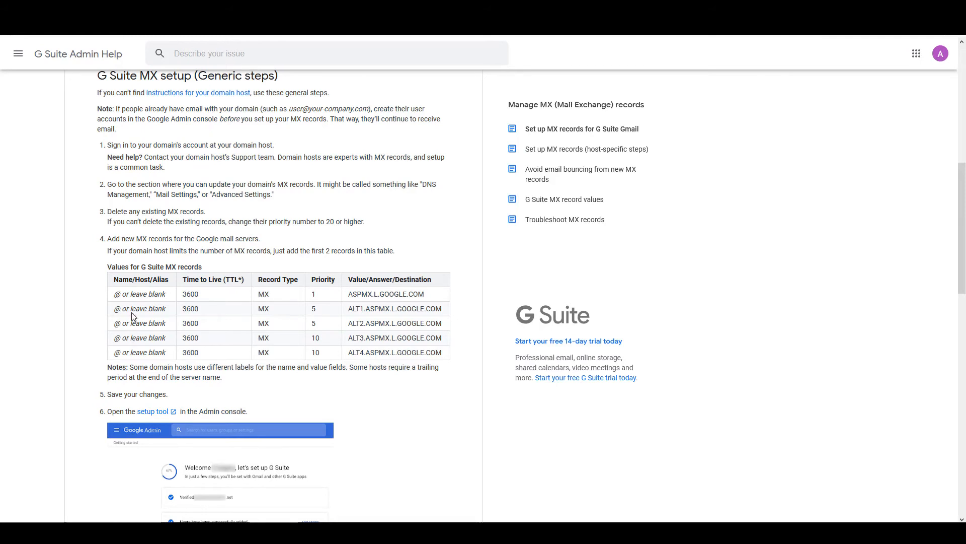
mouse_move(153, 291)
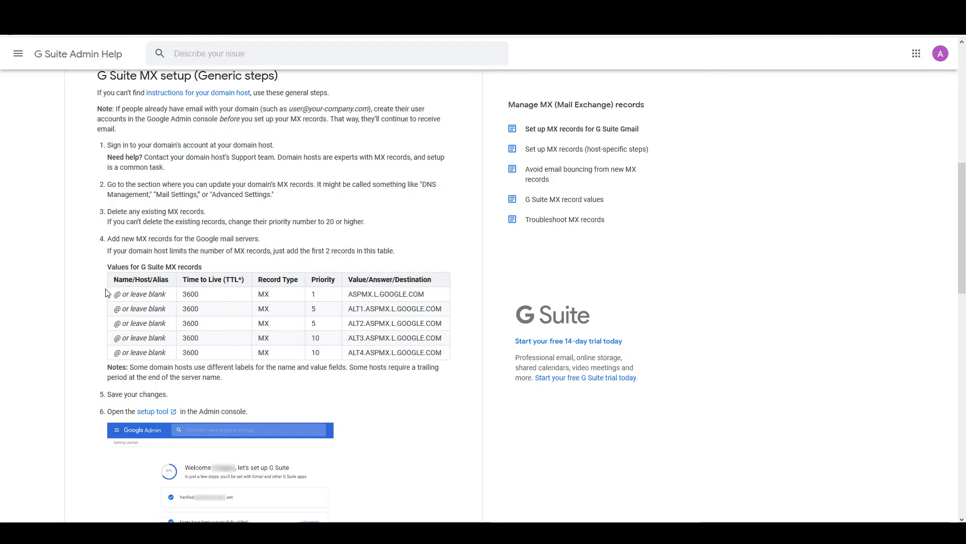
mouse_move(311, 323)
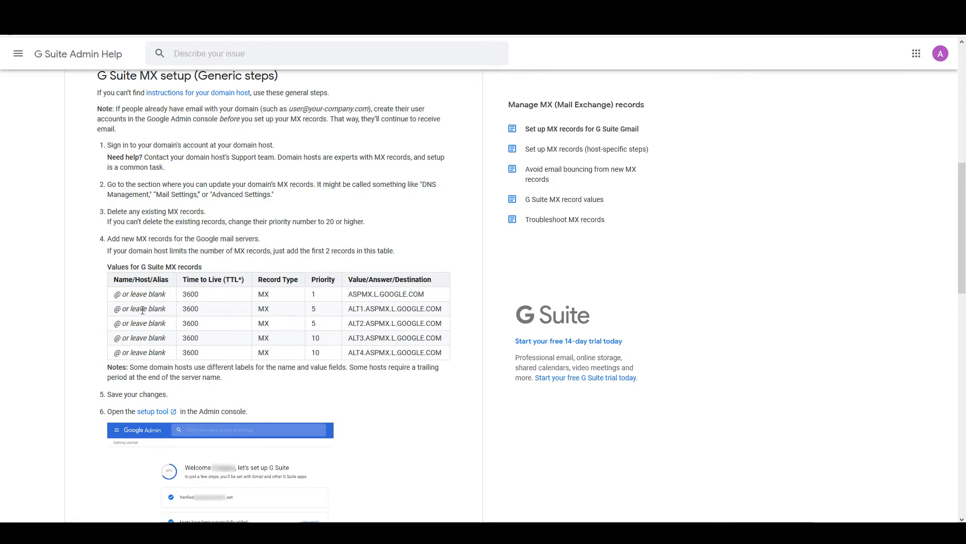
mouse_move(164, 354)
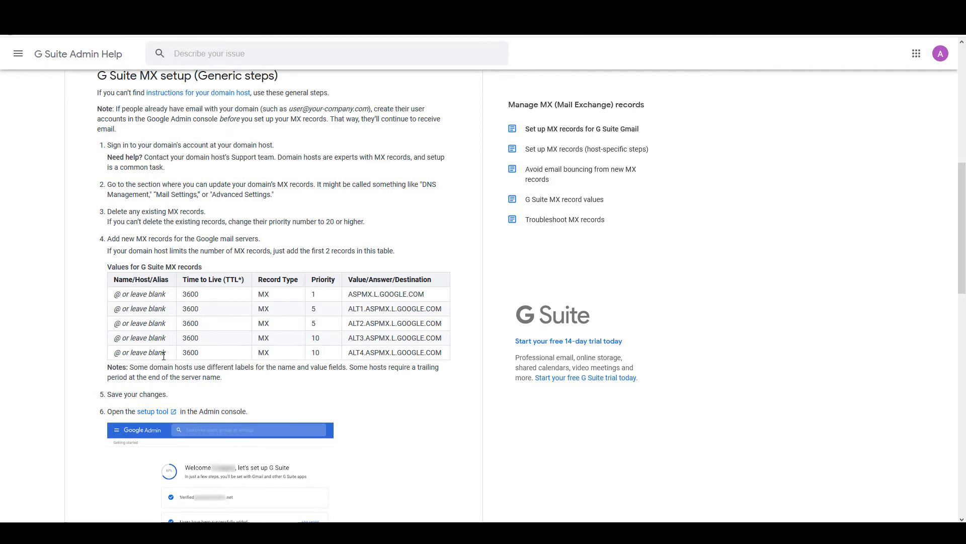
mouse_move(131, 316)
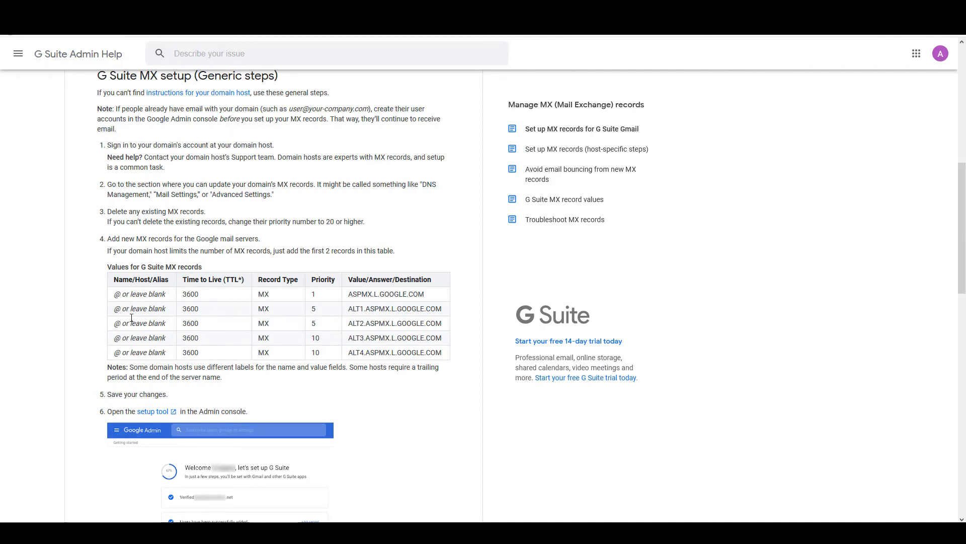
mouse_move(124, 334)
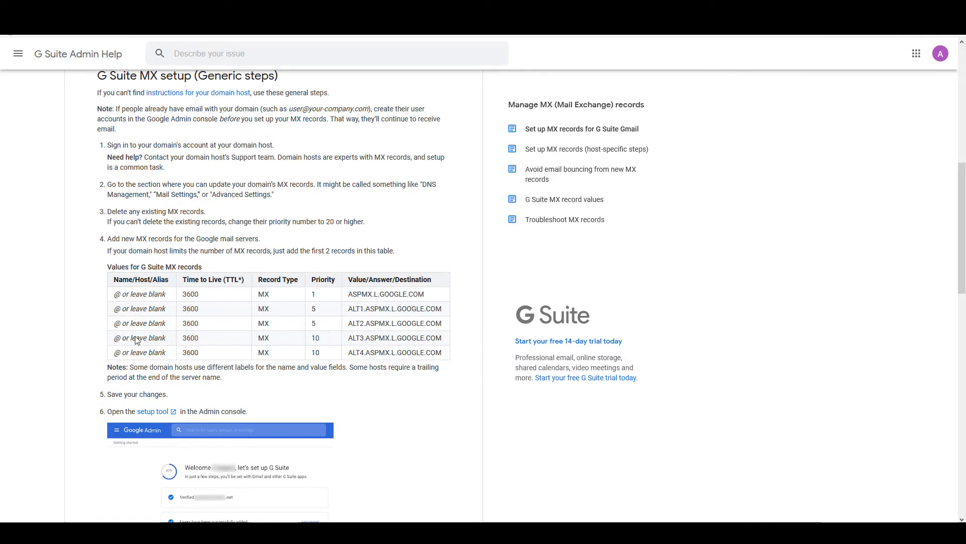
mouse_move(131, 352)
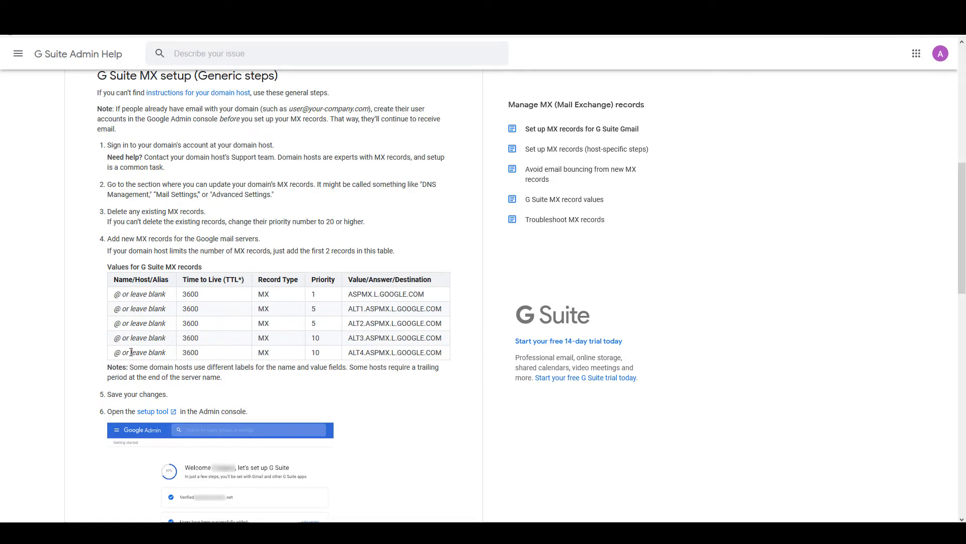
mouse_move(165, 319)
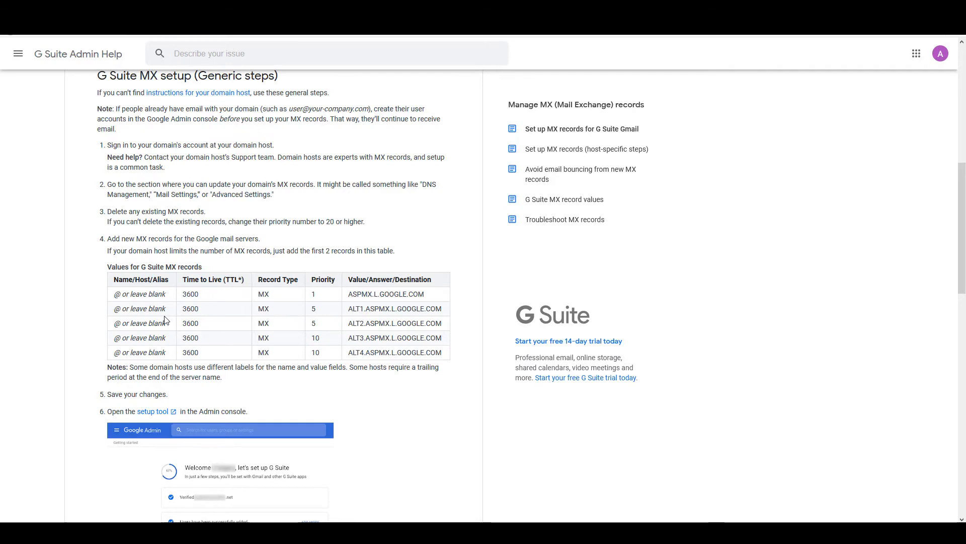
mouse_move(330, 309)
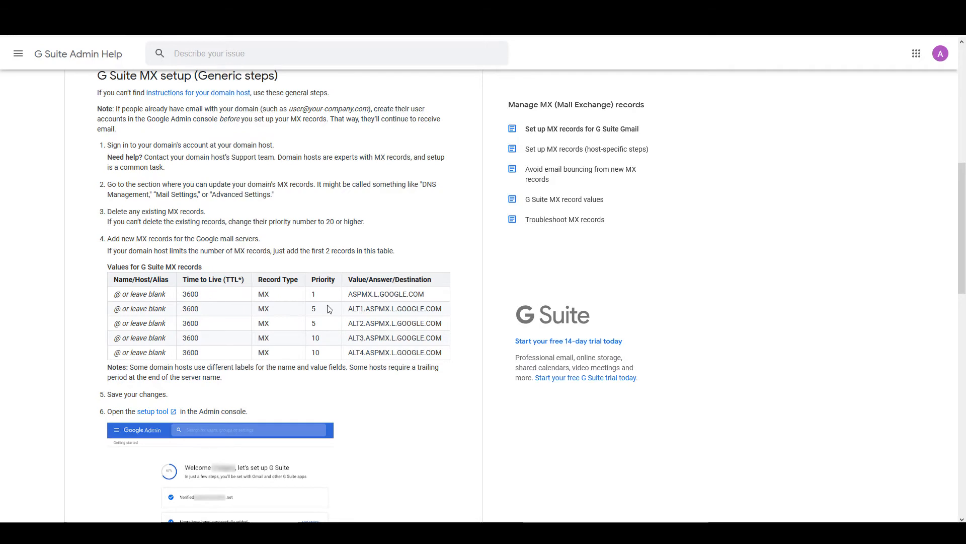
mouse_move(349, 294)
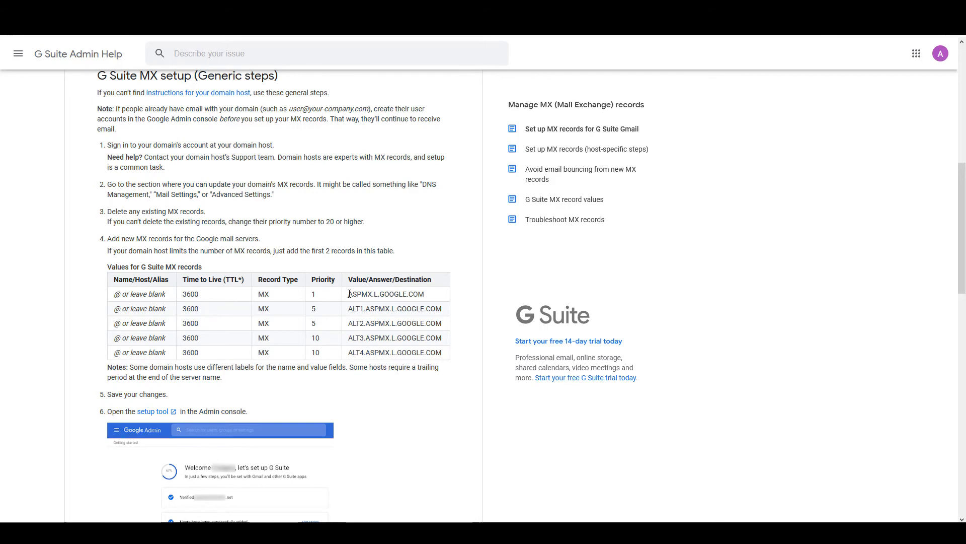
Select the G Suite priority 1 value ASPMX.L.GOOGLE.COM for copying
double_click(385, 293)
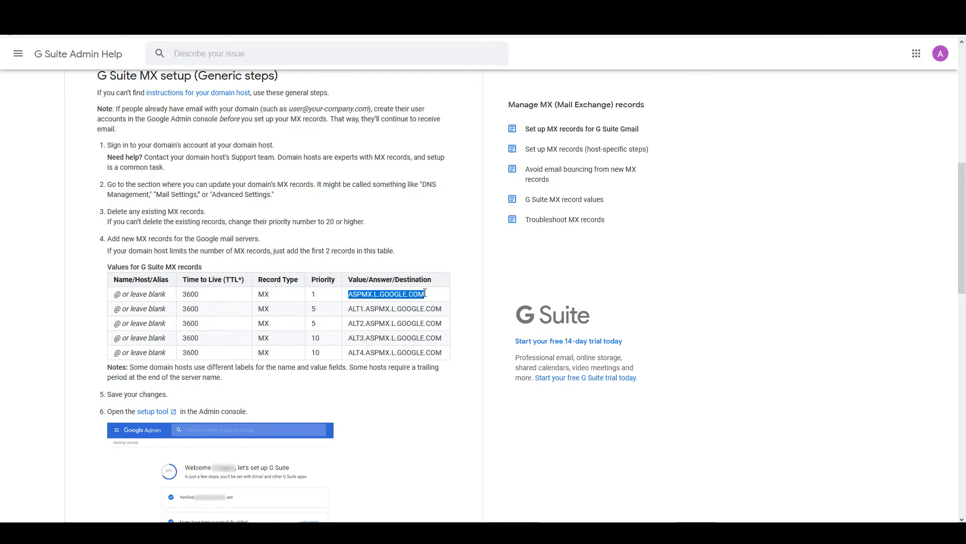
mouse_move(398, 319)
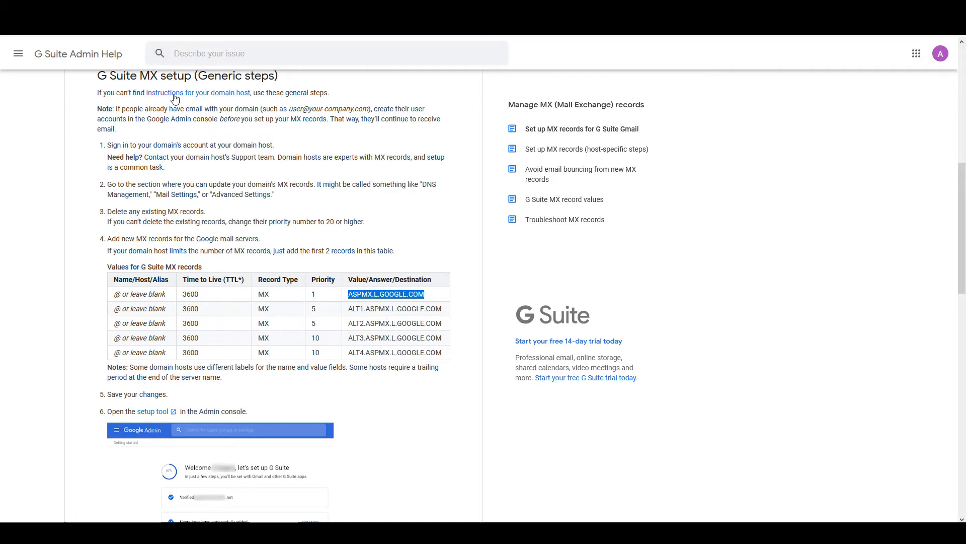
mouse_move(77, 255)
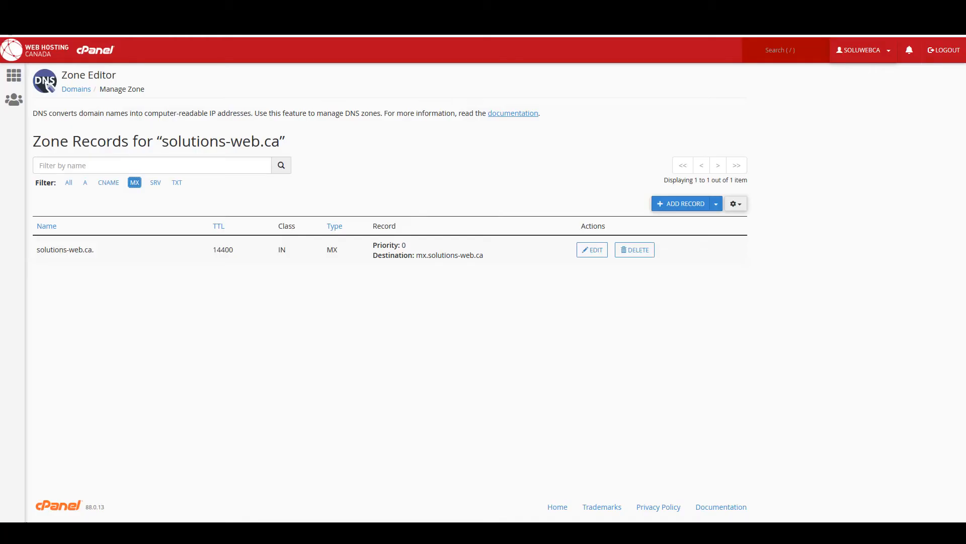
Save a new MX record with priority 1 and destination ASPMX.L.GOOGLE.COM
left_click(715, 204)
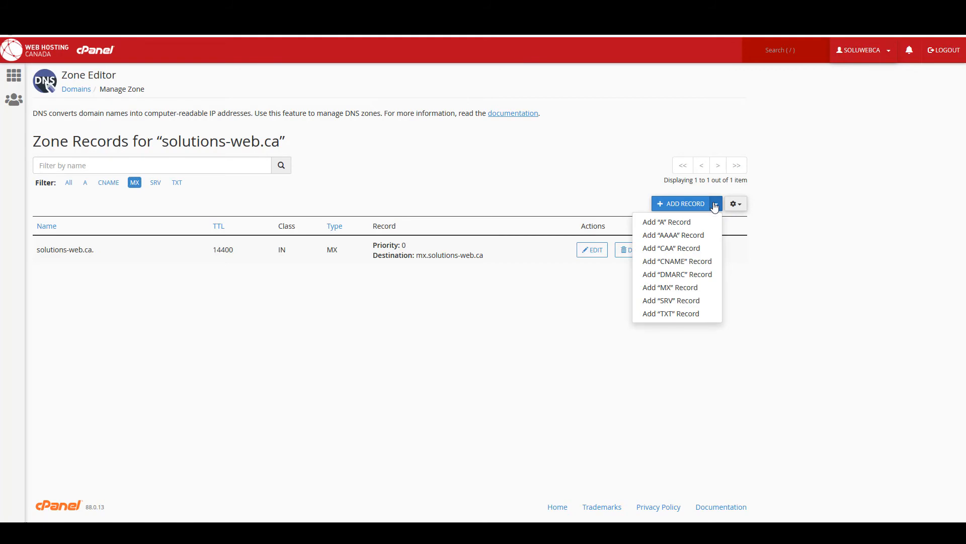
mouse_move(670, 287)
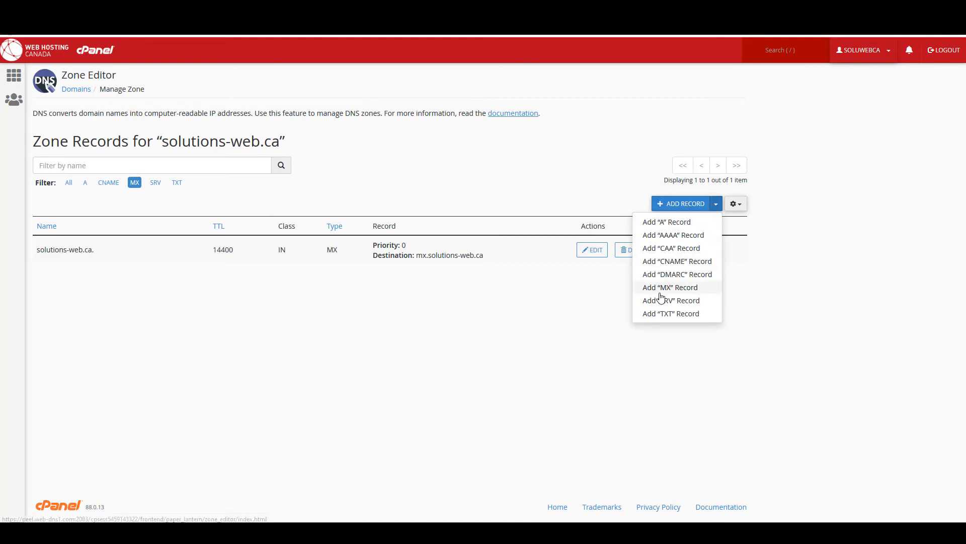
left_click(670, 288)
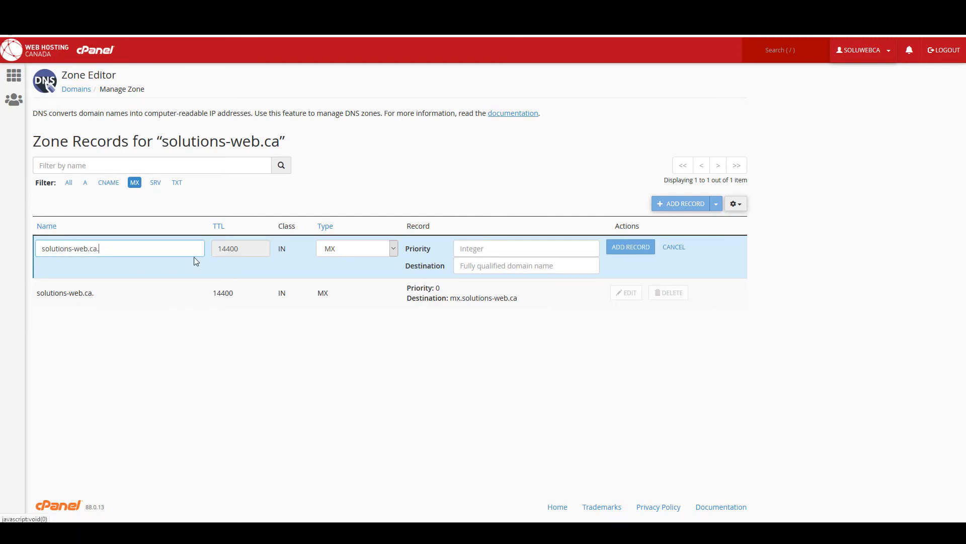
mouse_move(241, 247)
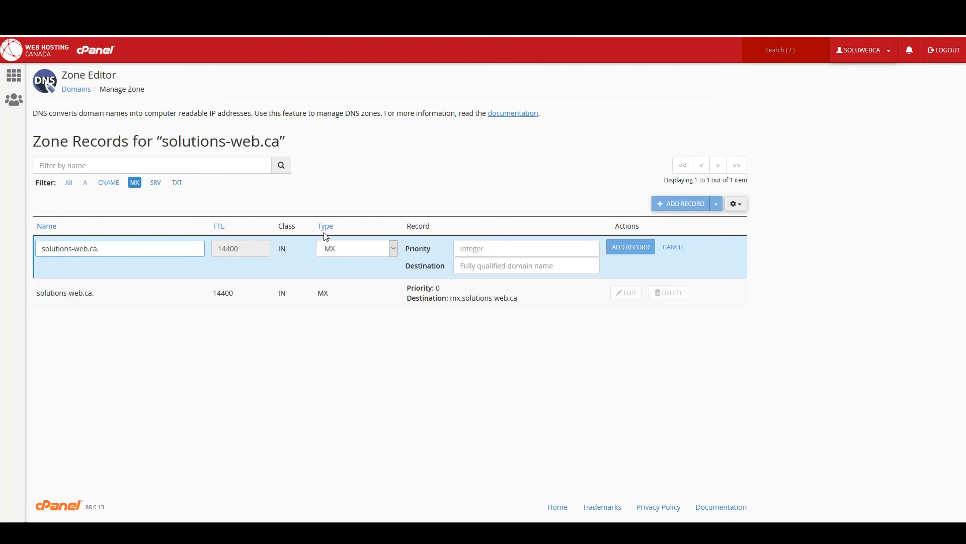
mouse_move(341, 252)
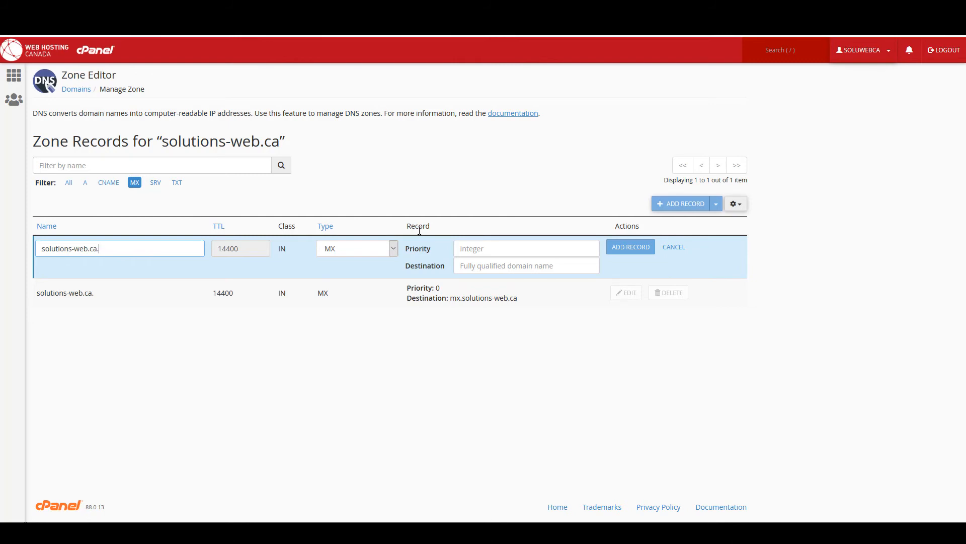
mouse_move(417, 247)
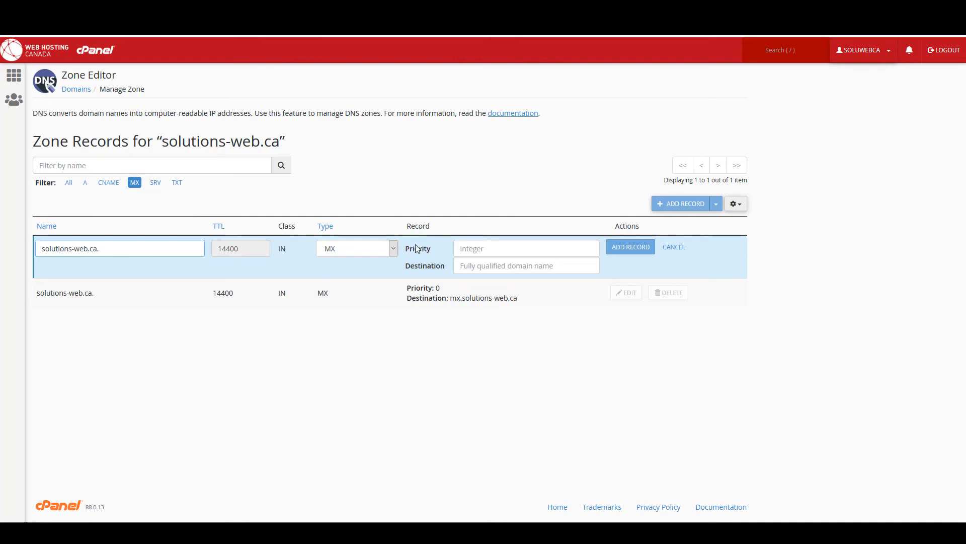
mouse_move(440, 284)
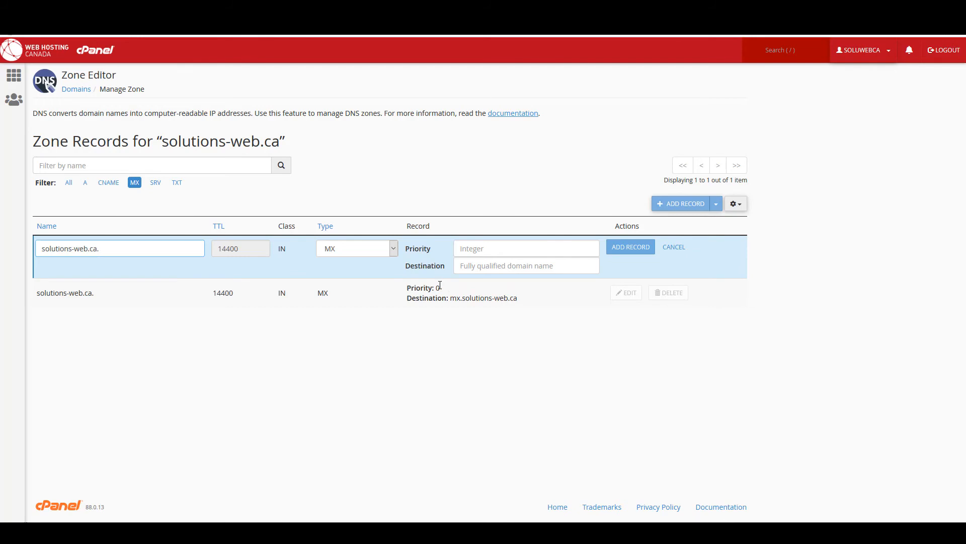
mouse_move(441, 288)
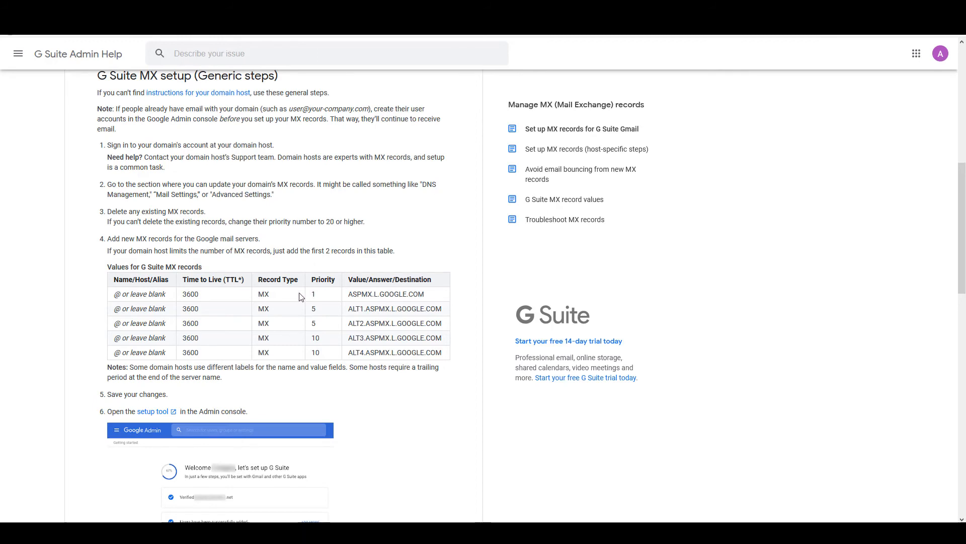
mouse_move(313, 291)
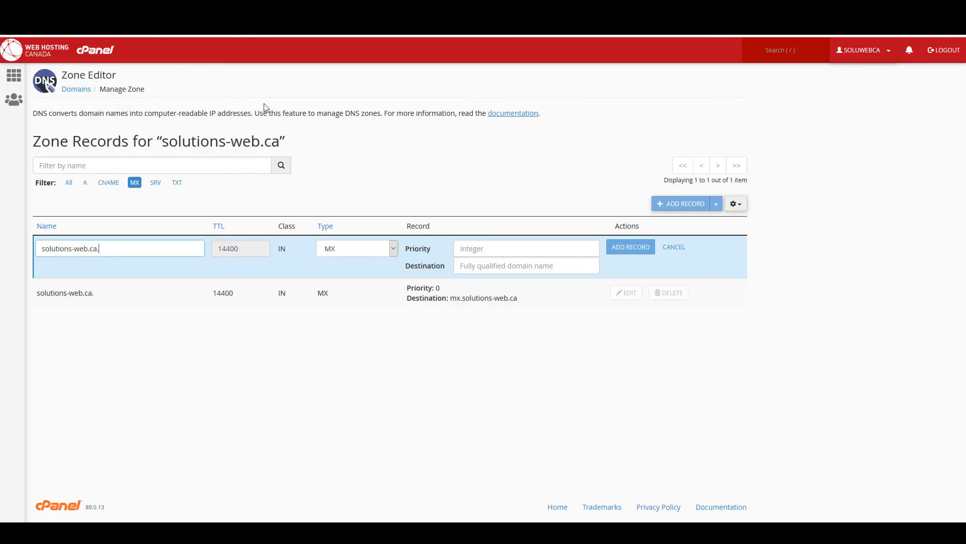
left_click(526, 248)
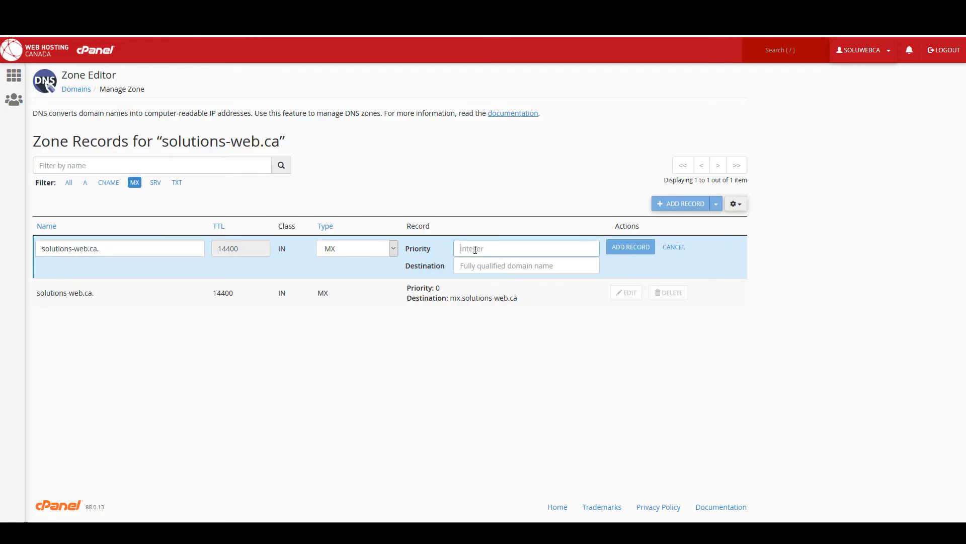
type("1")
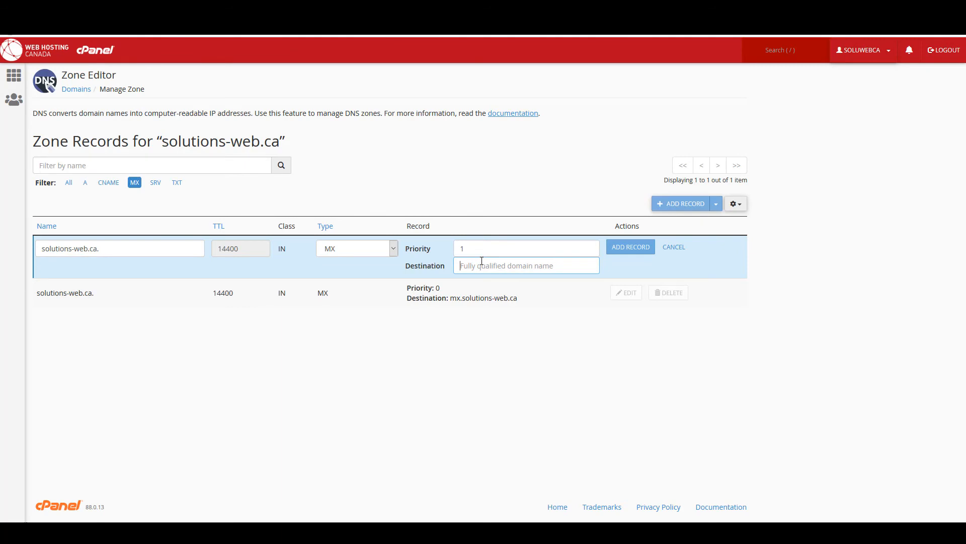
type("ASPMX.L.GOOGLE.COM")
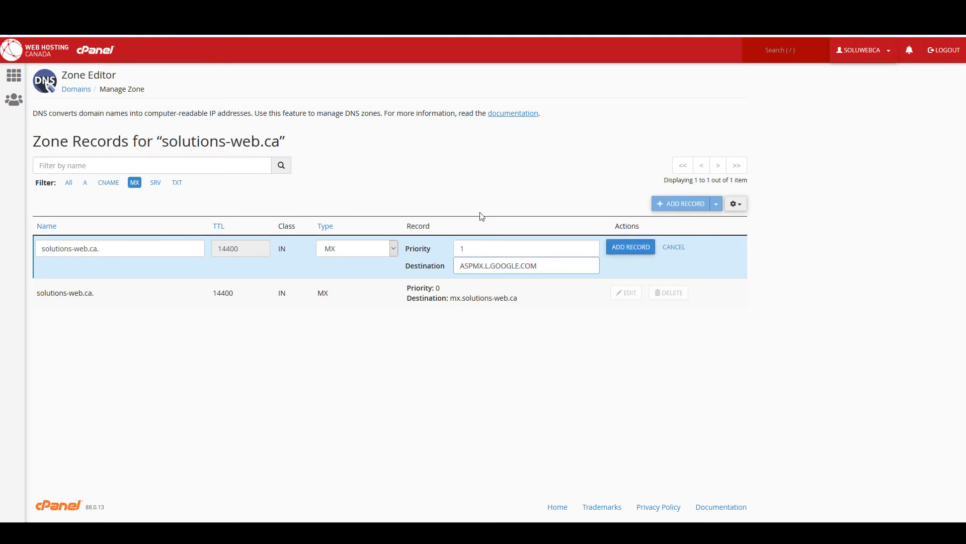
mouse_move(630, 246)
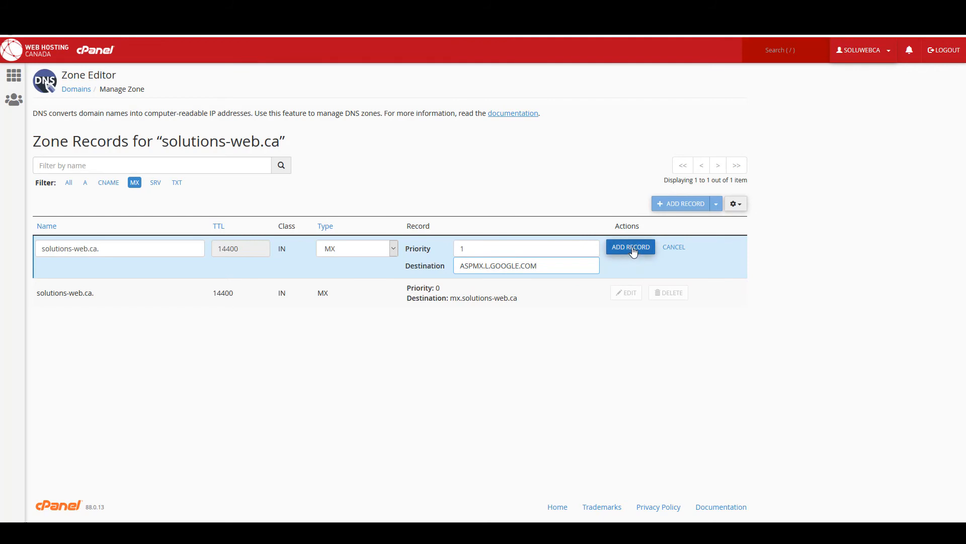
left_click(630, 246)
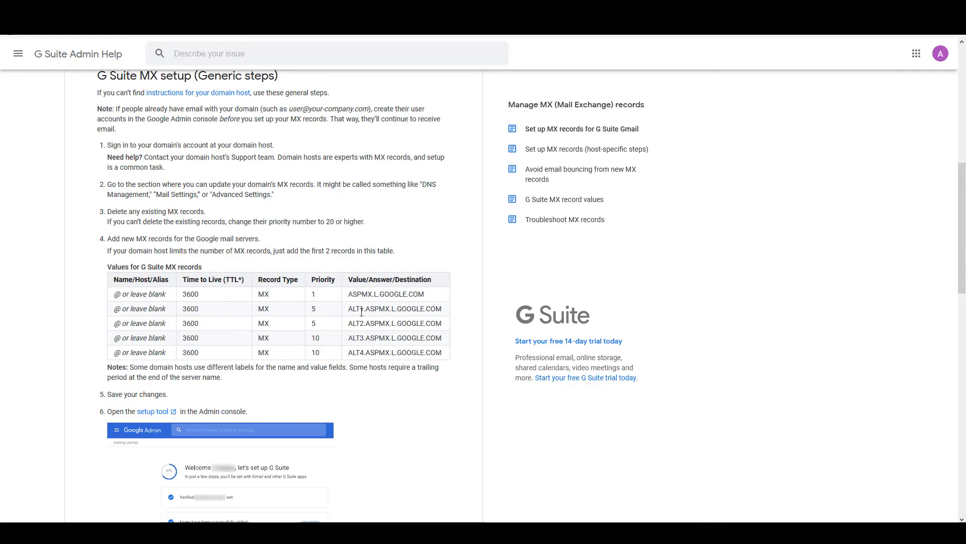
Copy ALT1.ASPMX.L.GOOGLE.COM and save it as a priority 5 MX record
double_click(395, 308)
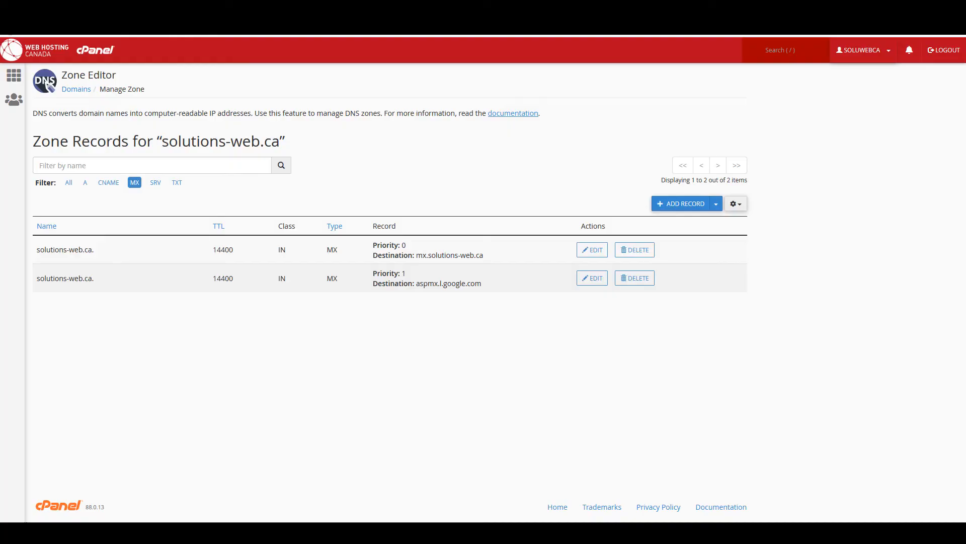
left_click(735, 203)
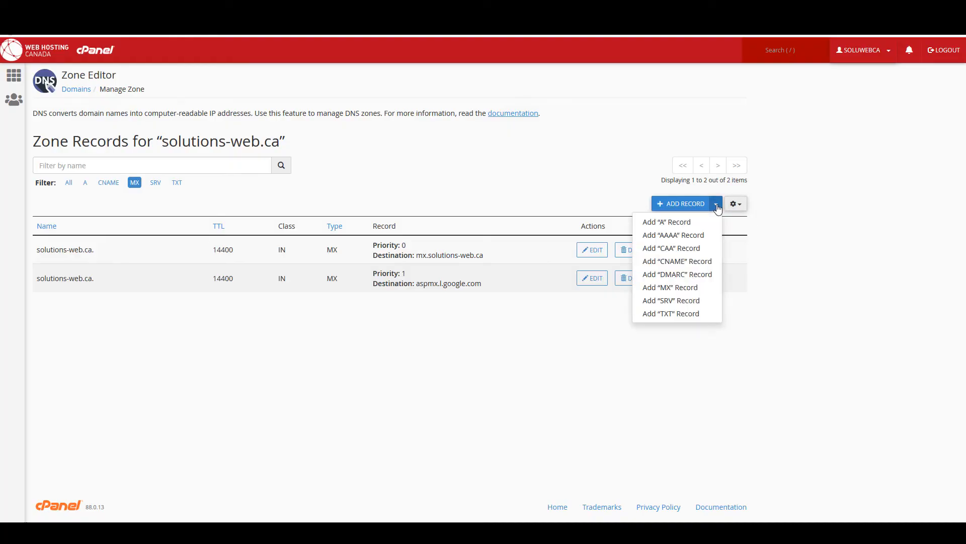
mouse_move(671, 287)
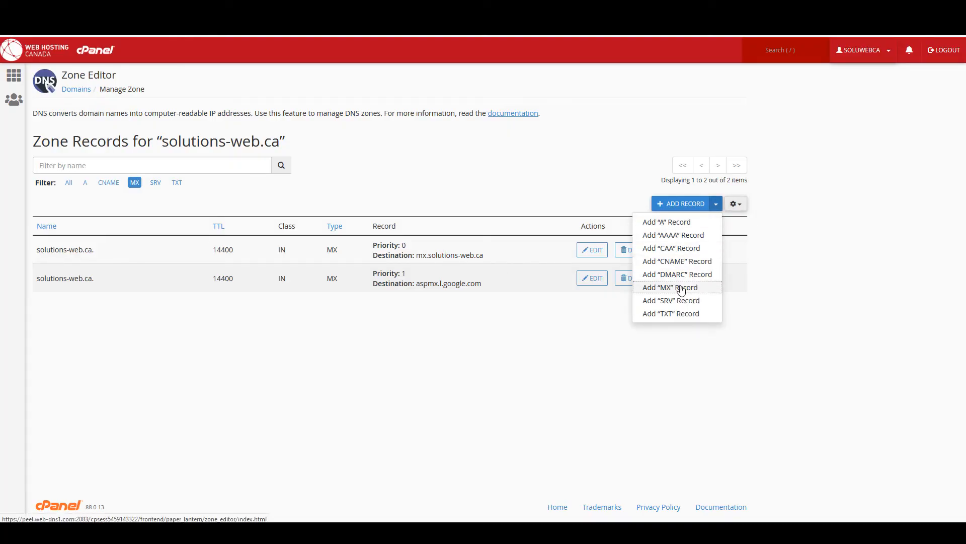
left_click(670, 288)
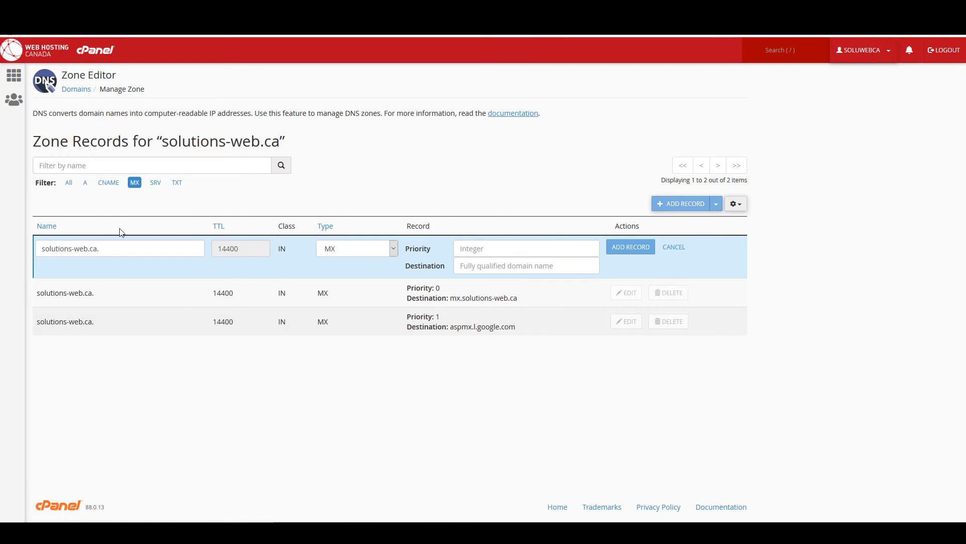
left_click(526, 248)
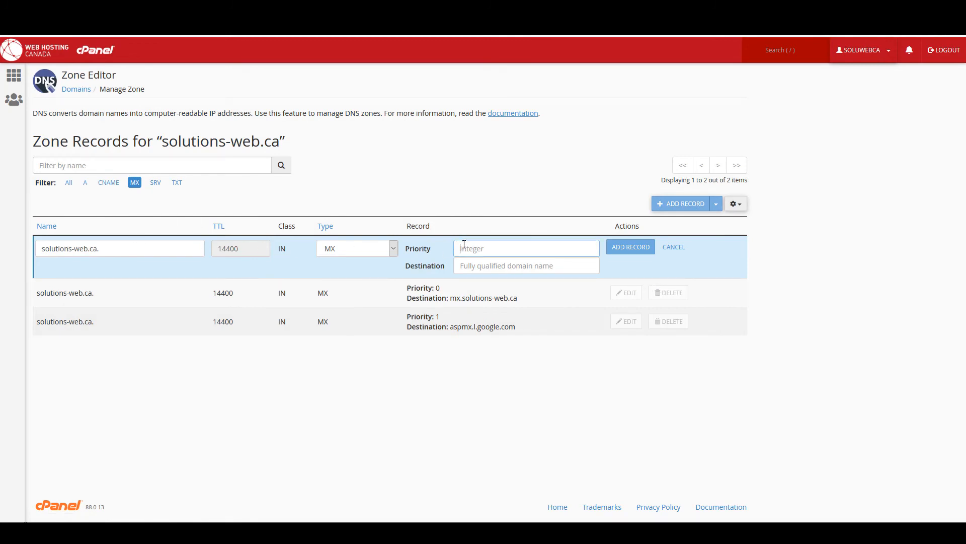
type("5")
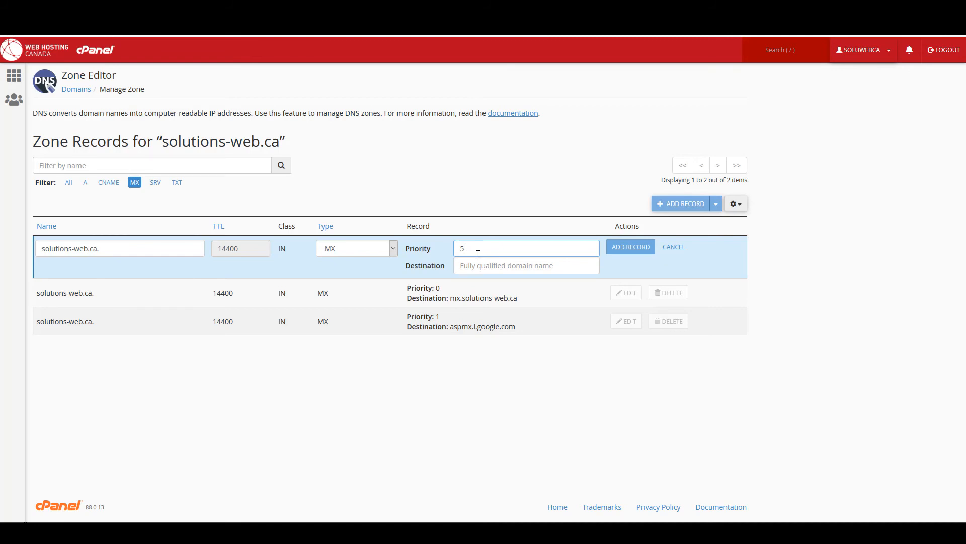
type("ALT1.ASPMX.L.GOOGLE.COM")
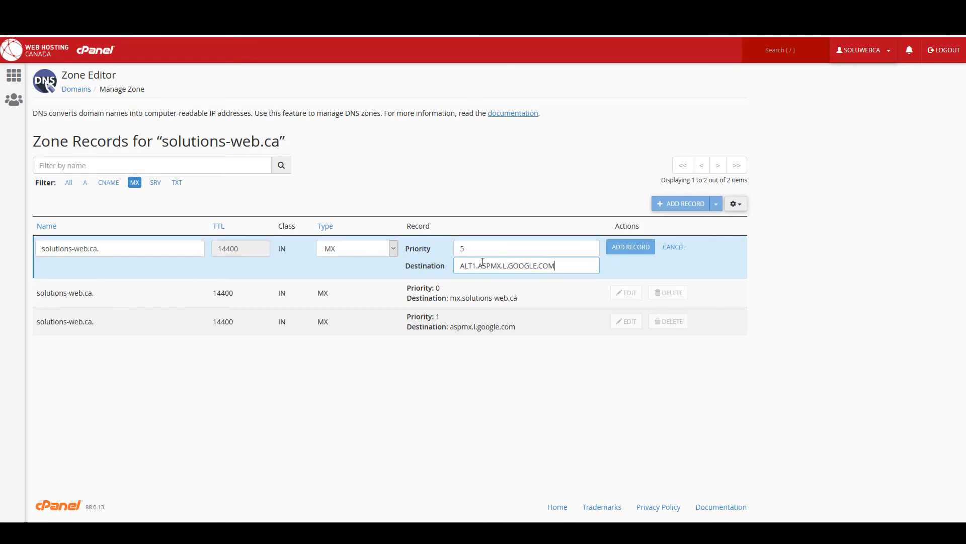
mouse_move(516, 338)
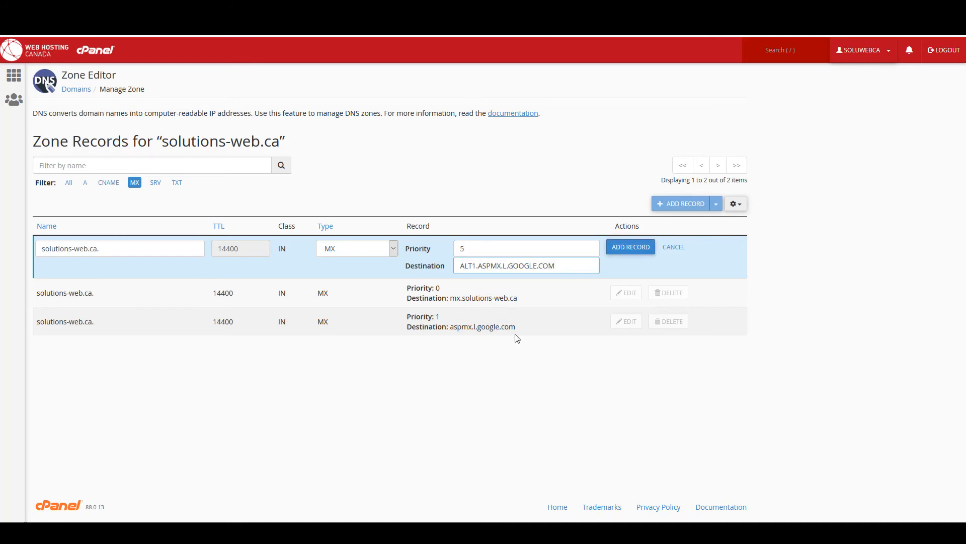
left_click(630, 247)
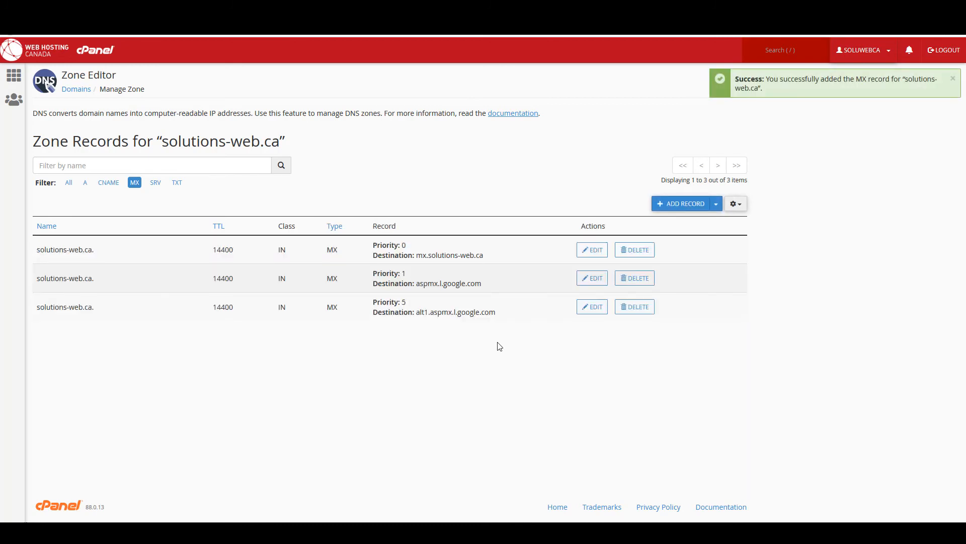
mouse_move(299, 274)
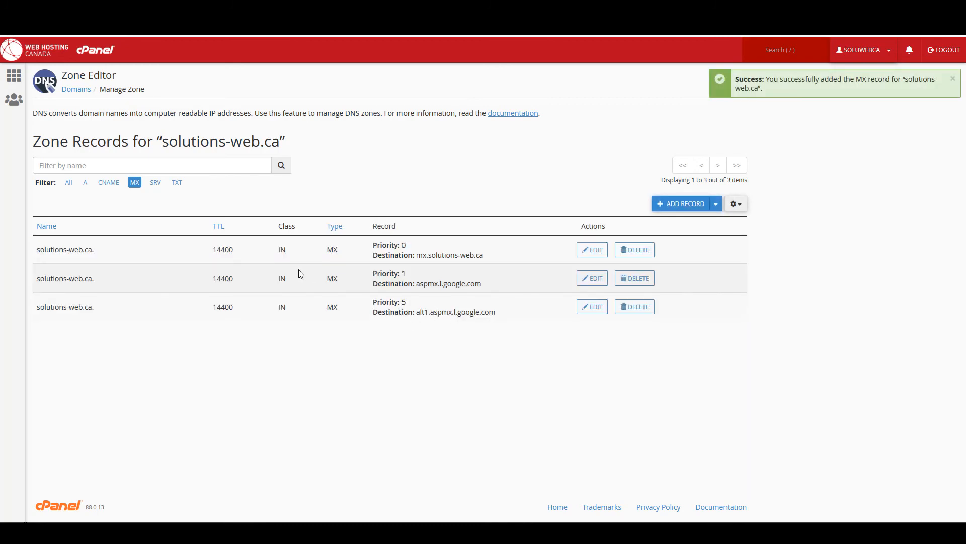
mouse_move(351, 255)
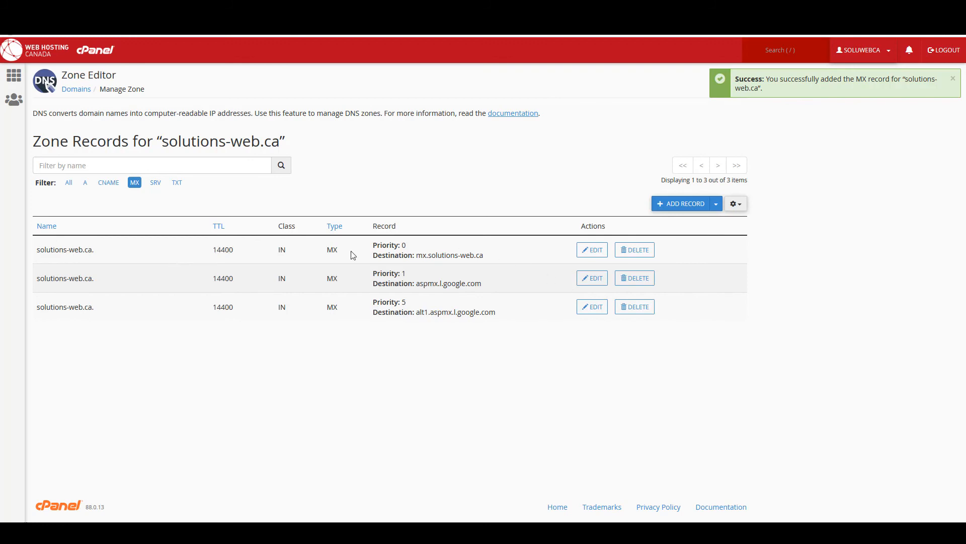
mouse_move(252, 244)
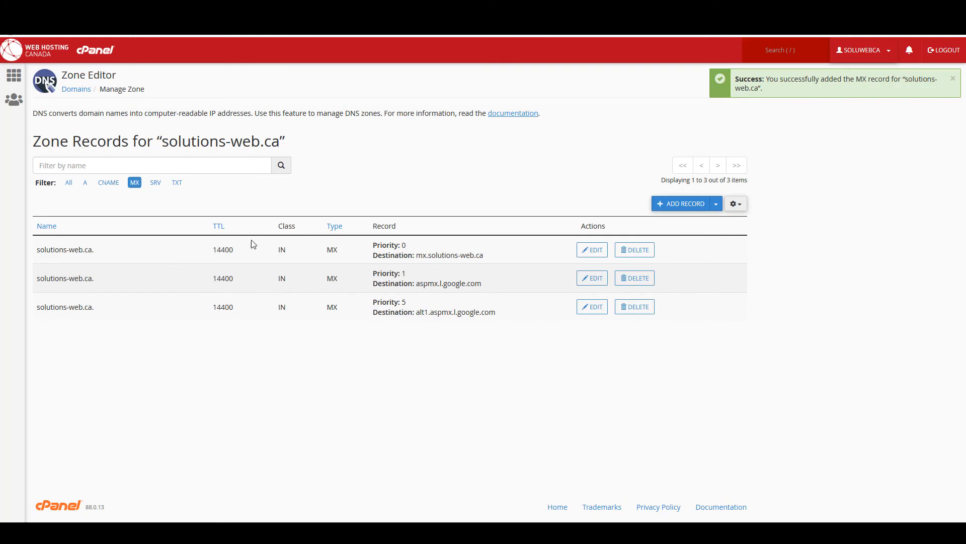
mouse_move(634, 249)
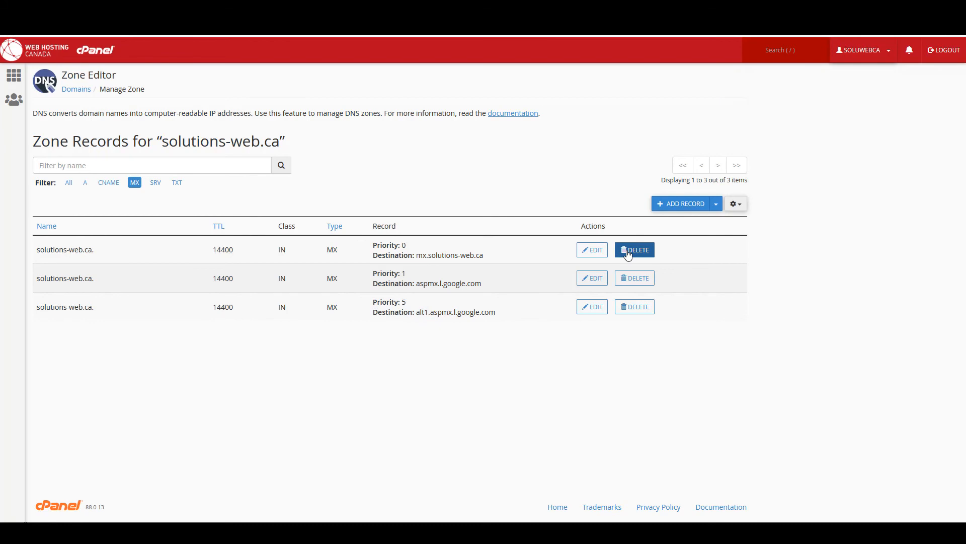
mouse_move(498, 260)
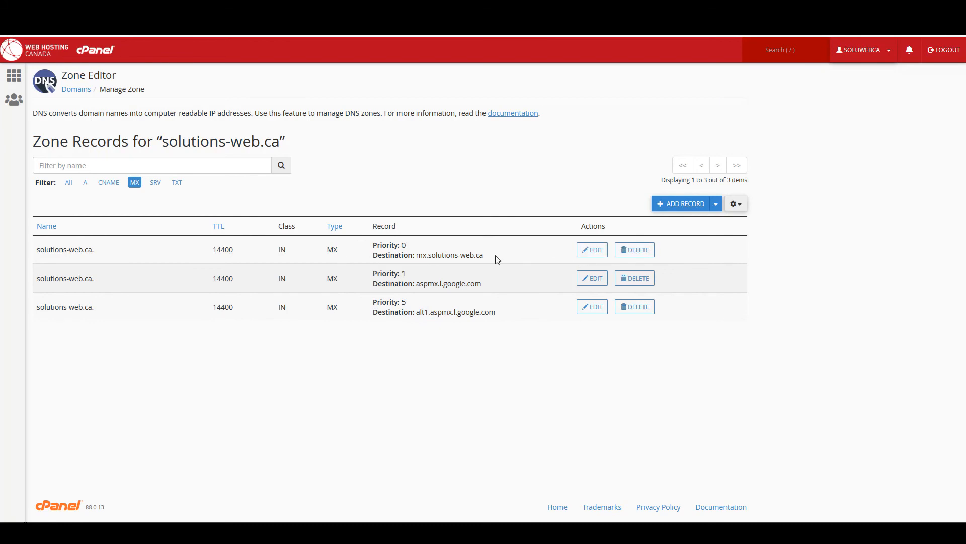
mouse_move(339, 255)
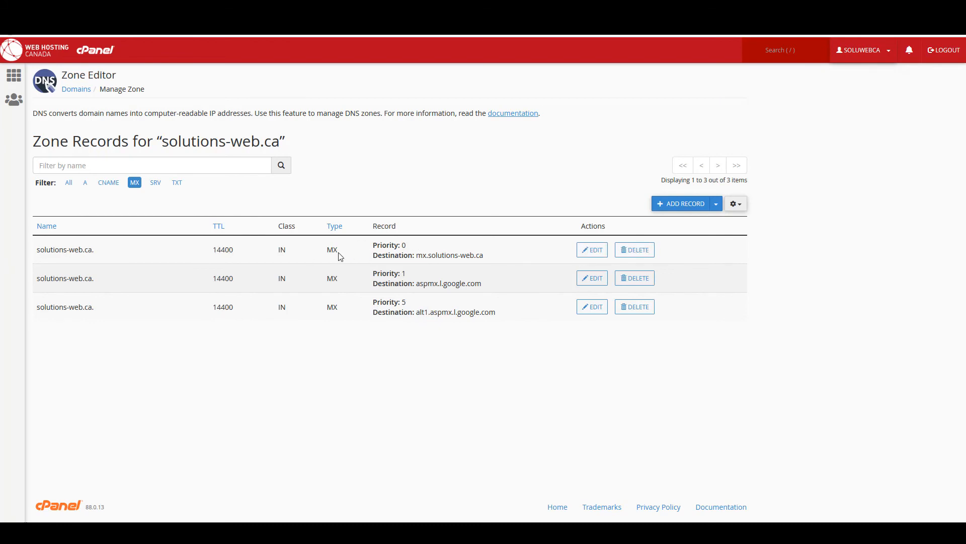
mouse_move(273, 272)
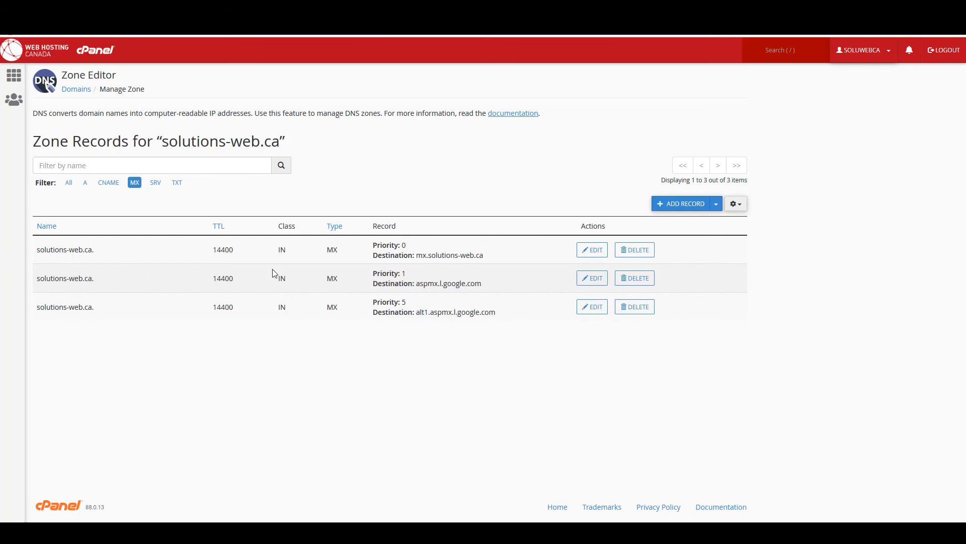
mouse_move(571, 256)
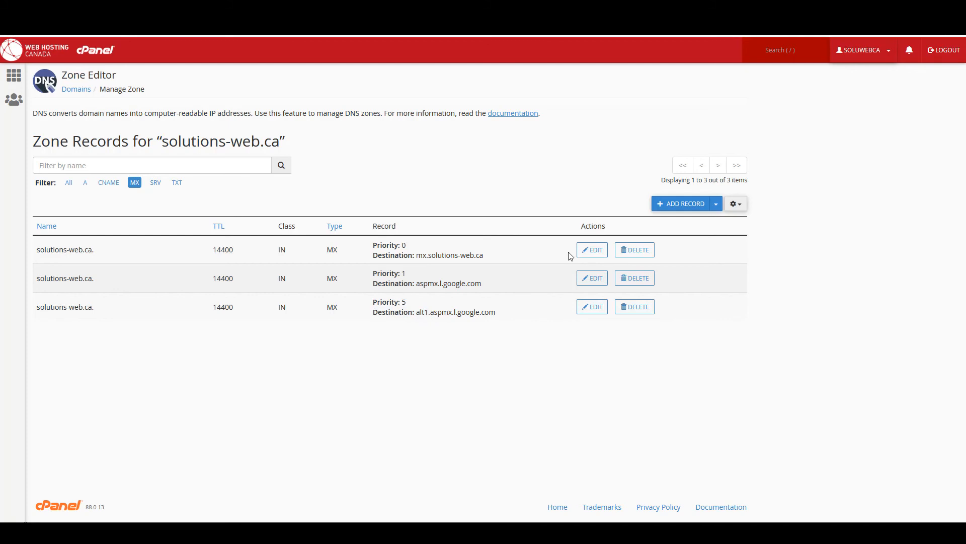
mouse_move(634, 278)
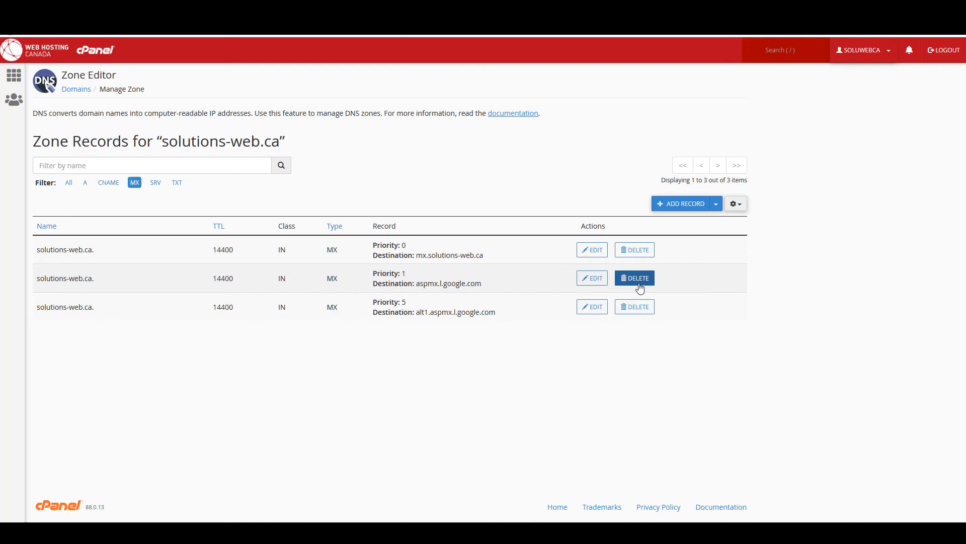
mouse_move(638, 286)
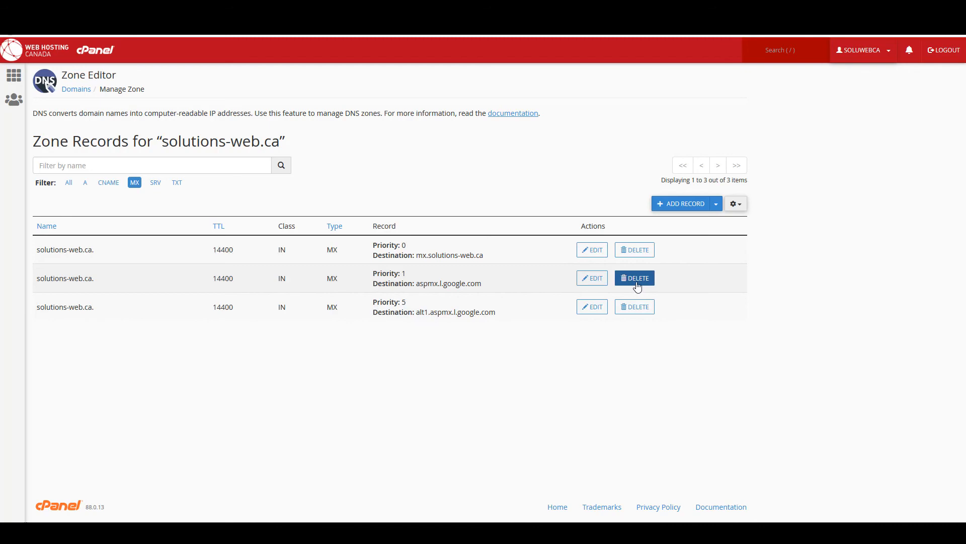
Delete and confirm removal of the priority 1 and priority 5 Google MX records
left_click(634, 278)
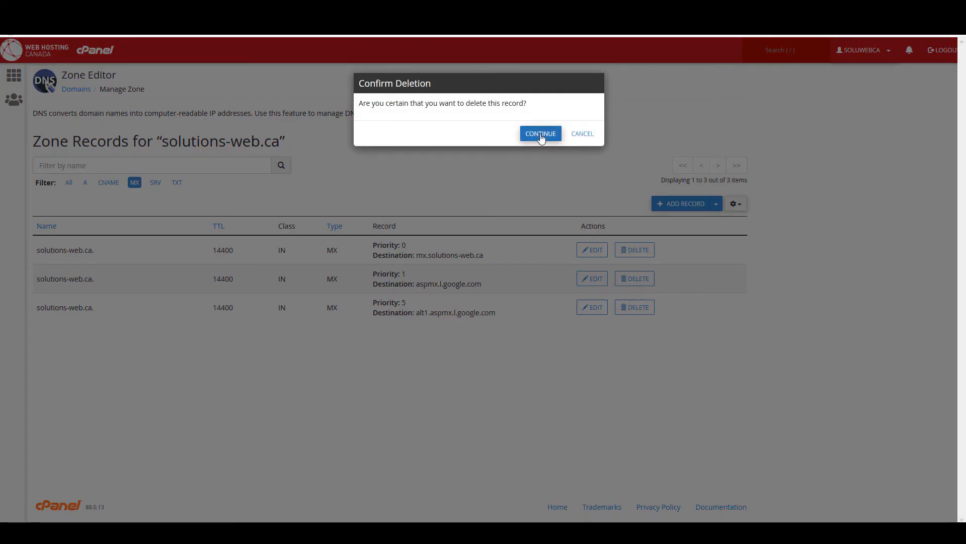
left_click(540, 132)
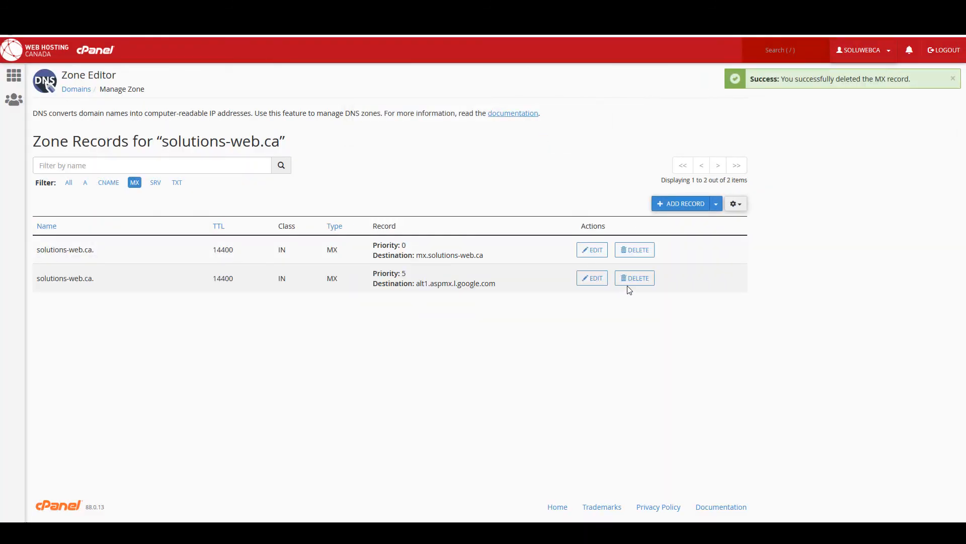
left_click(634, 277)
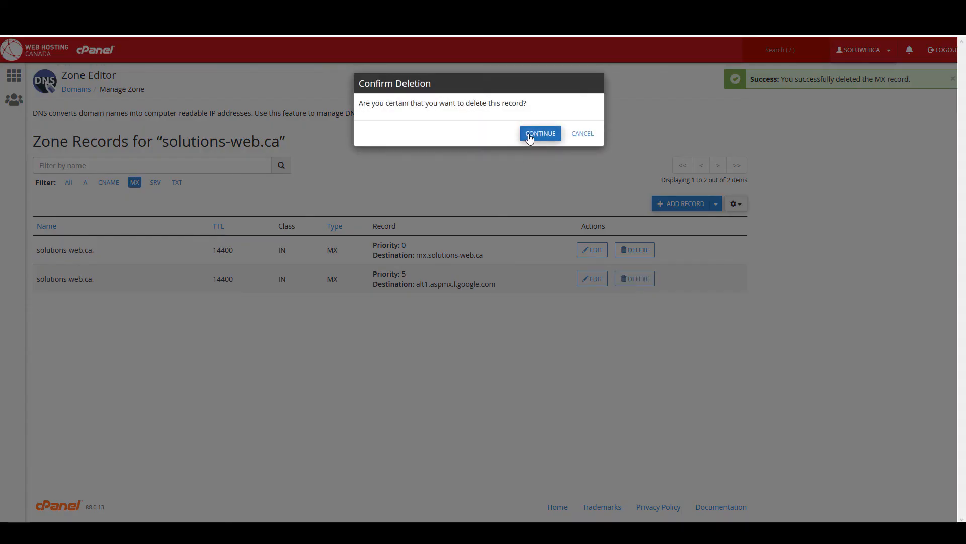
left_click(540, 133)
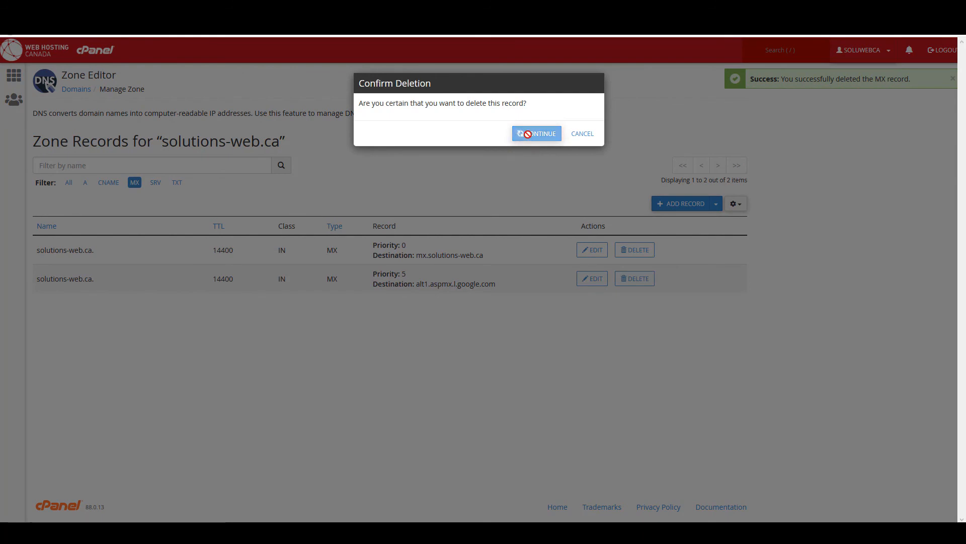
left_click(536, 133)
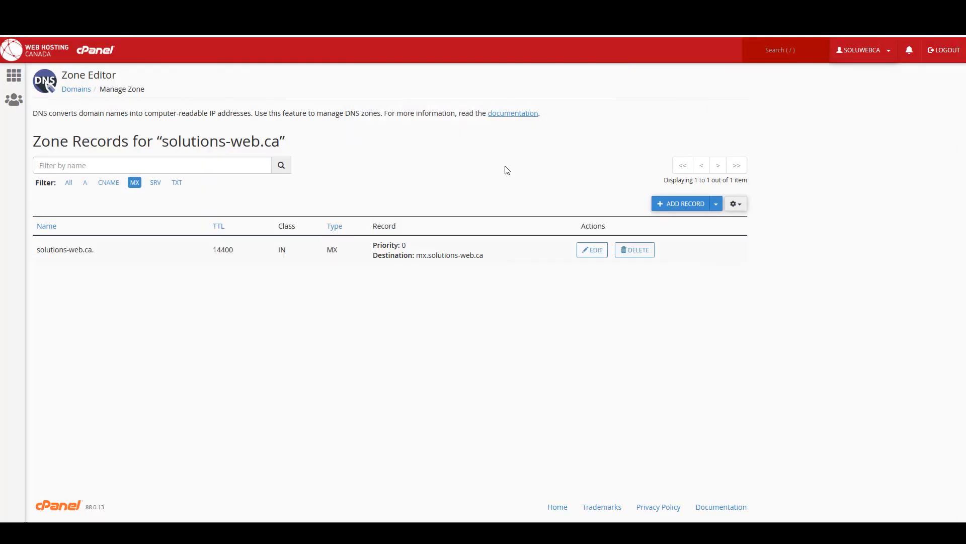
mouse_move(521, 189)
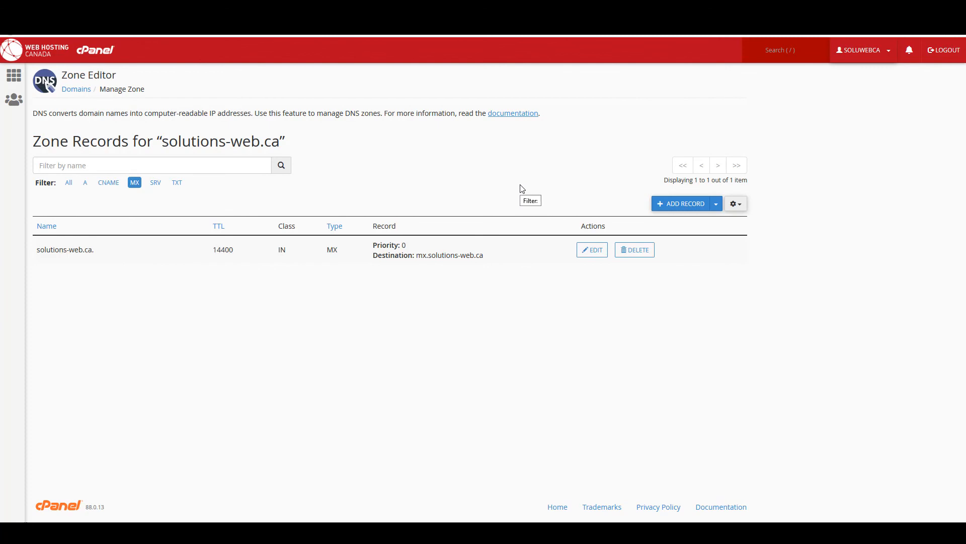
mouse_move(510, 156)
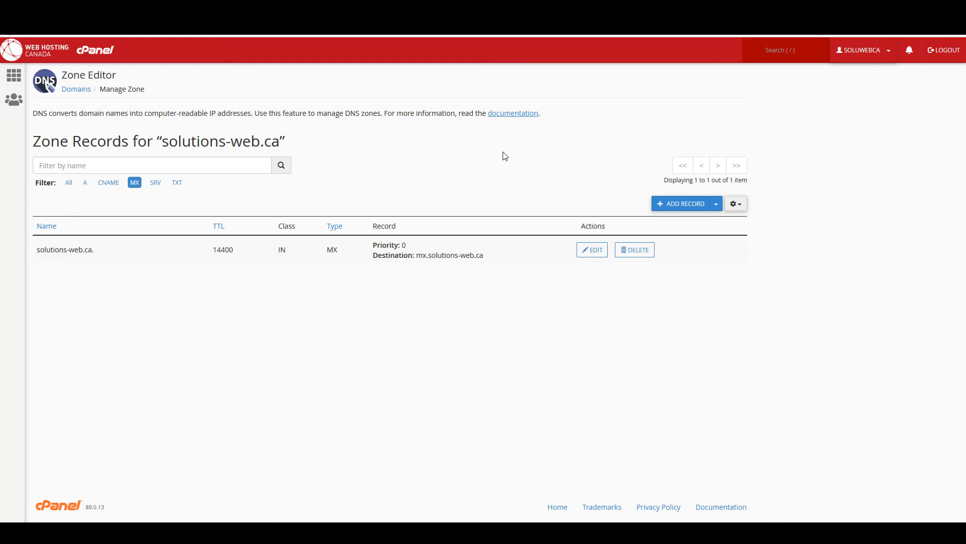
mouse_move(496, 157)
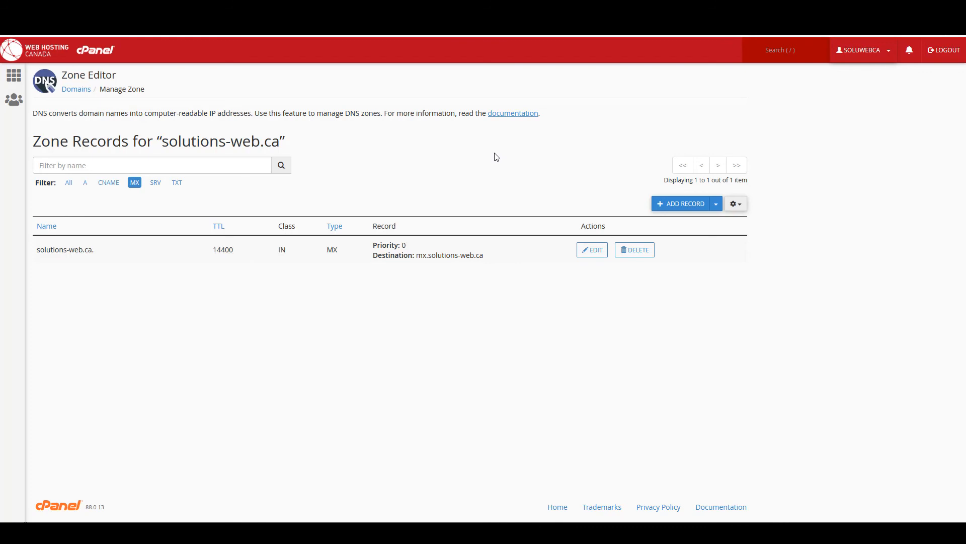
mouse_move(488, 158)
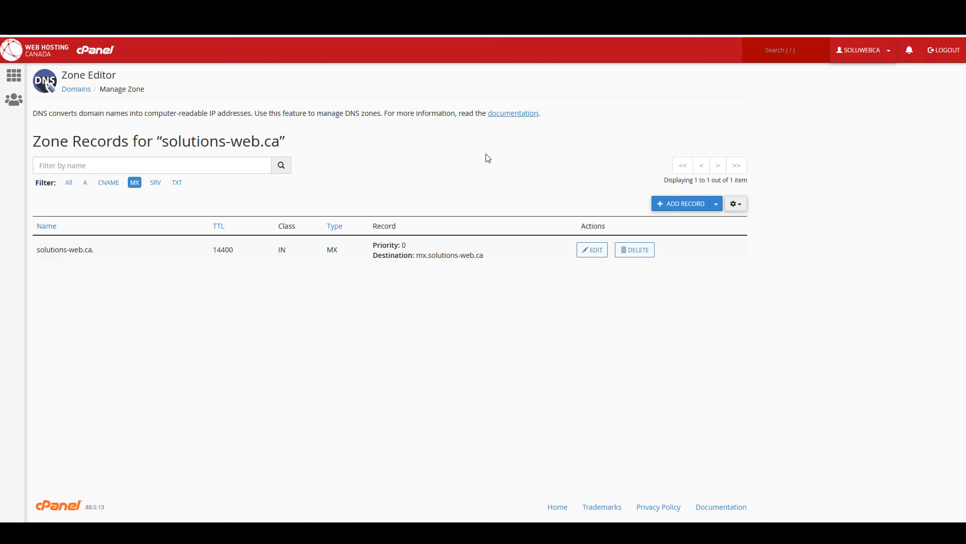